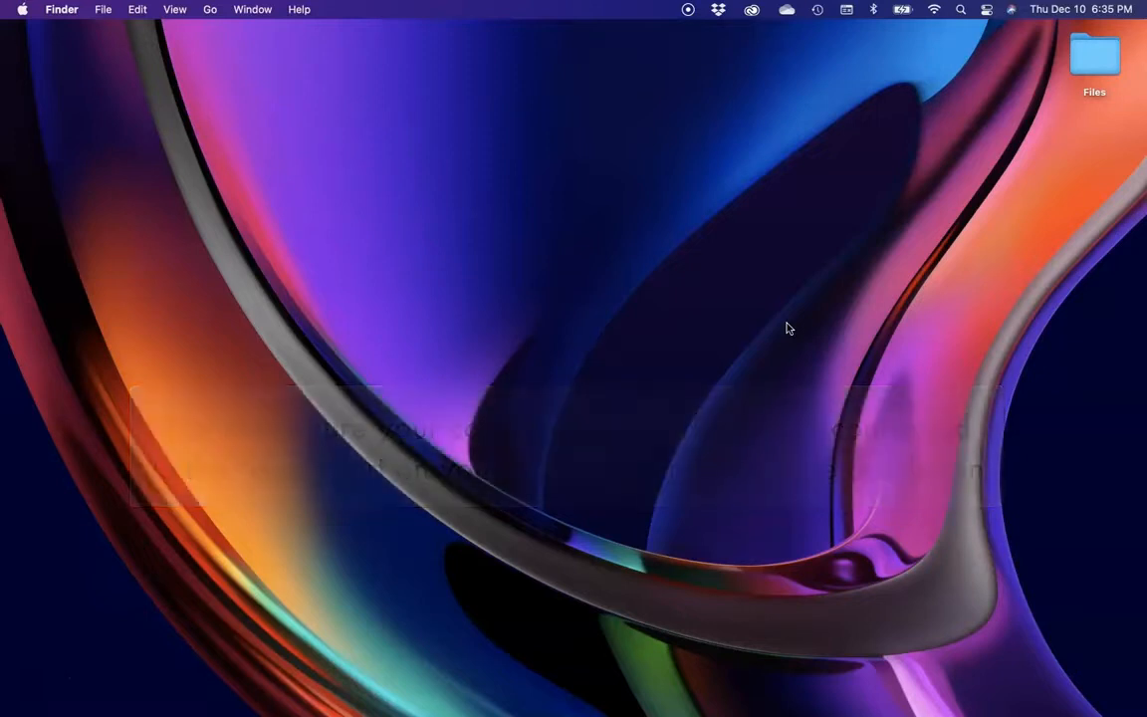
mouse_move(939, 44)
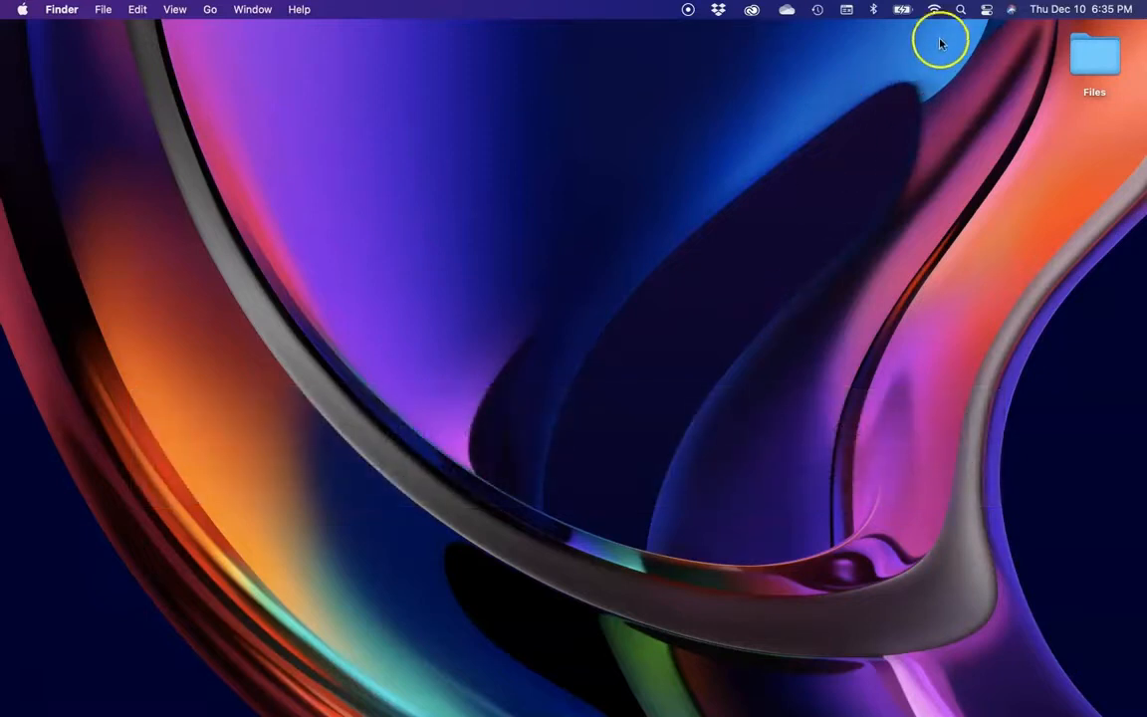
Step: Reach Network preferences from the Wi-Fi menu bar icon
click(933, 8)
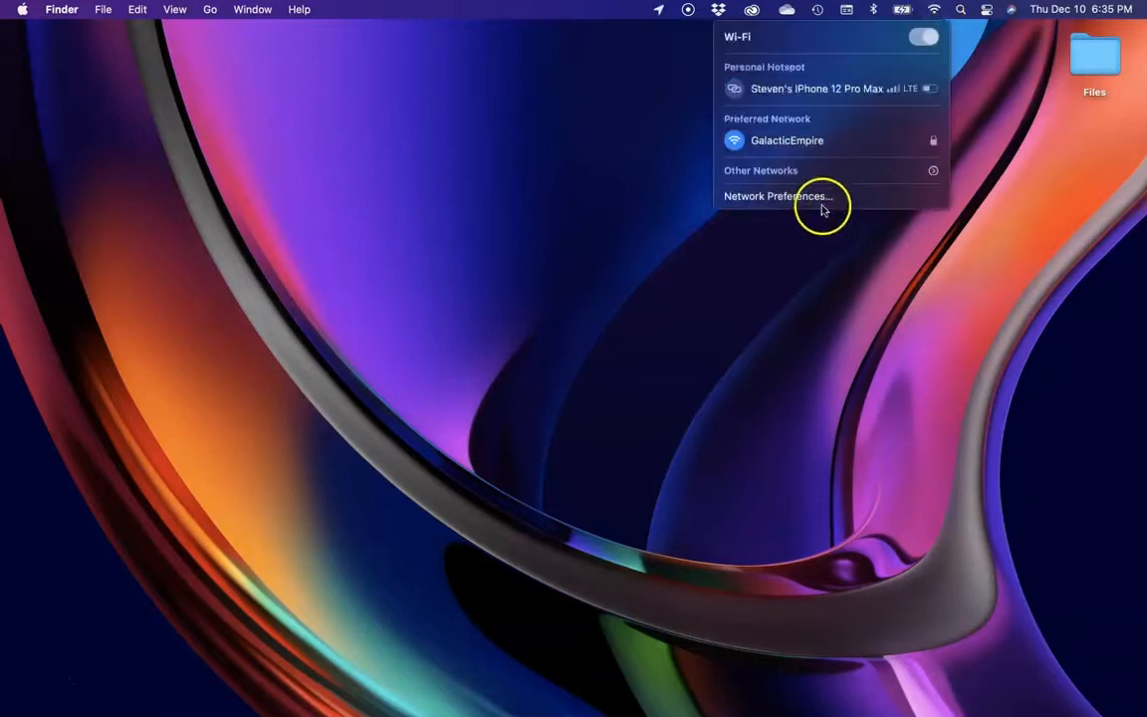
click(779, 197)
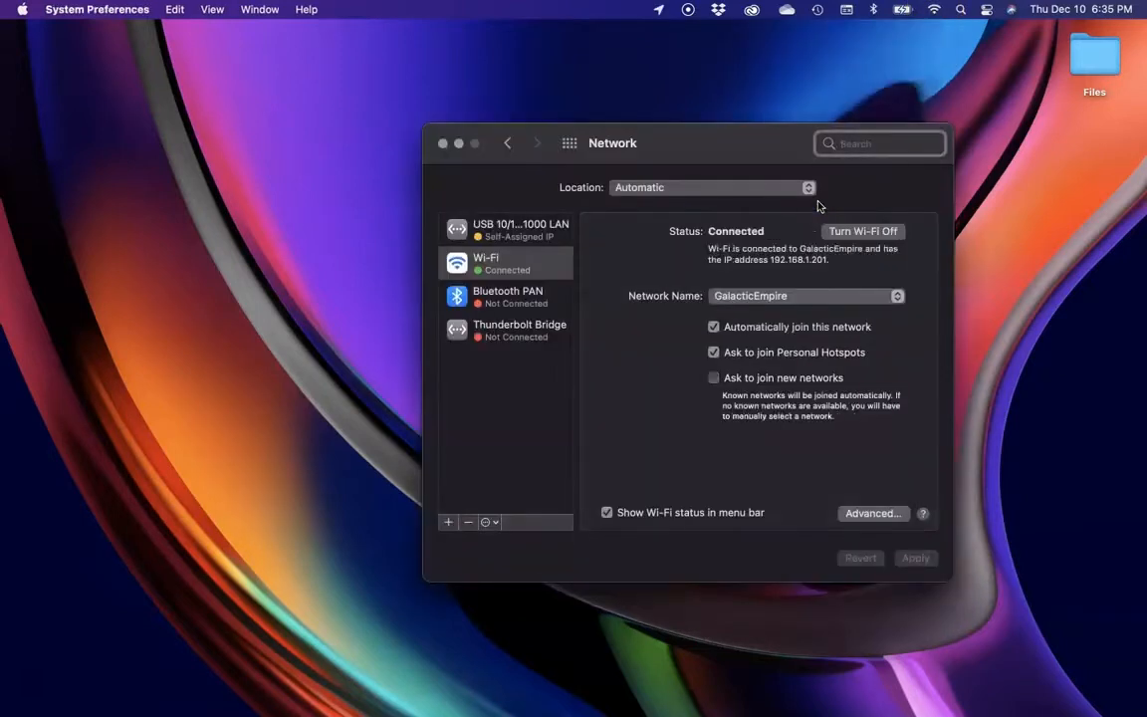
Step: Give the USB 10/100/1000 LAN adapter manual IPv4 address 192.168.5.160 and apply it
click(508, 231)
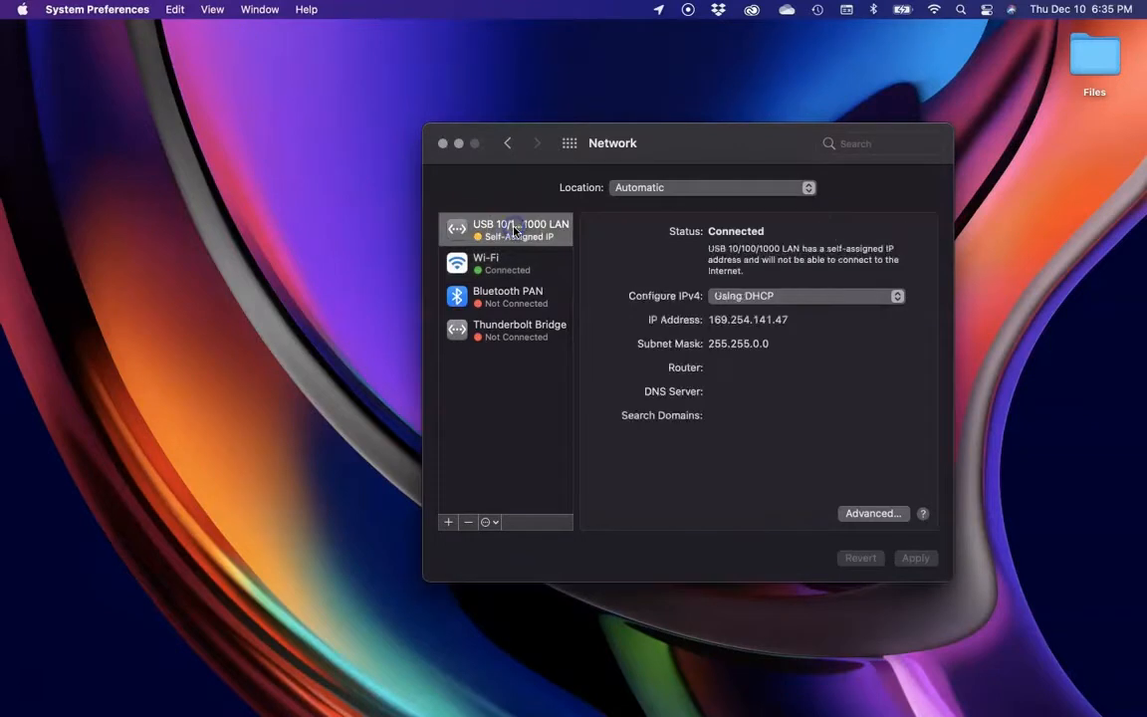
mouse_move(832, 290)
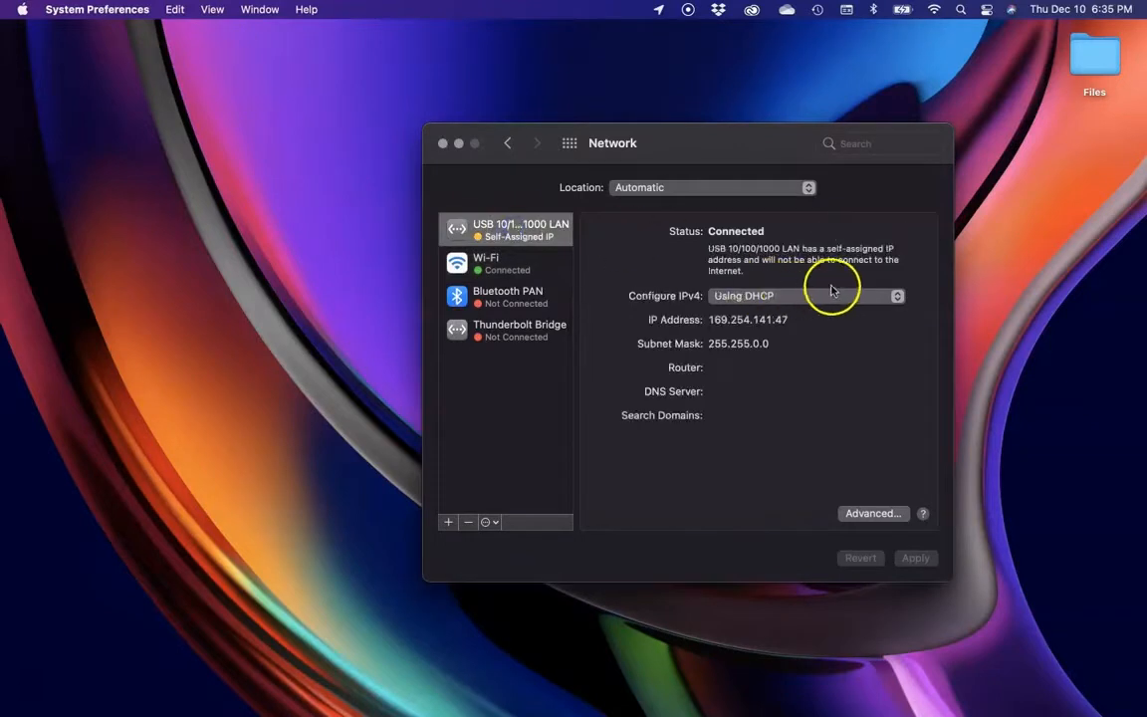
mouse_move(826, 302)
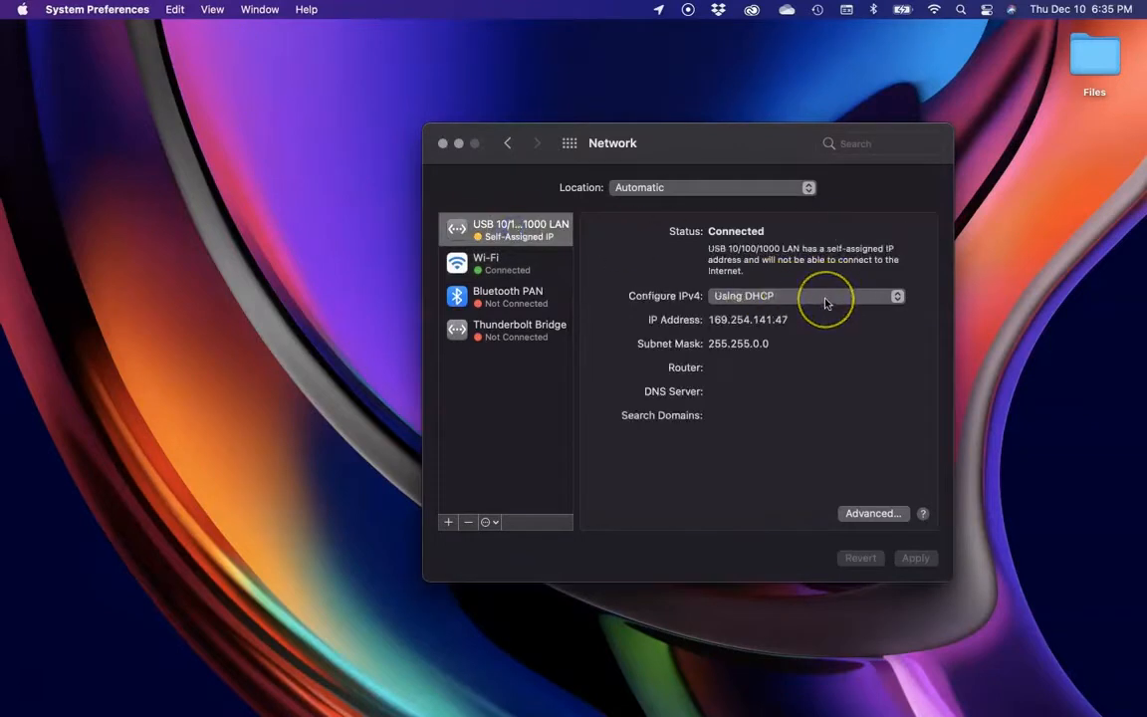
mouse_move(824, 301)
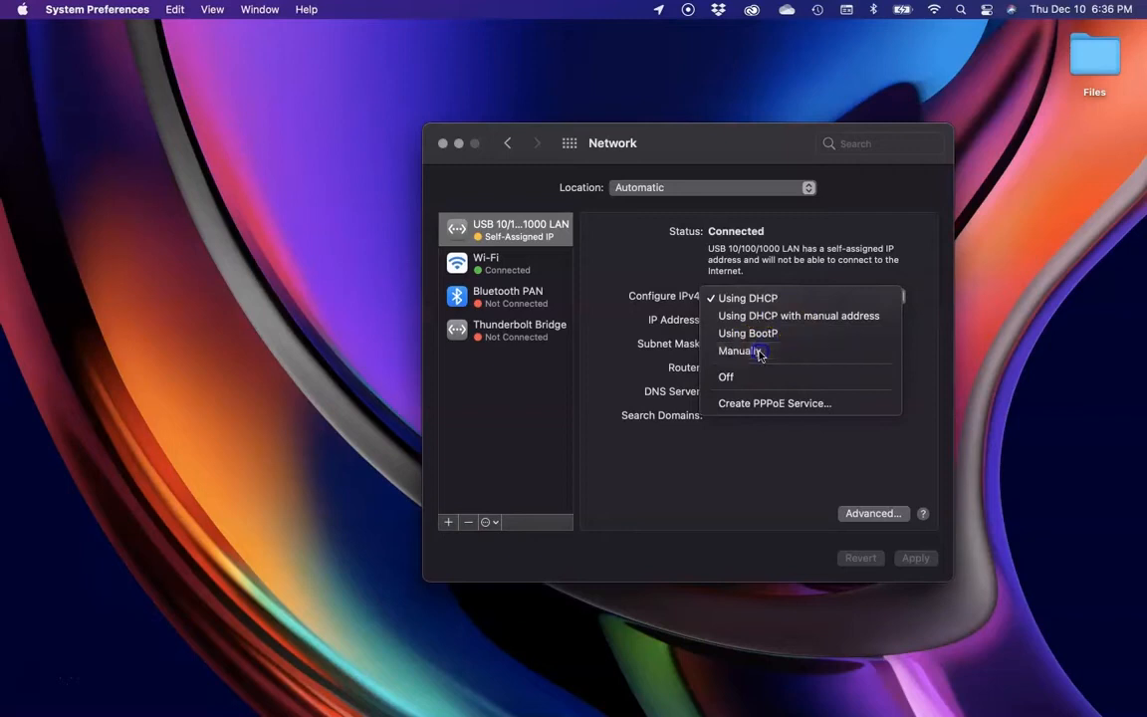
click(736, 350)
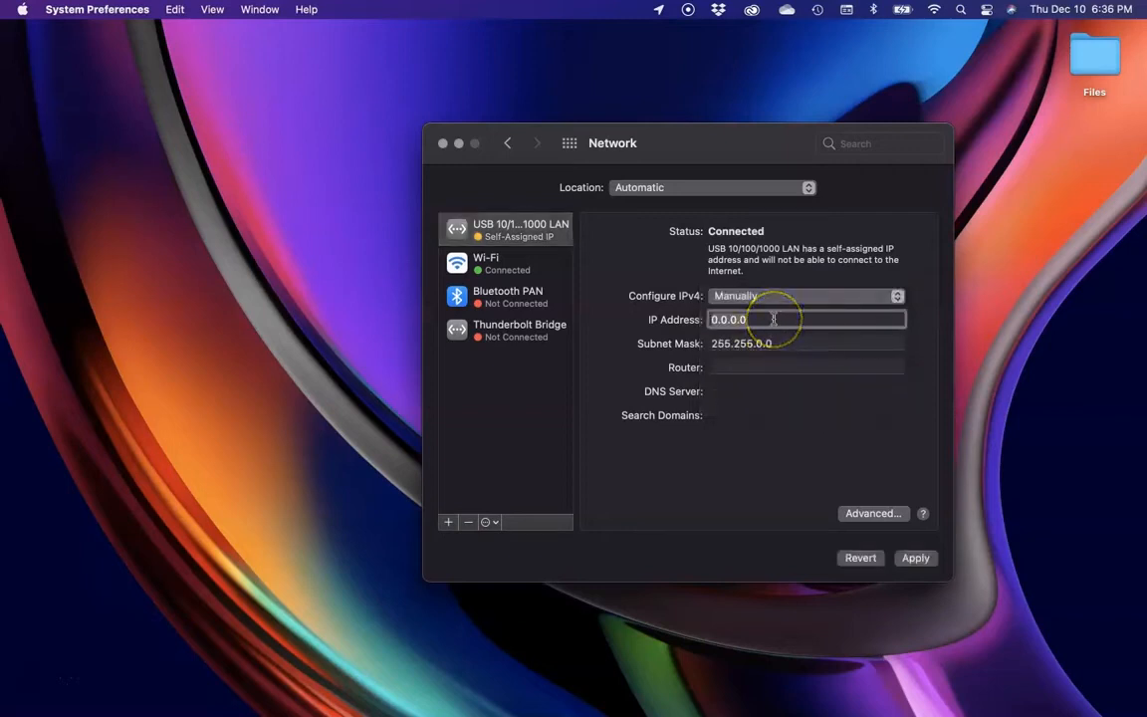
text(19)
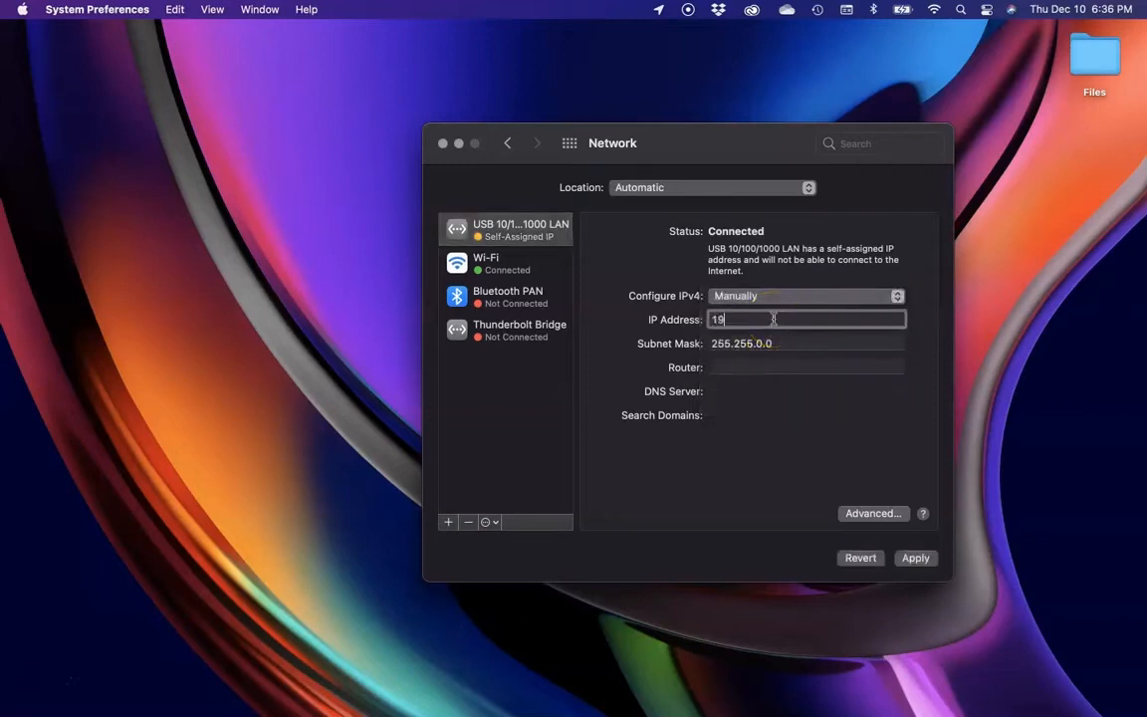
text(2.16)
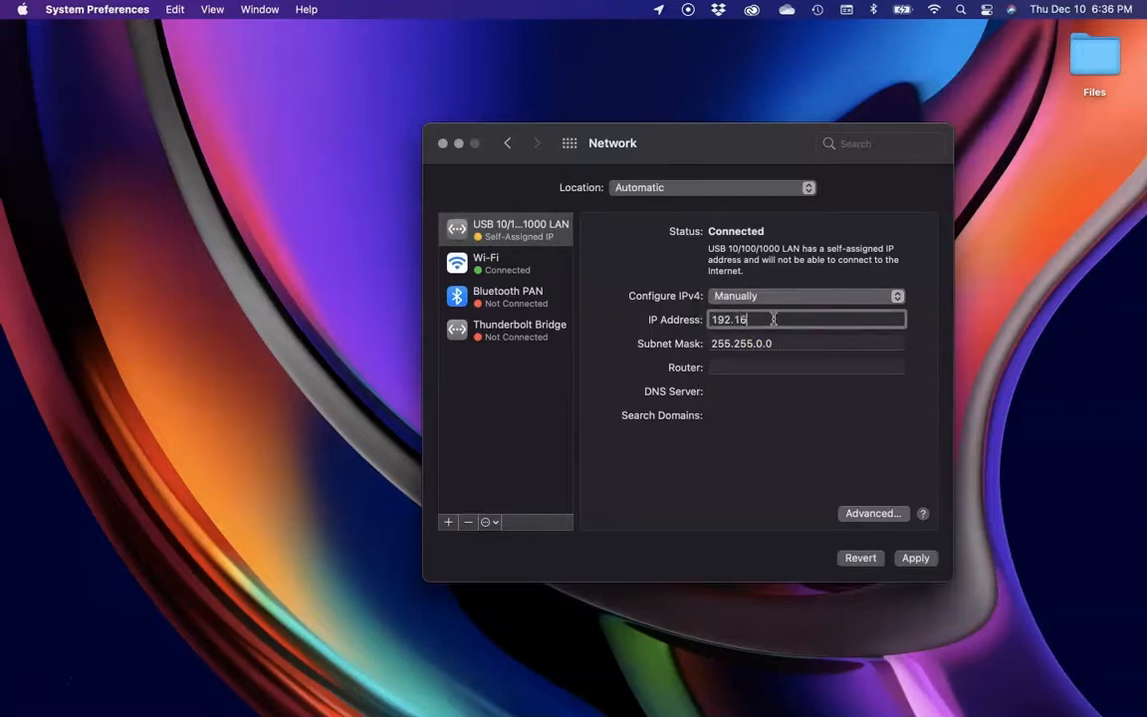
text(8.5)
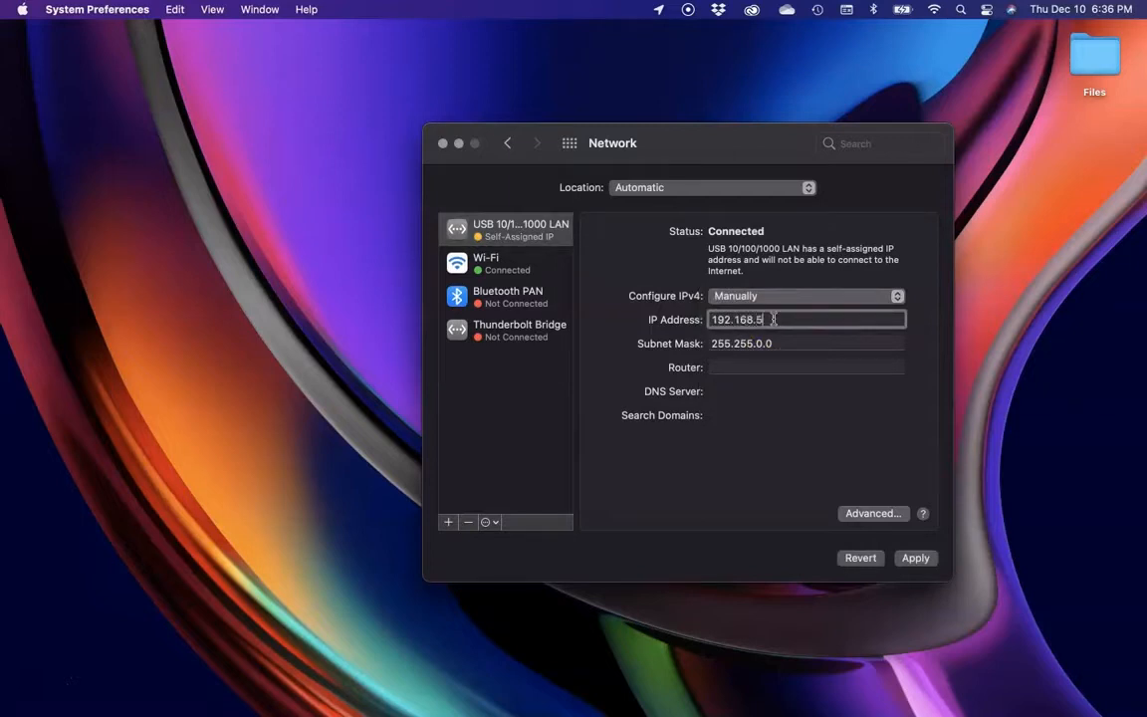
text(1)
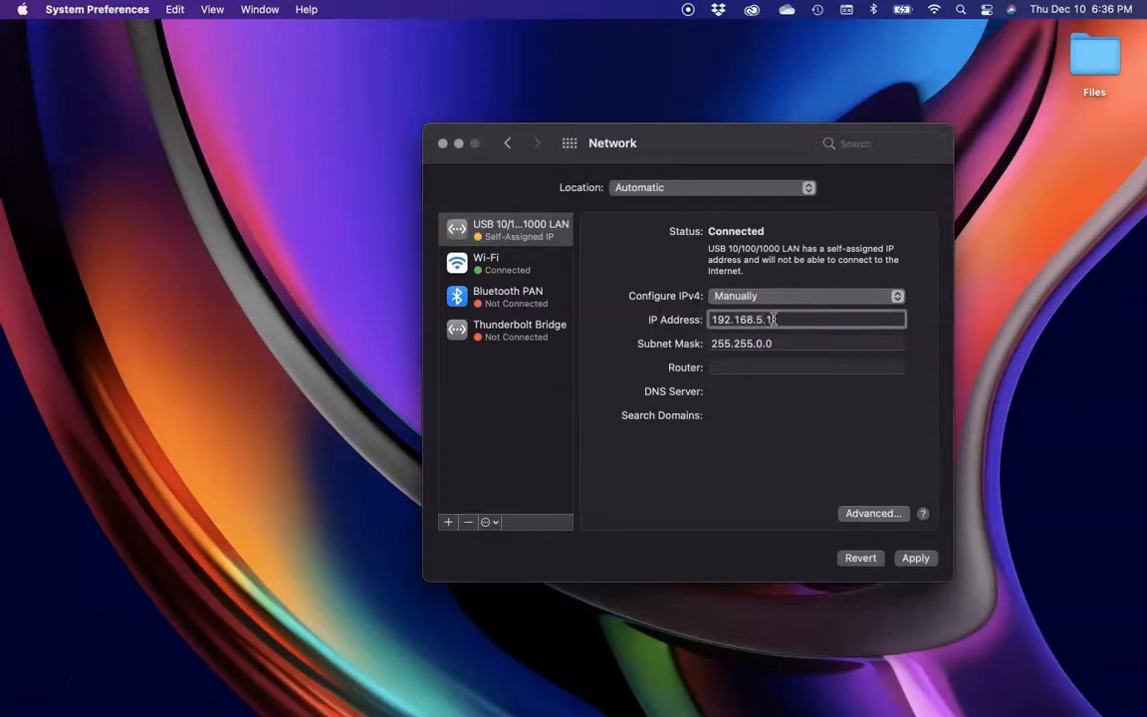
text(60)
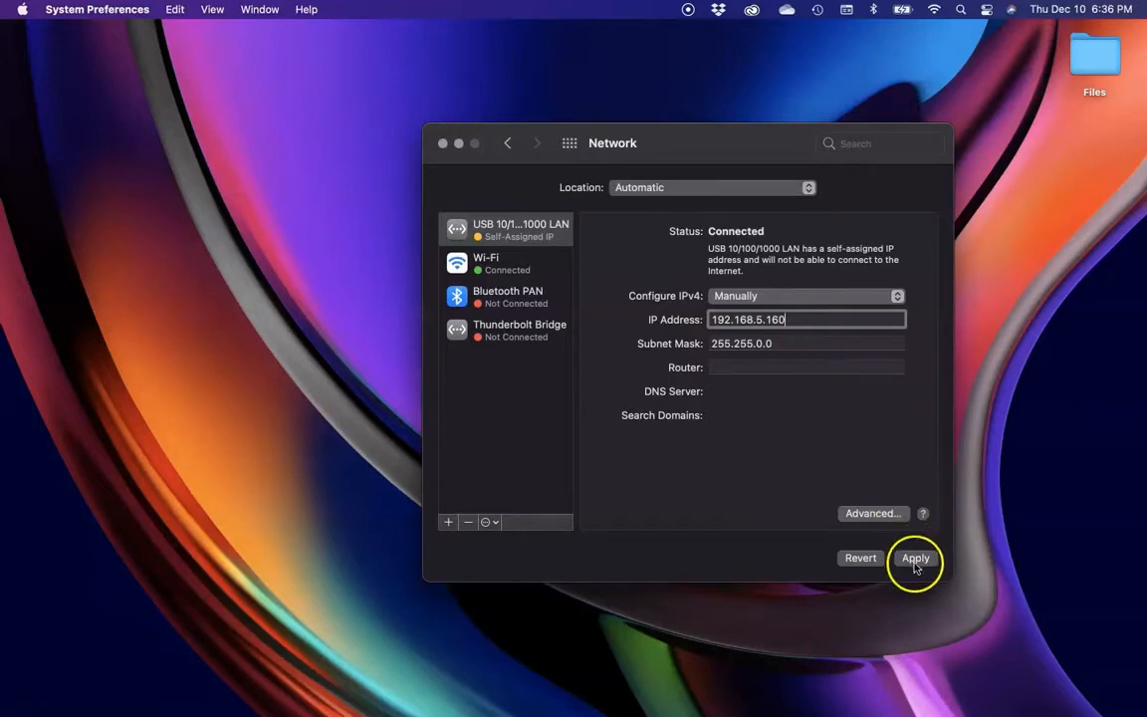
click(914, 558)
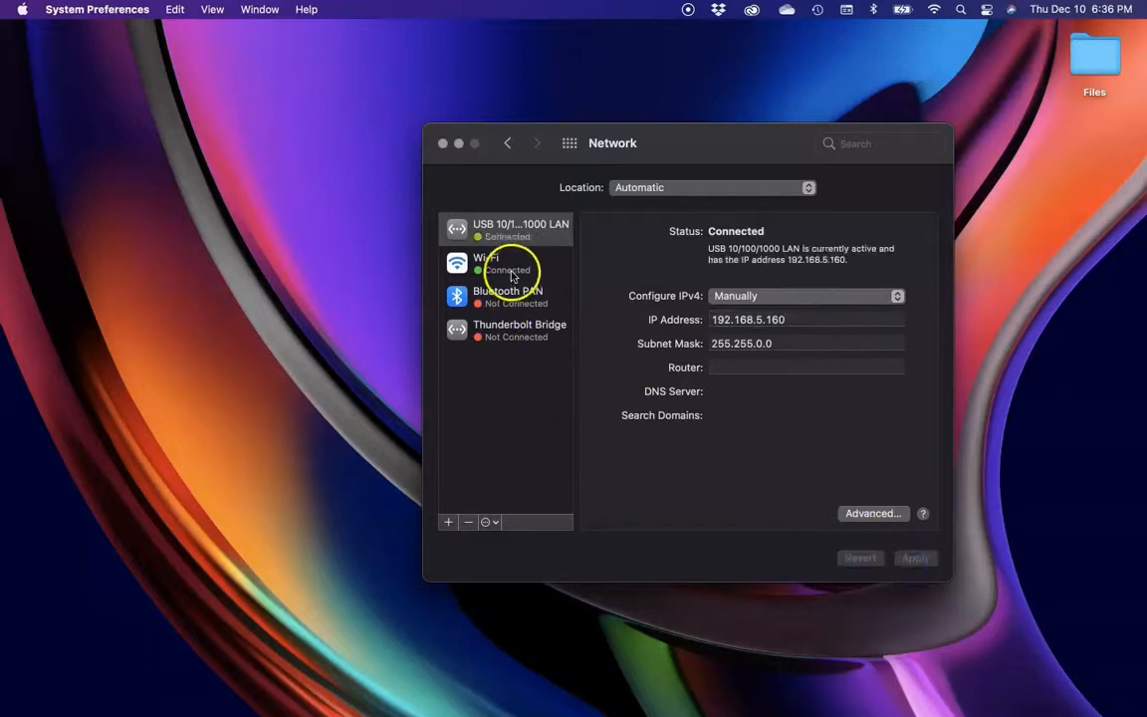
mouse_move(458, 146)
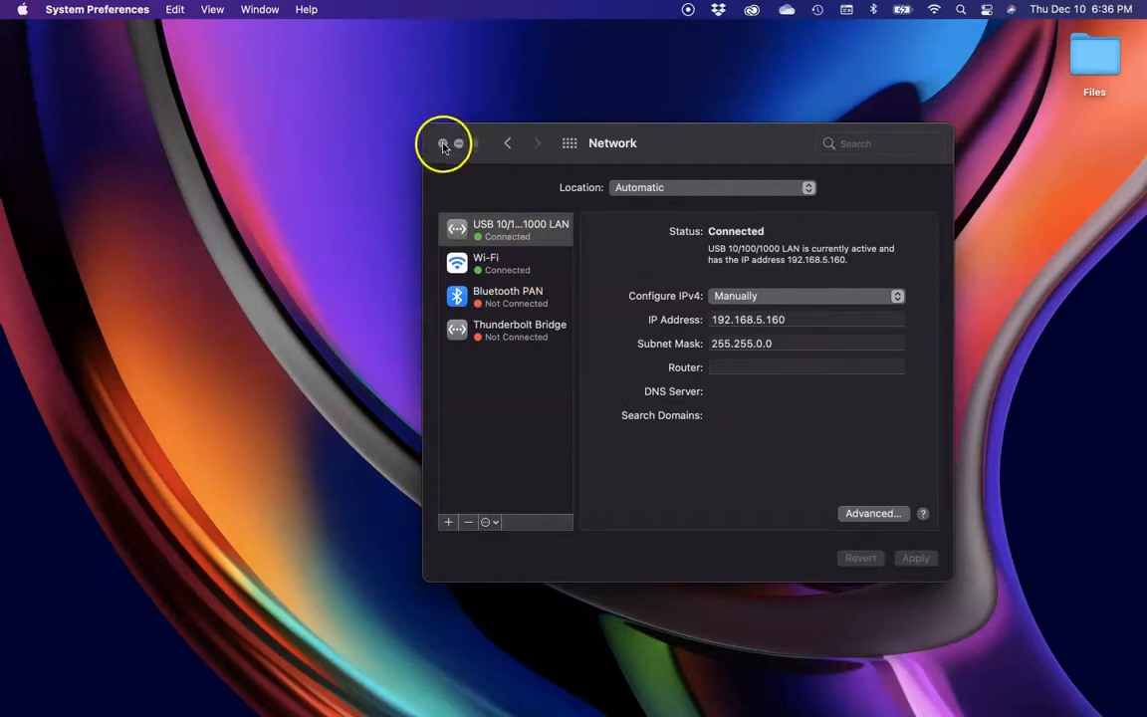
Step: Close Network preferences and load the camera login page at 192.168.5.163 in Firefox with user name admin
click(442, 143)
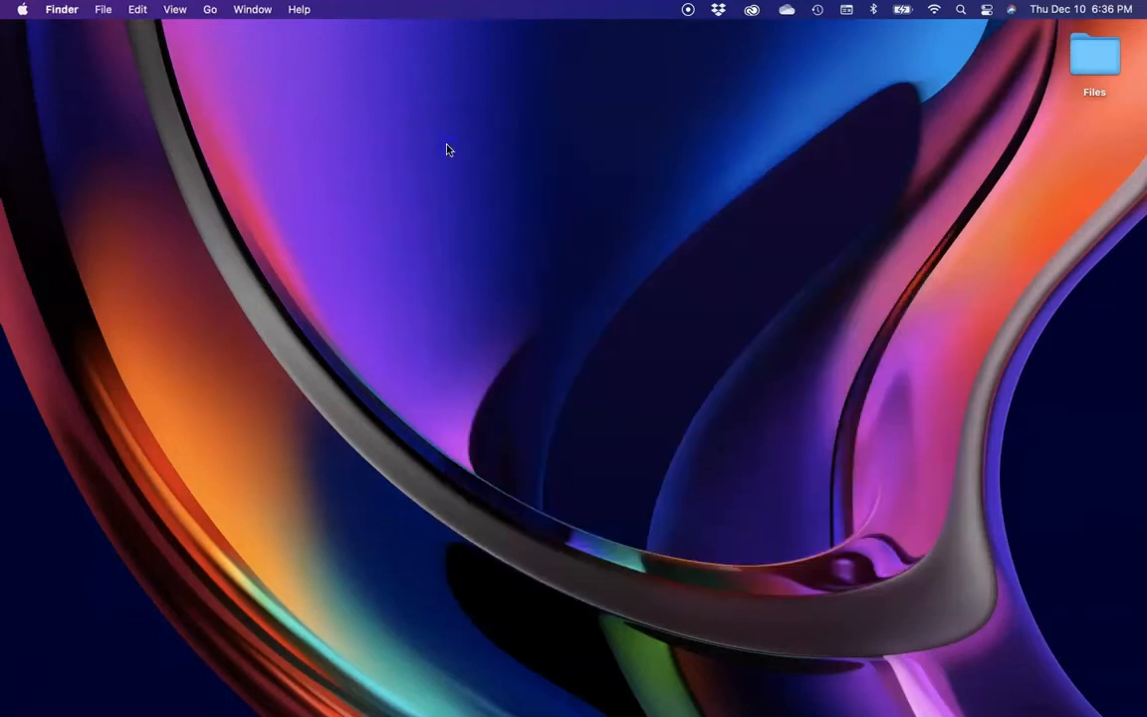
mouse_move(748, 676)
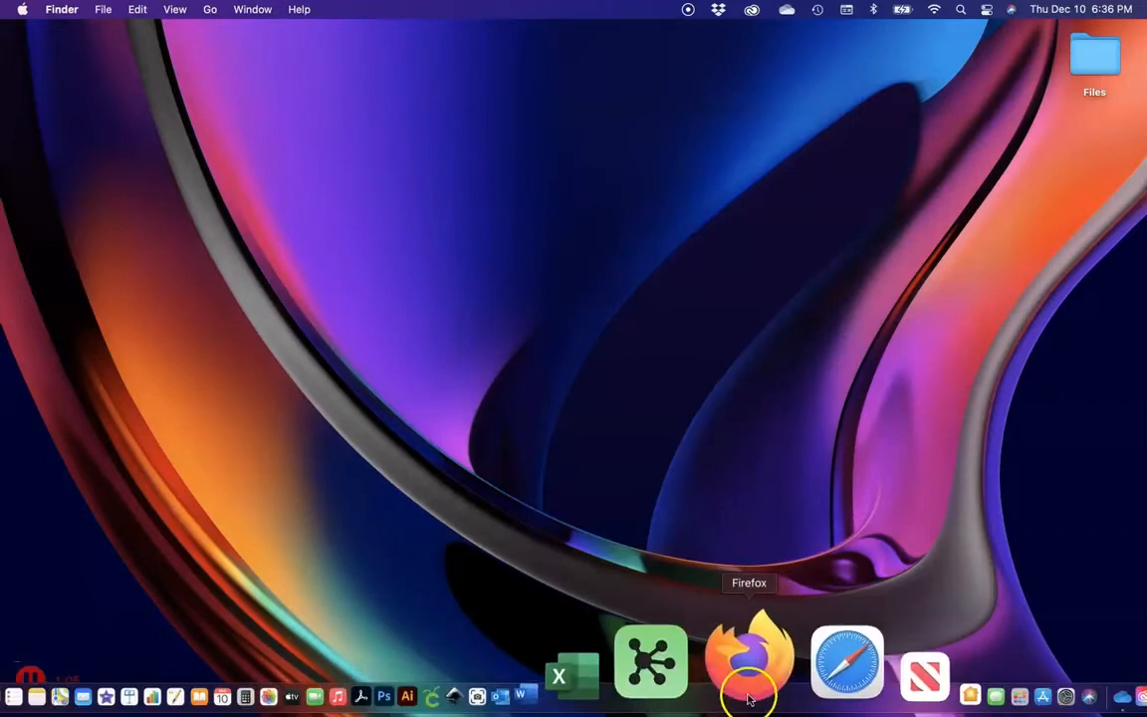
click(749, 661)
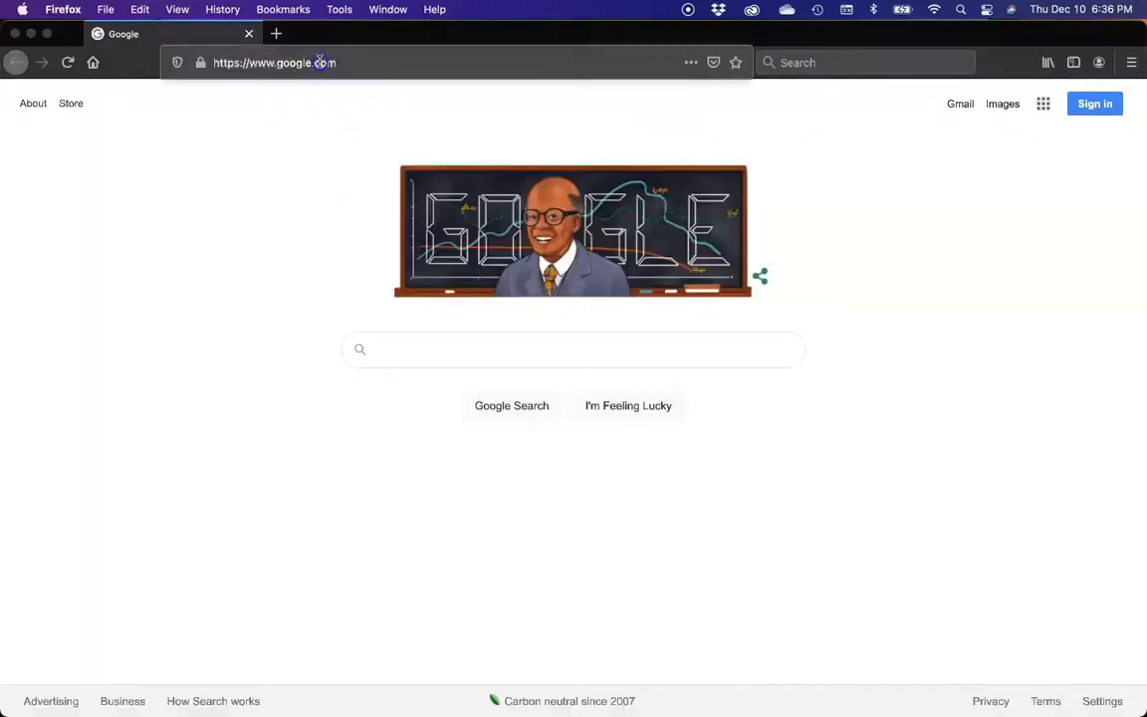
text(192.168.5.163/pages/login.asp)
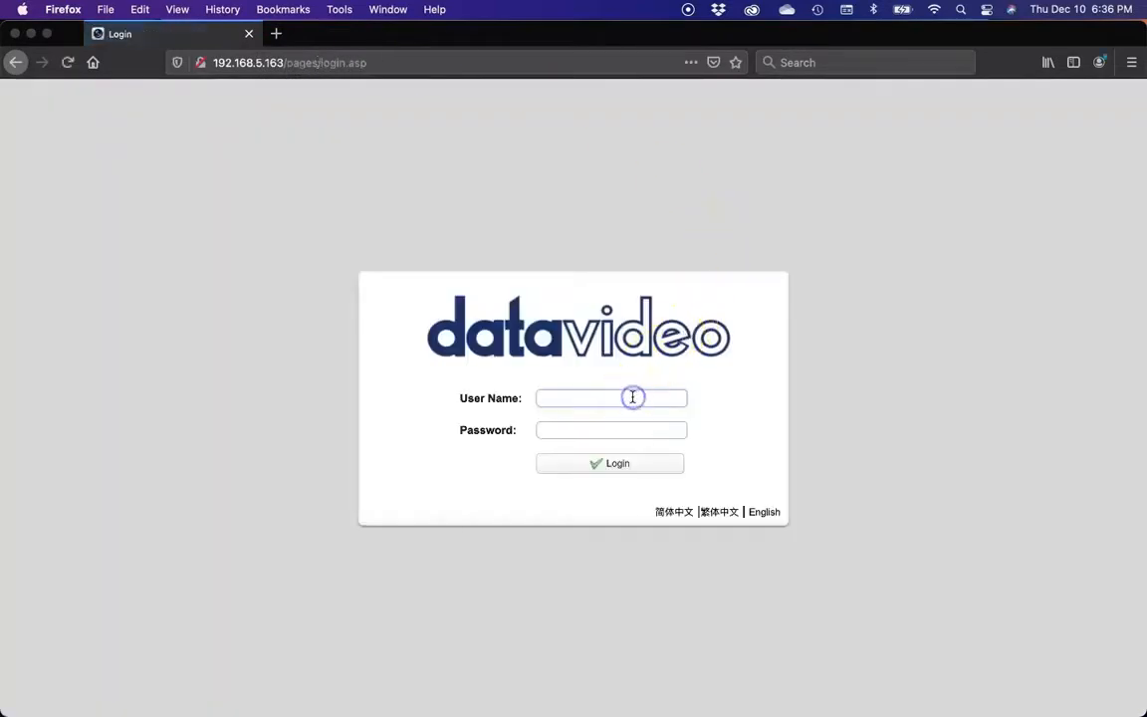
text(a)
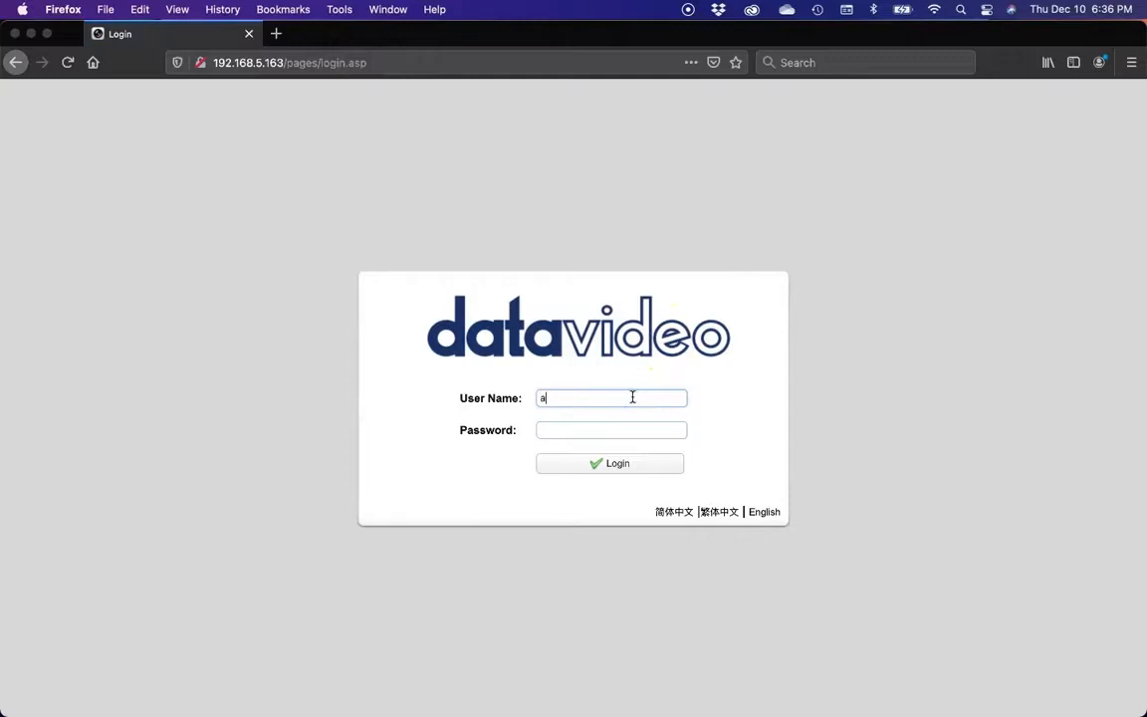
text(dmin)
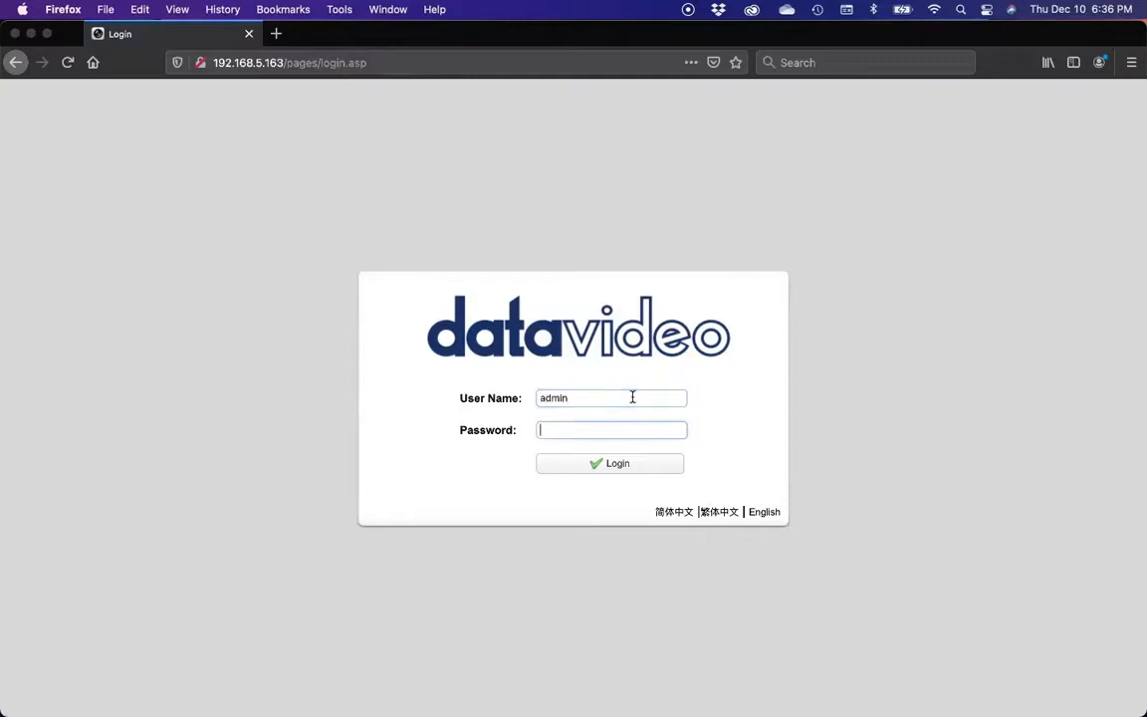
Step: Log in to the camera web interface to reach its Preview page
click(609, 462)
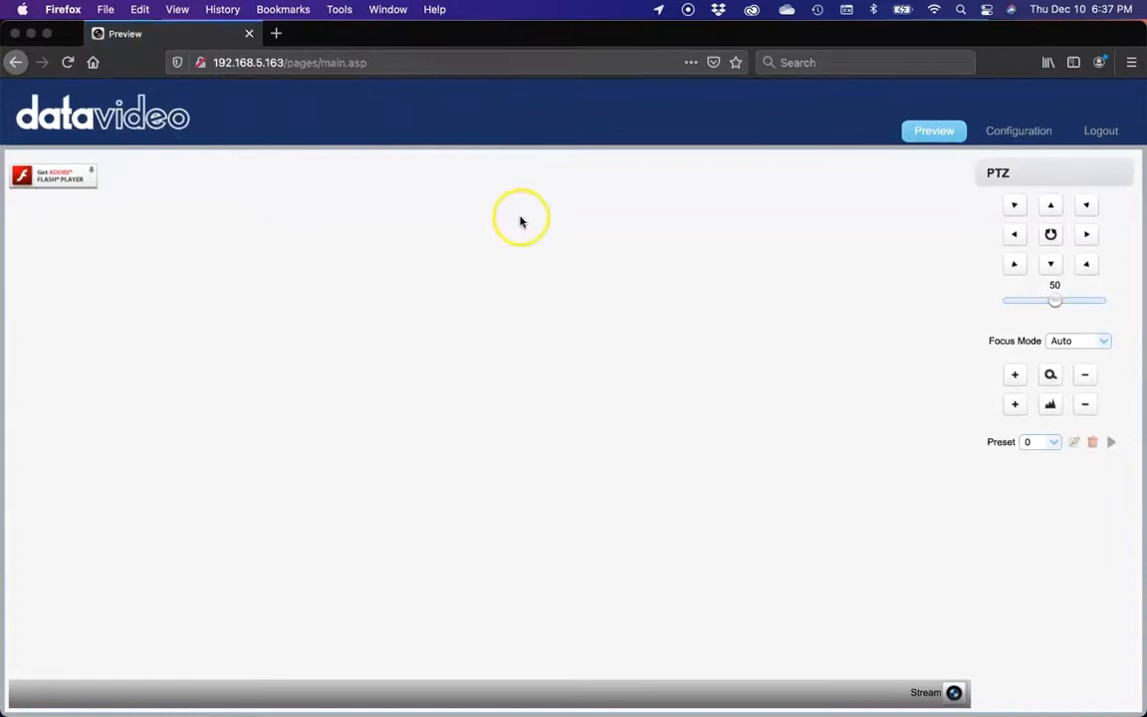
mouse_move(287, 267)
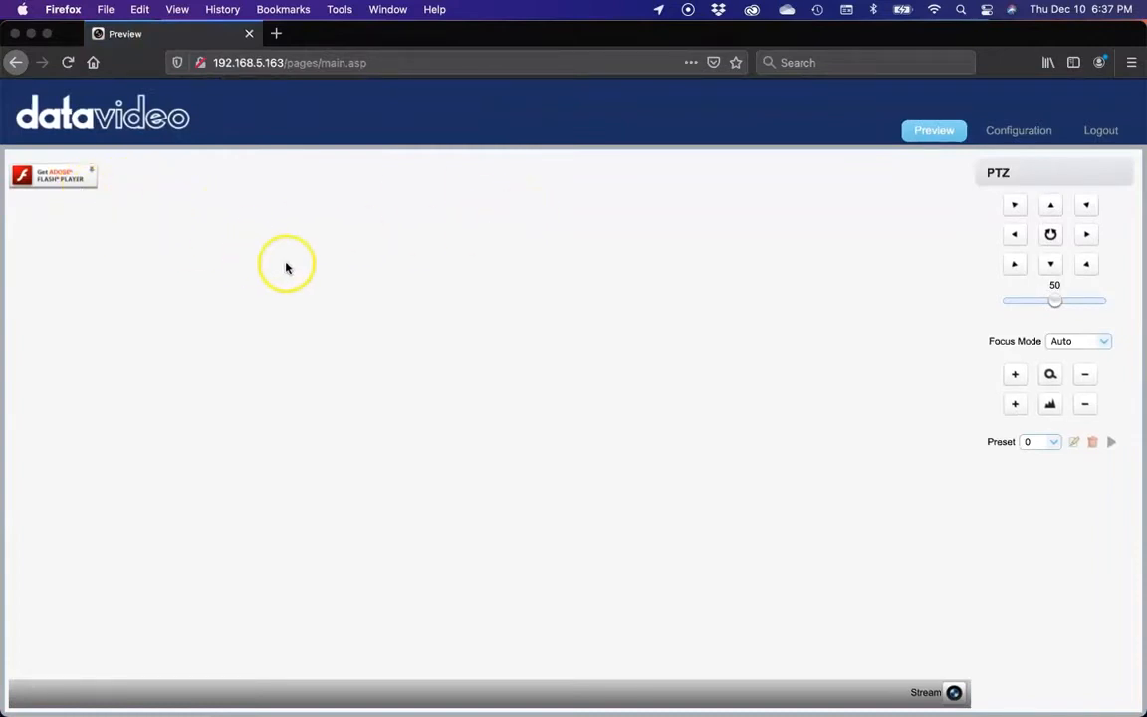
mouse_move(518, 279)
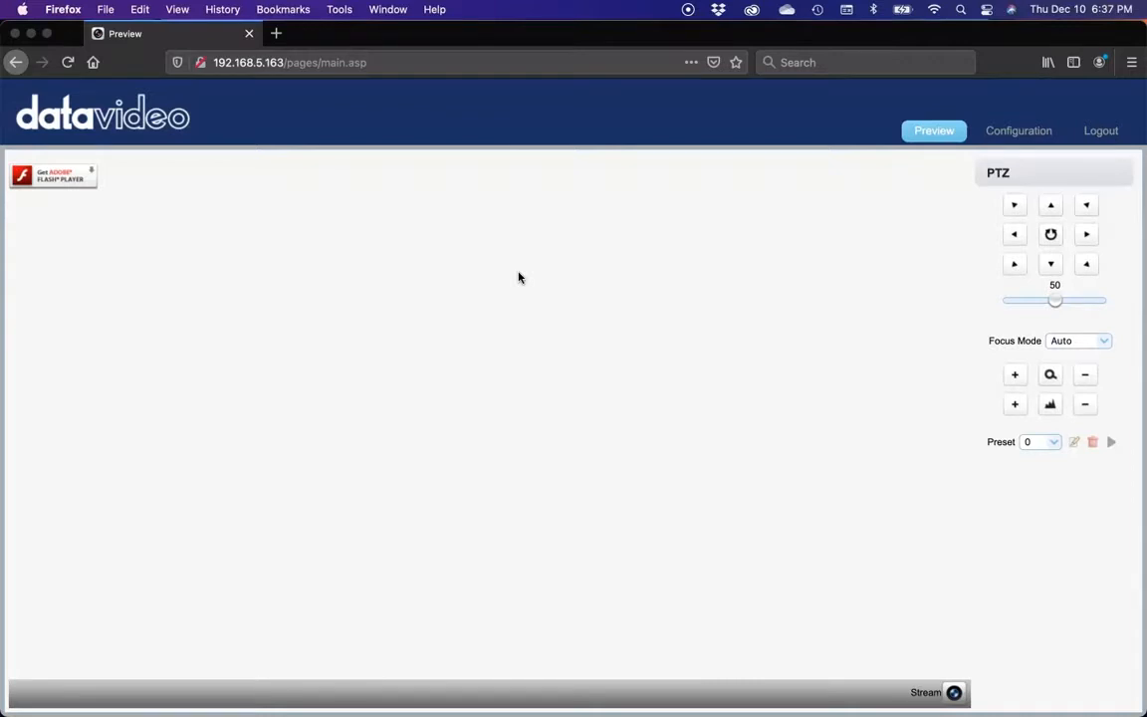
mouse_move(657, 131)
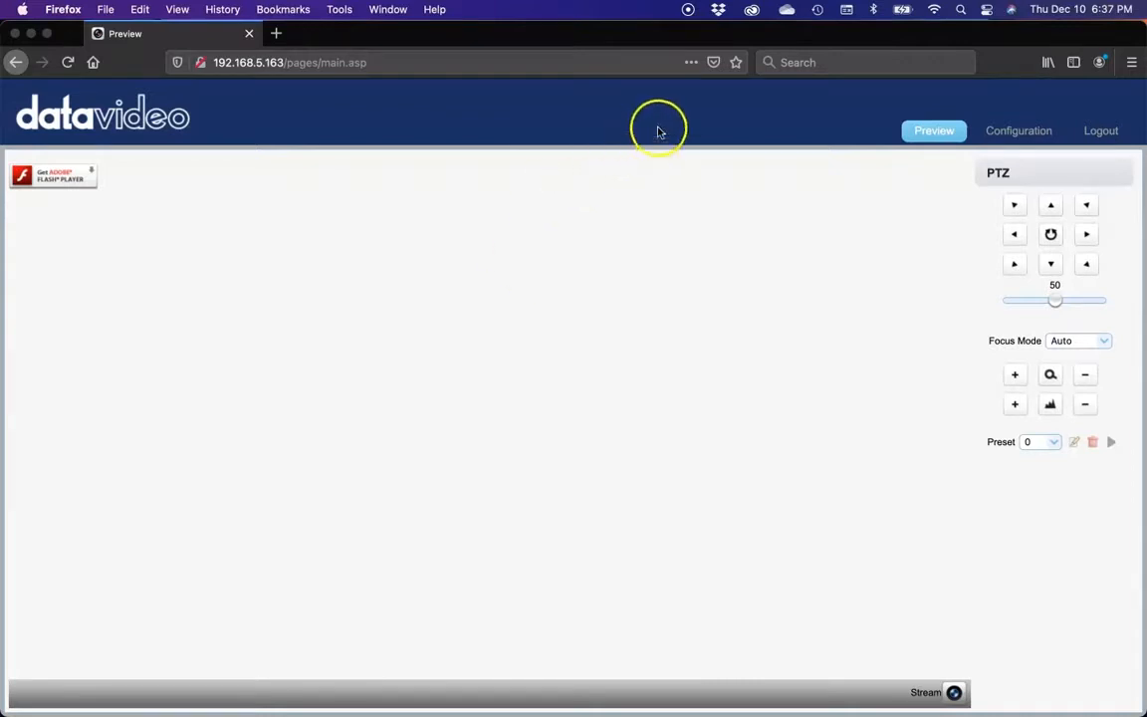
mouse_move(687, 129)
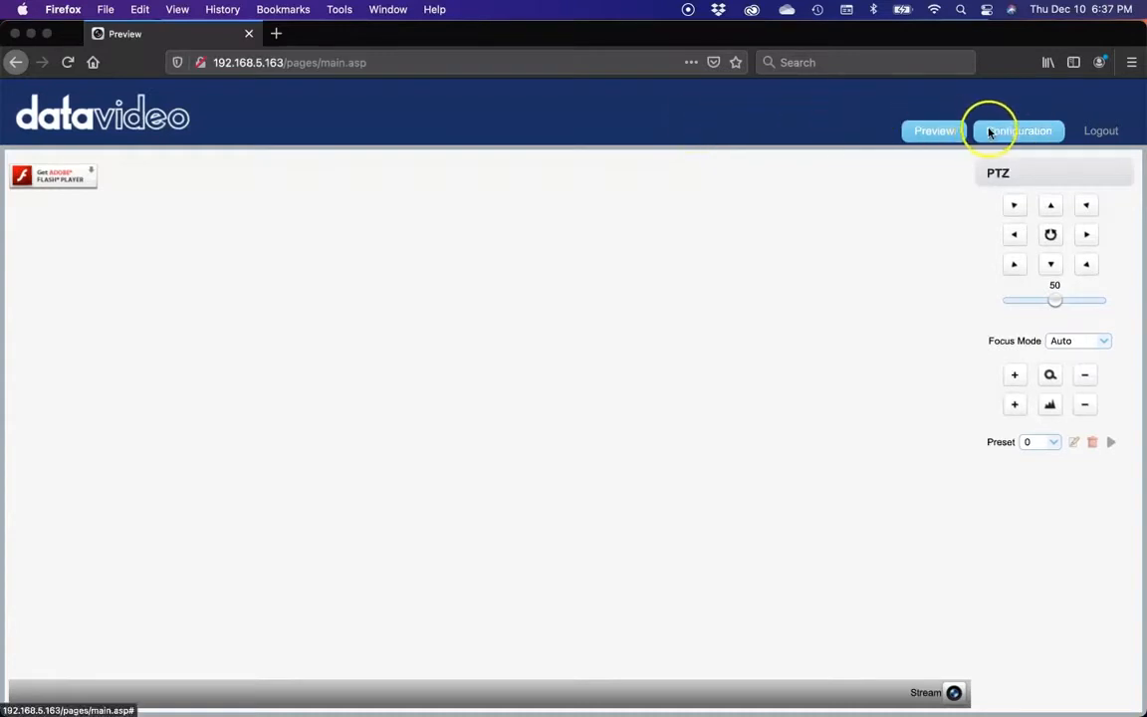
Step: Show the Release Upgrade page listing MCU V3.1.0, Camera V1.0.2 and AF V4.0.8
click(1017, 132)
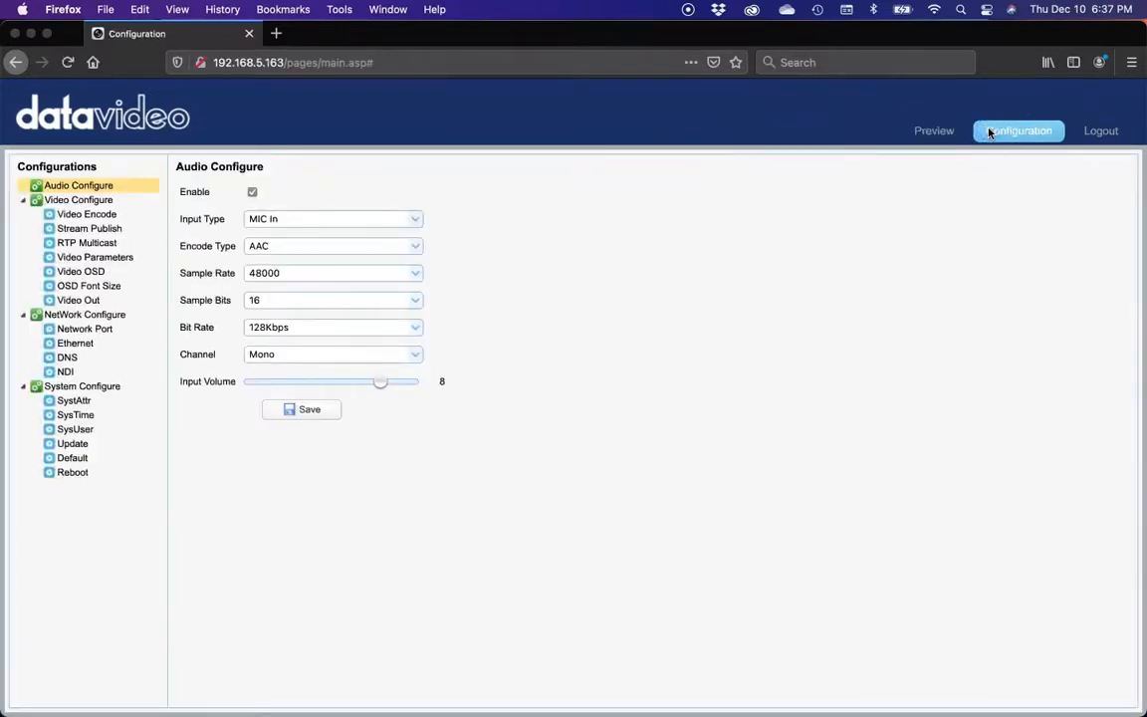
mouse_move(522, 247)
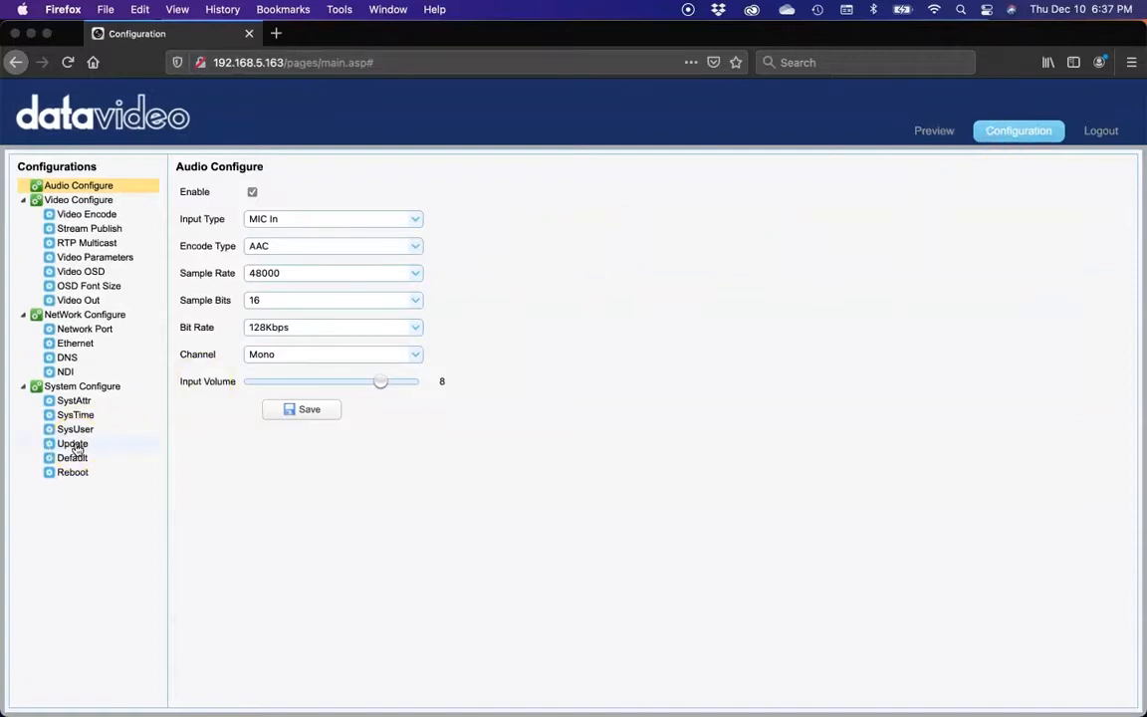
click(72, 441)
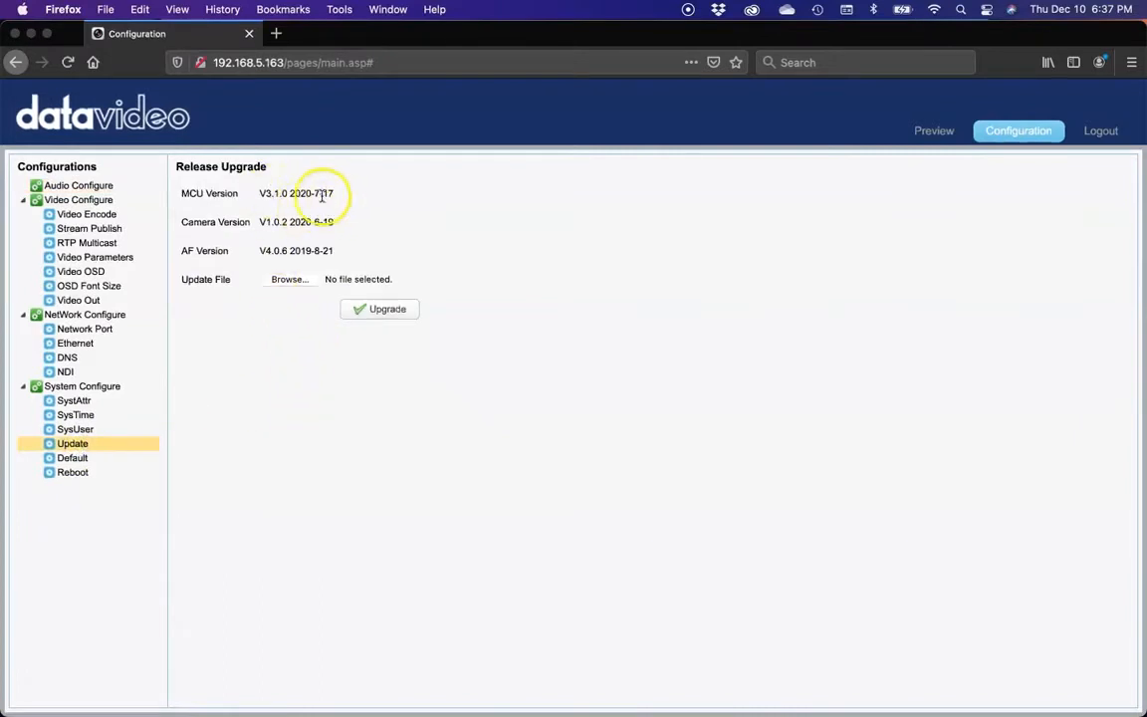
mouse_move(334, 239)
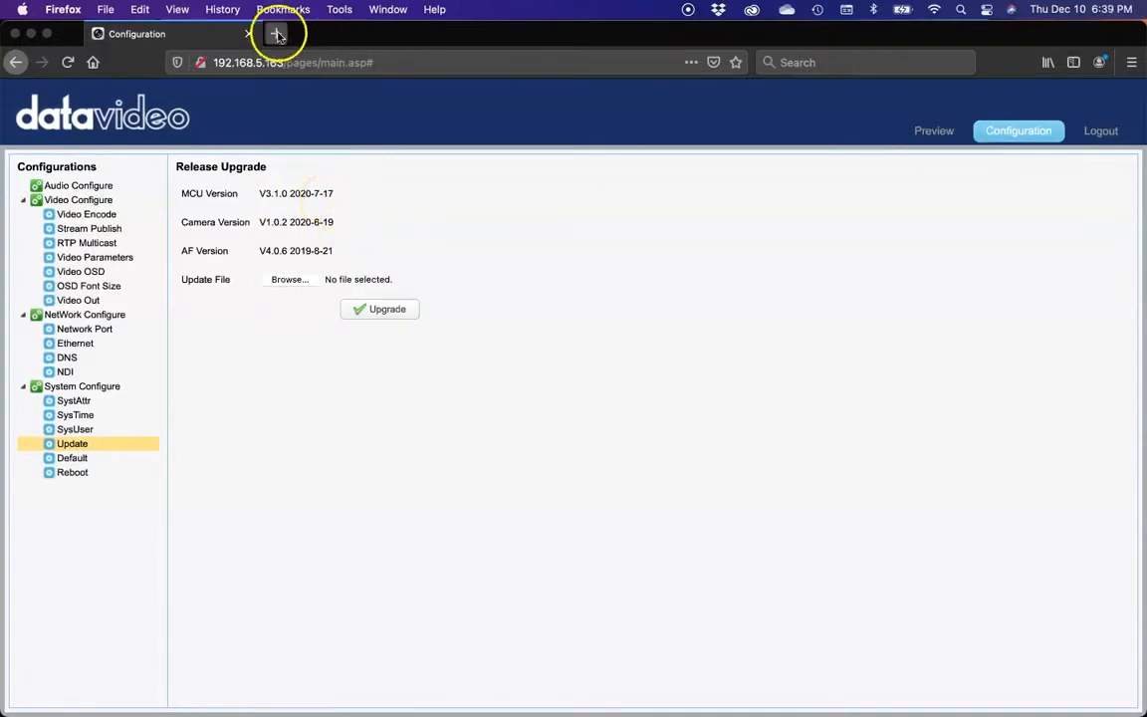
Step: In a new tab on datavideo.com, search ptc-140 and reach the PTC-140NDI product page
click(274, 31)
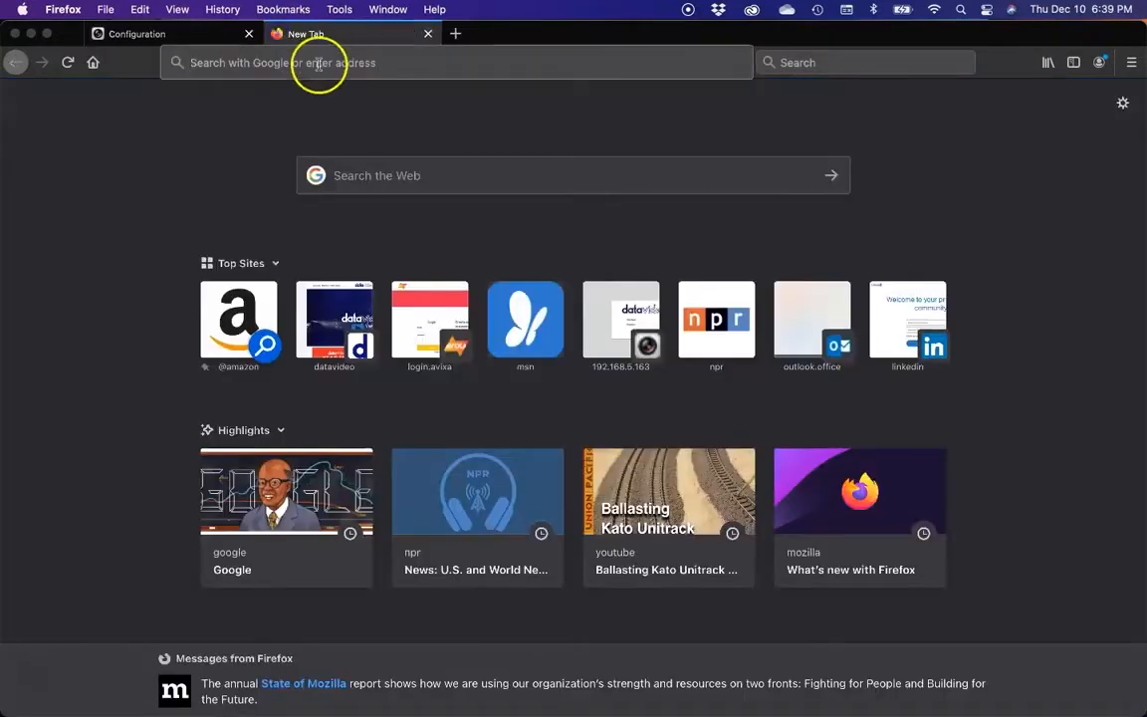
text(datavideo.com/)
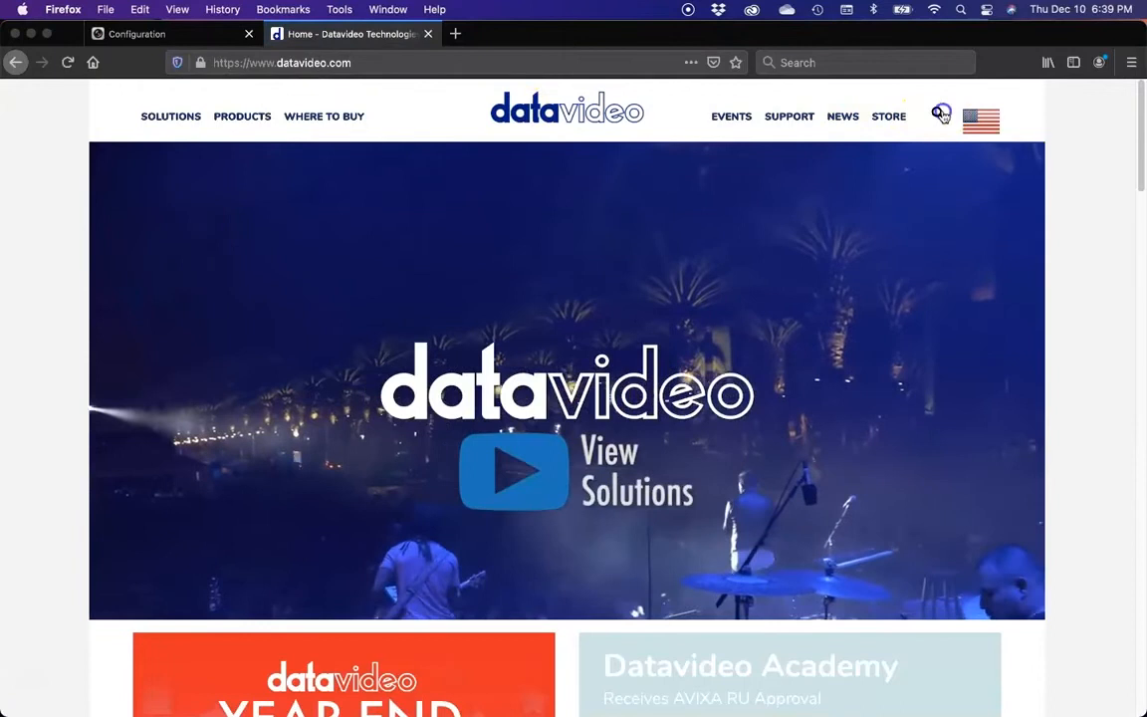
click(939, 114)
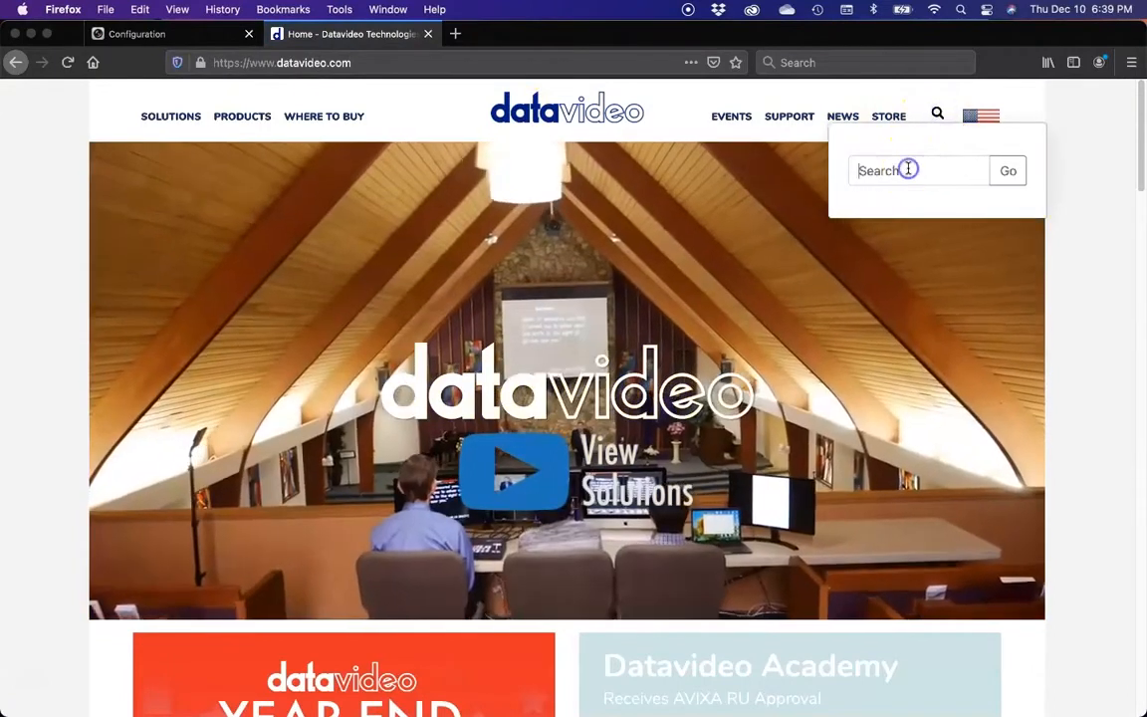
text(ptc)
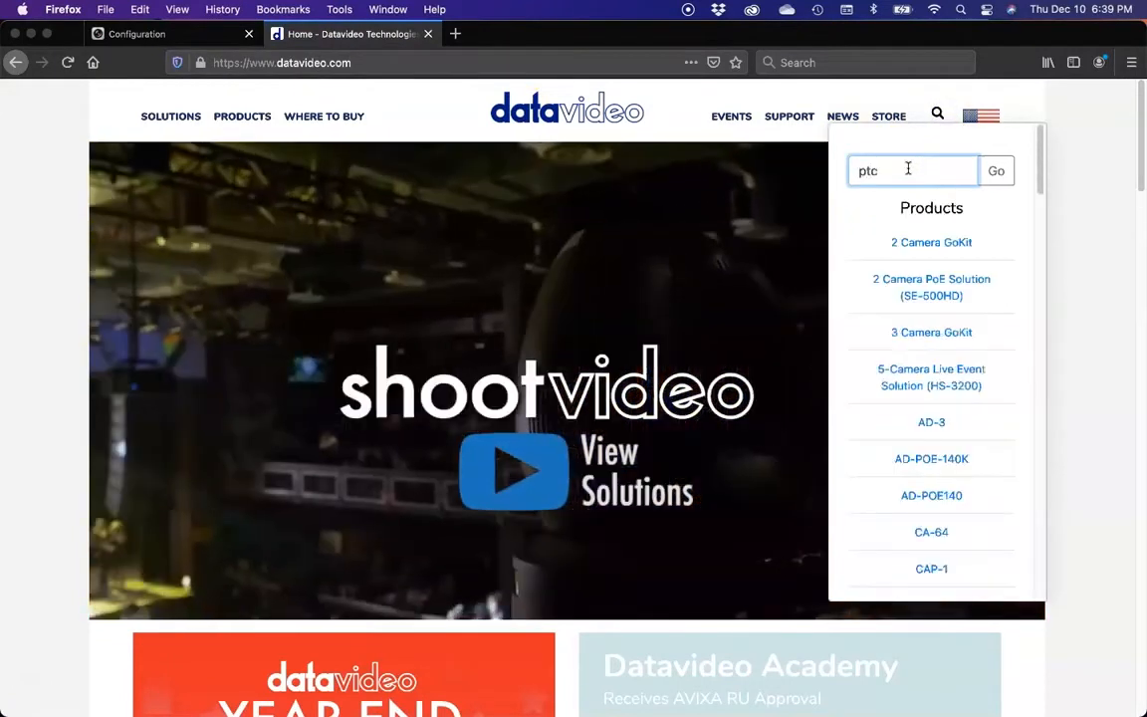
text(-140)
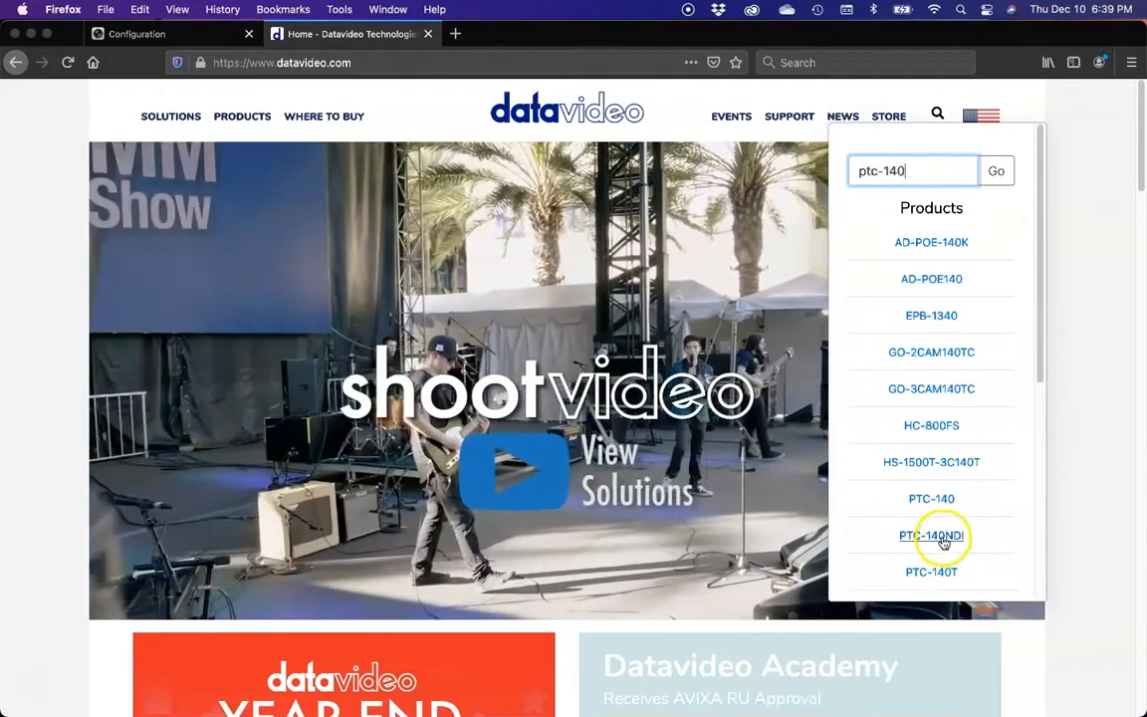
click(932, 536)
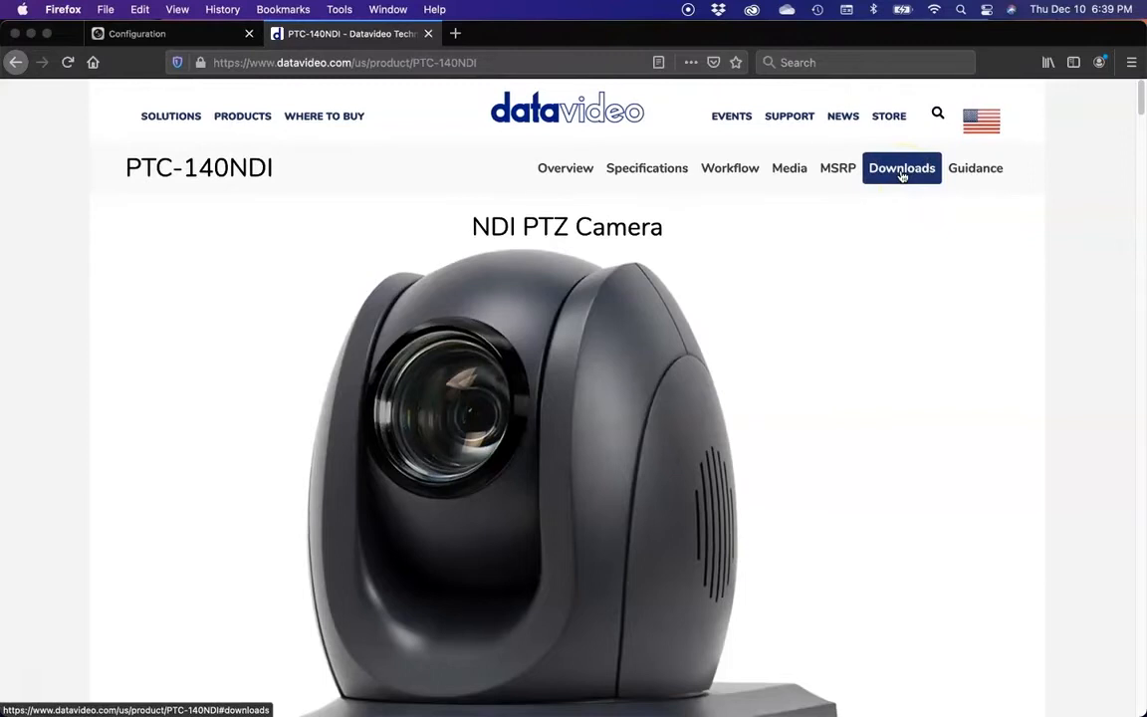
Step: Save the latest PTC-140NDI firmware zip from the Downloads section to the Mac
click(899, 167)
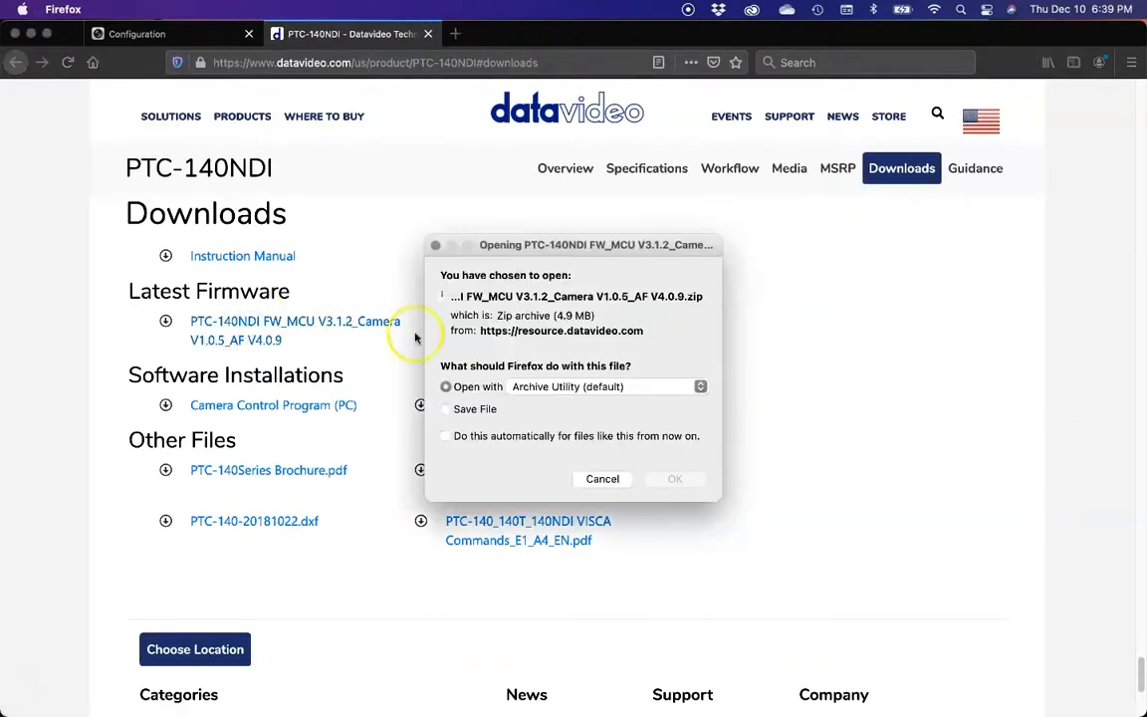
mouse_move(673, 478)
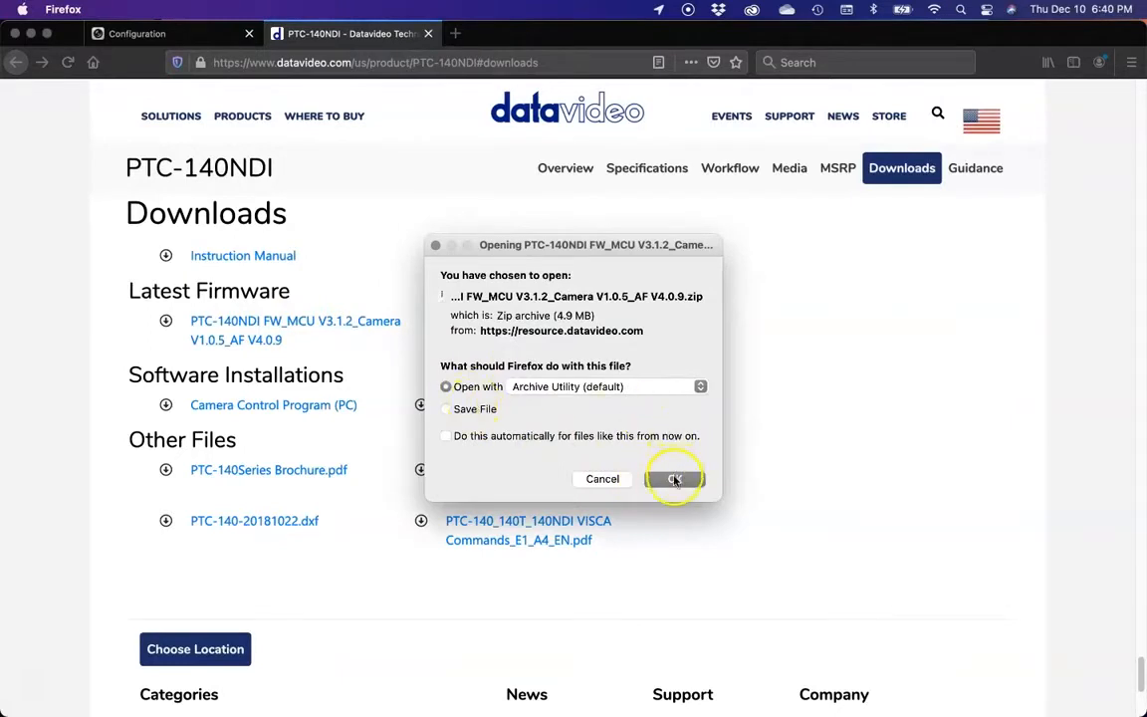
click(675, 478)
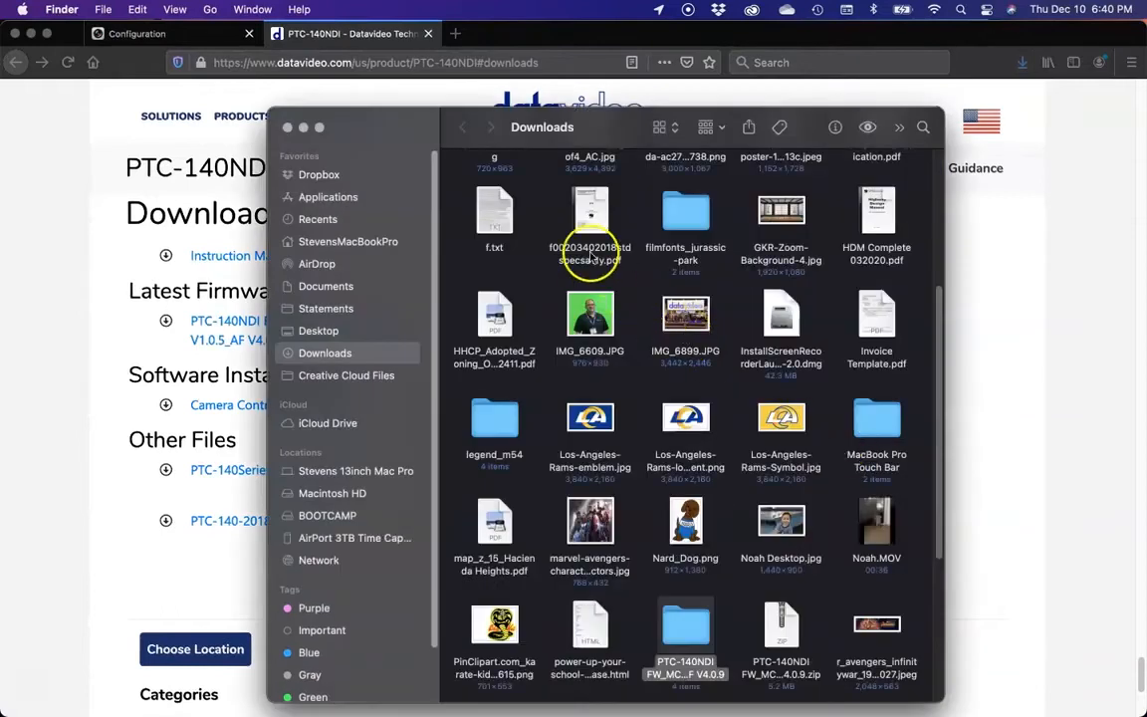
Step: Scroll the Downloads window to locate the unzipped PTC-140NDI firmware folder
scroll(down, 3)
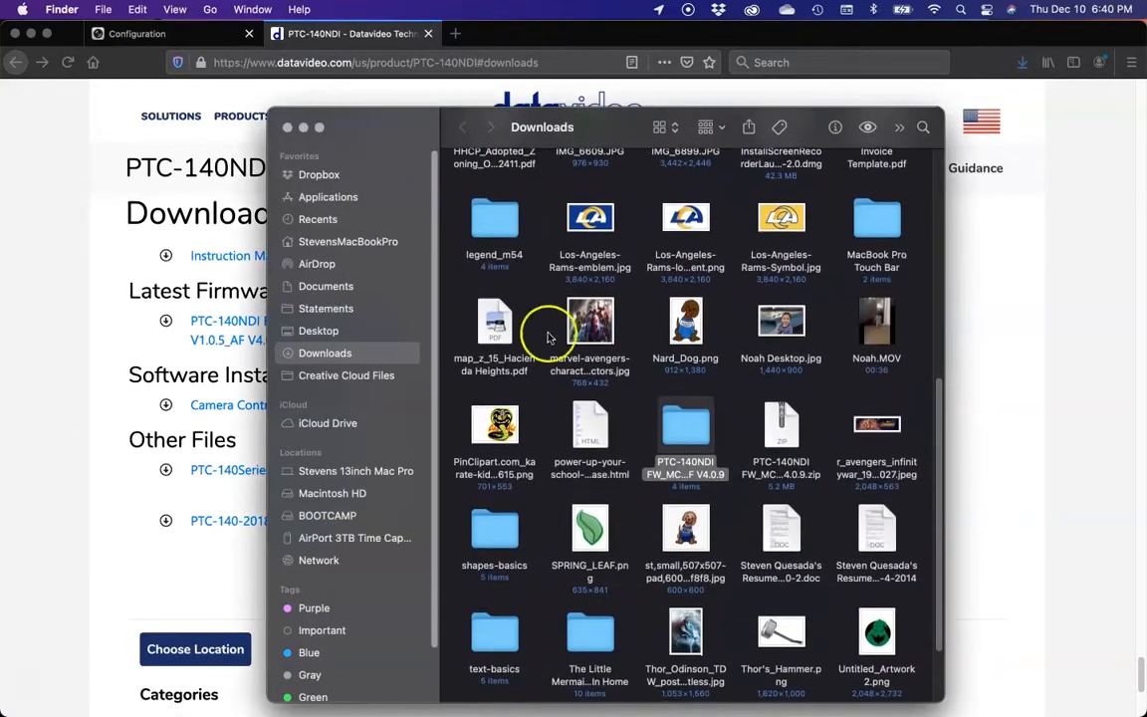
scroll(down, 3)
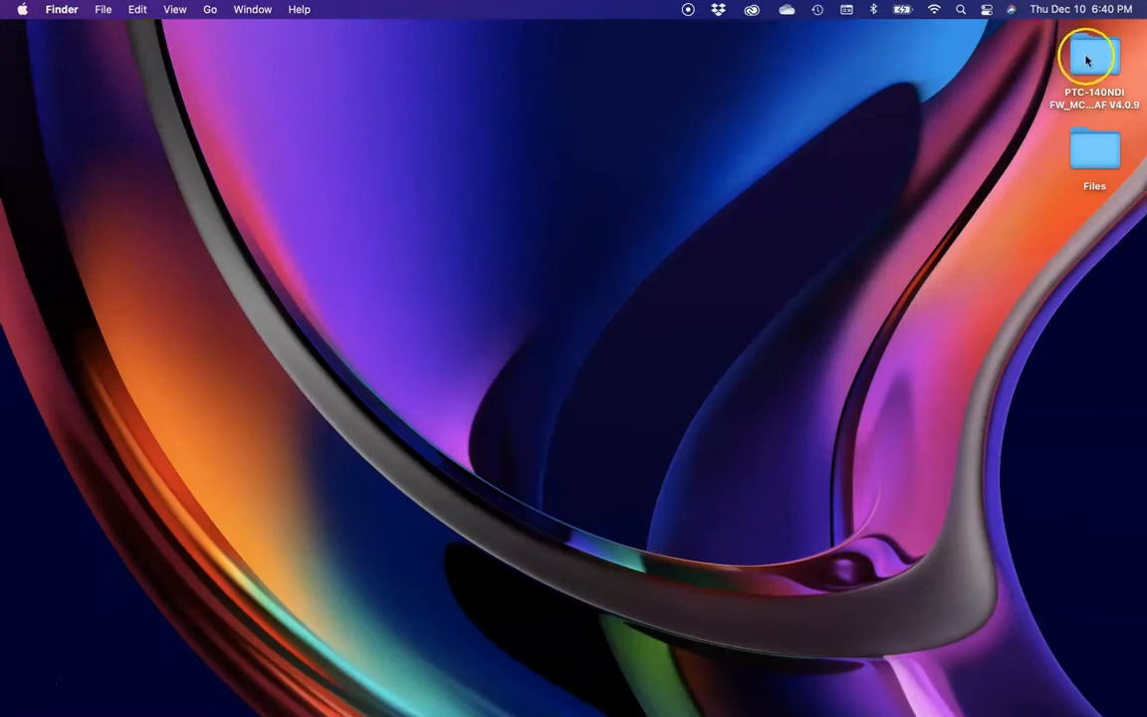
Step: Show the desktop firmware folder's .mrg files and PDFs as a detailed list
double_click(1095, 60)
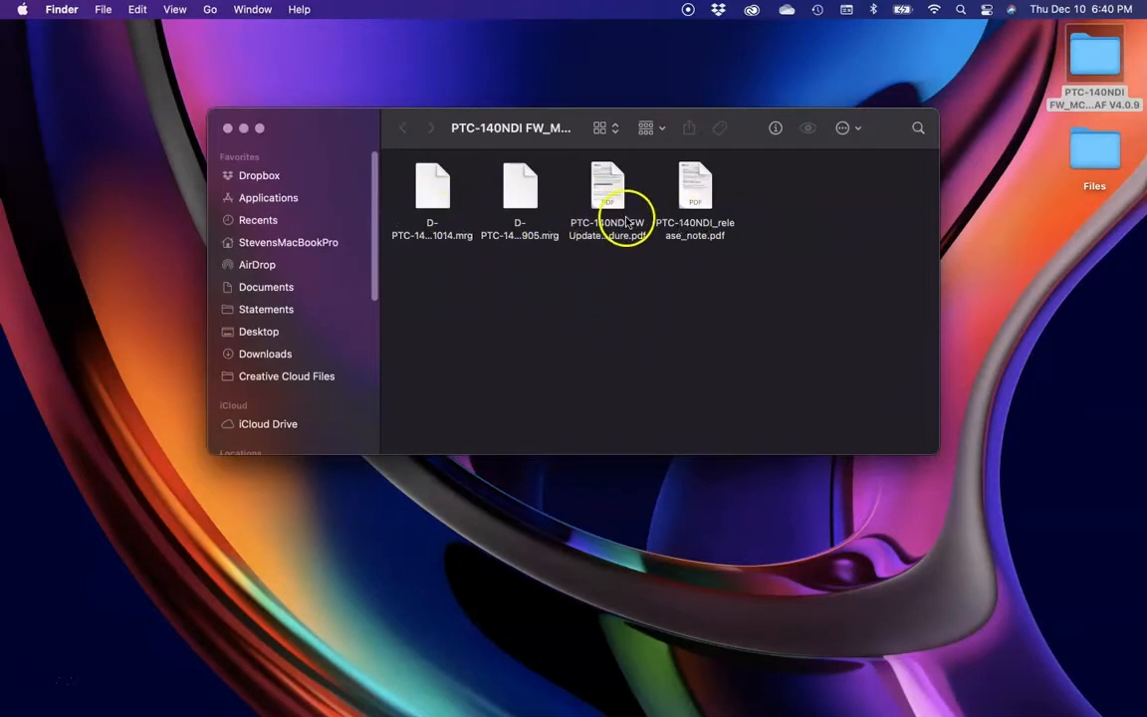
click(653, 127)
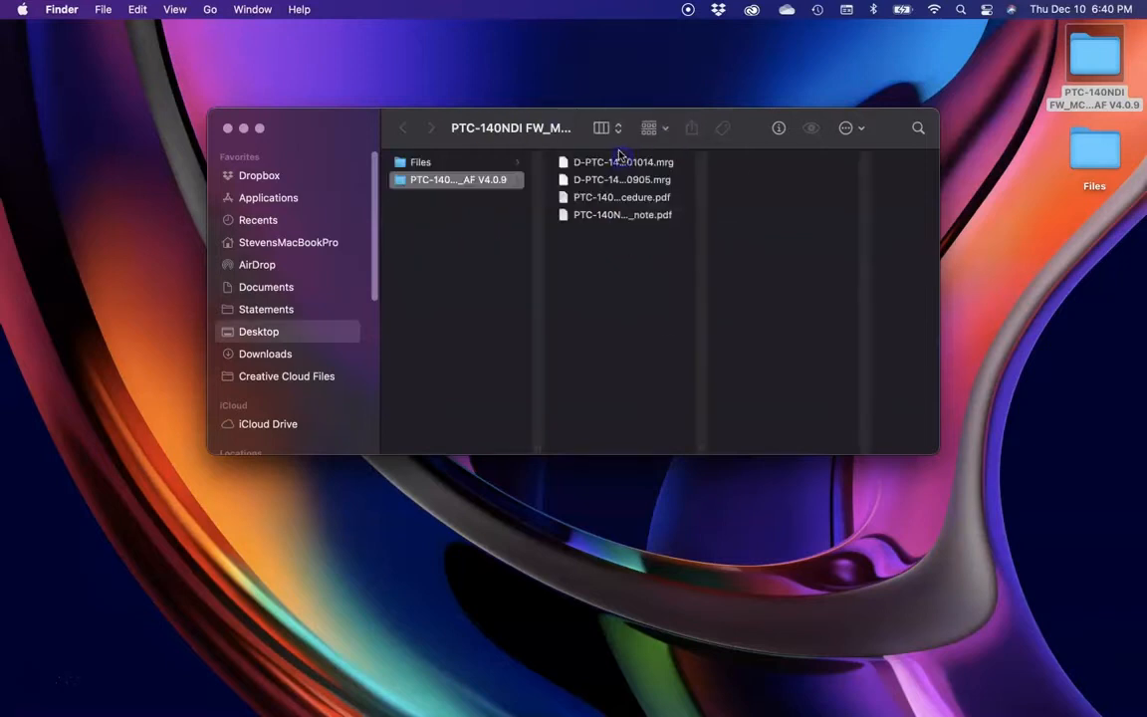
click(599, 127)
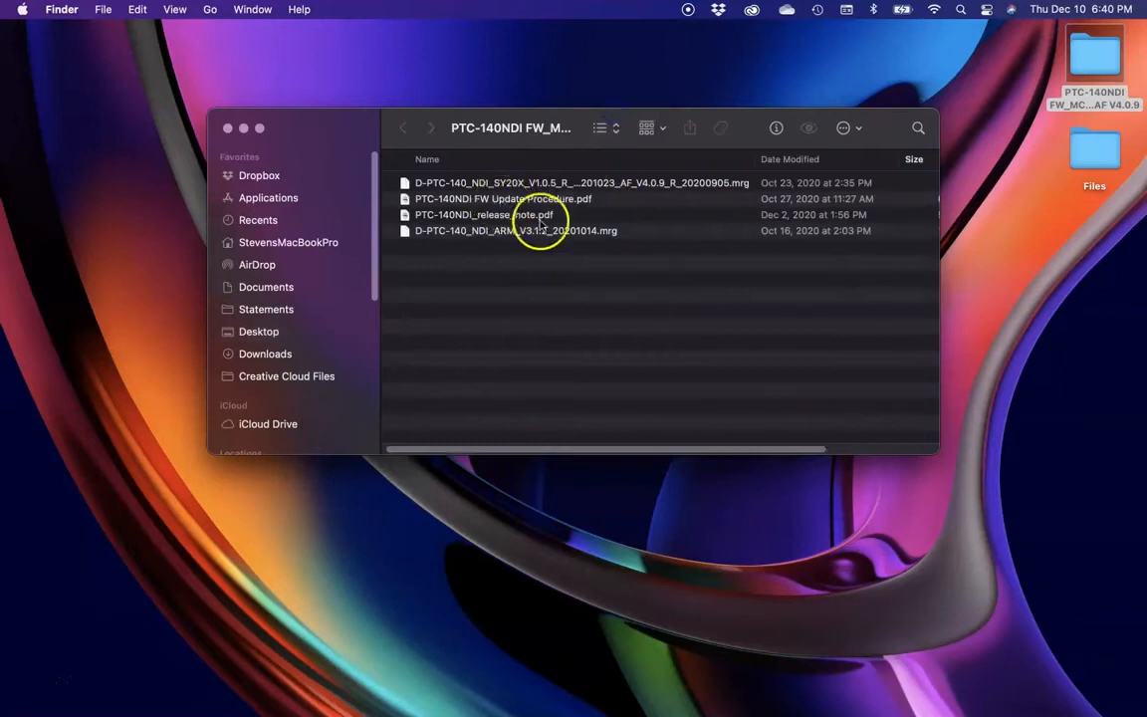
mouse_move(467, 237)
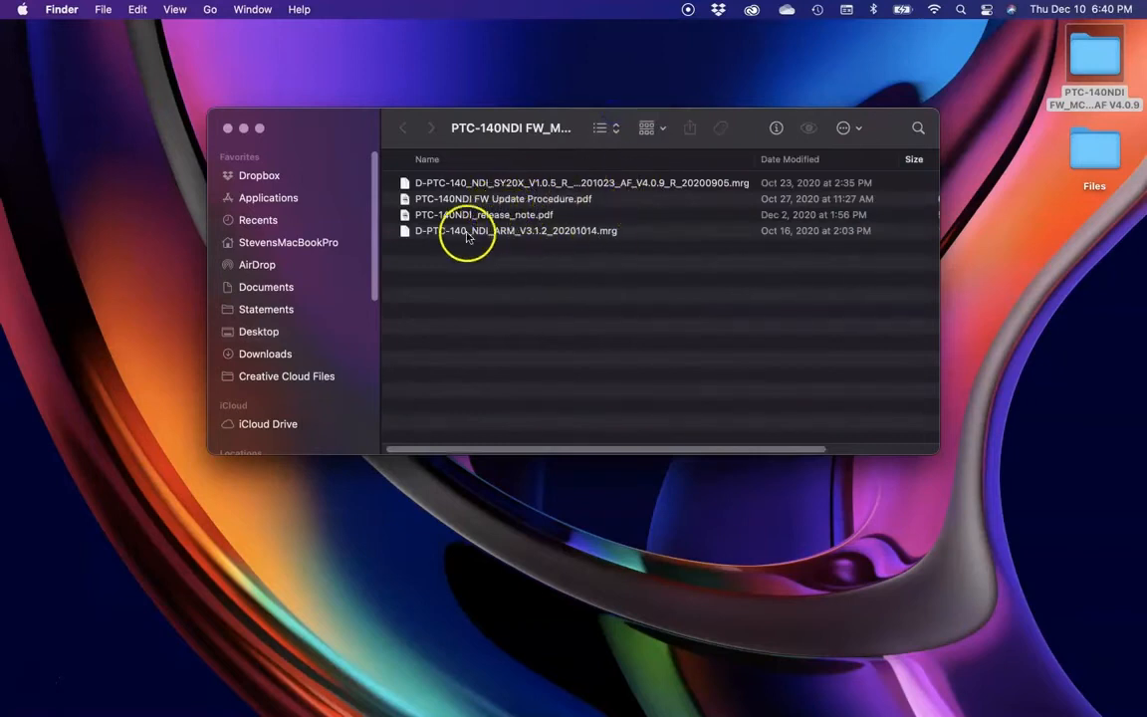
mouse_move(458, 412)
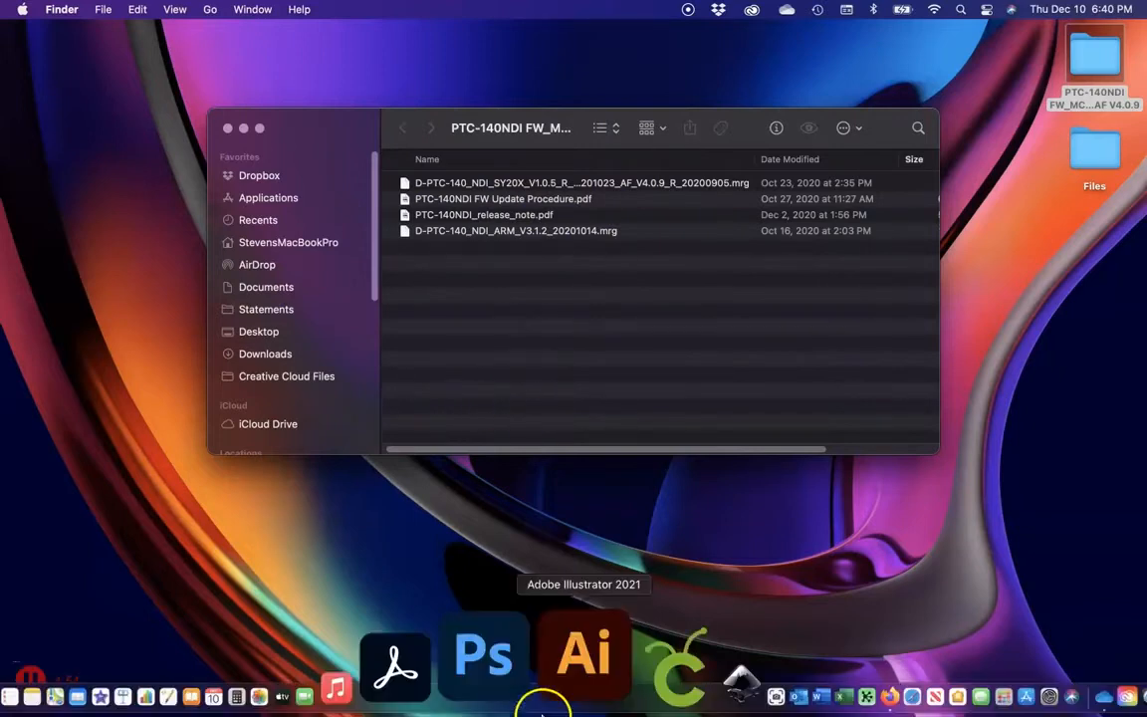
mouse_move(718, 657)
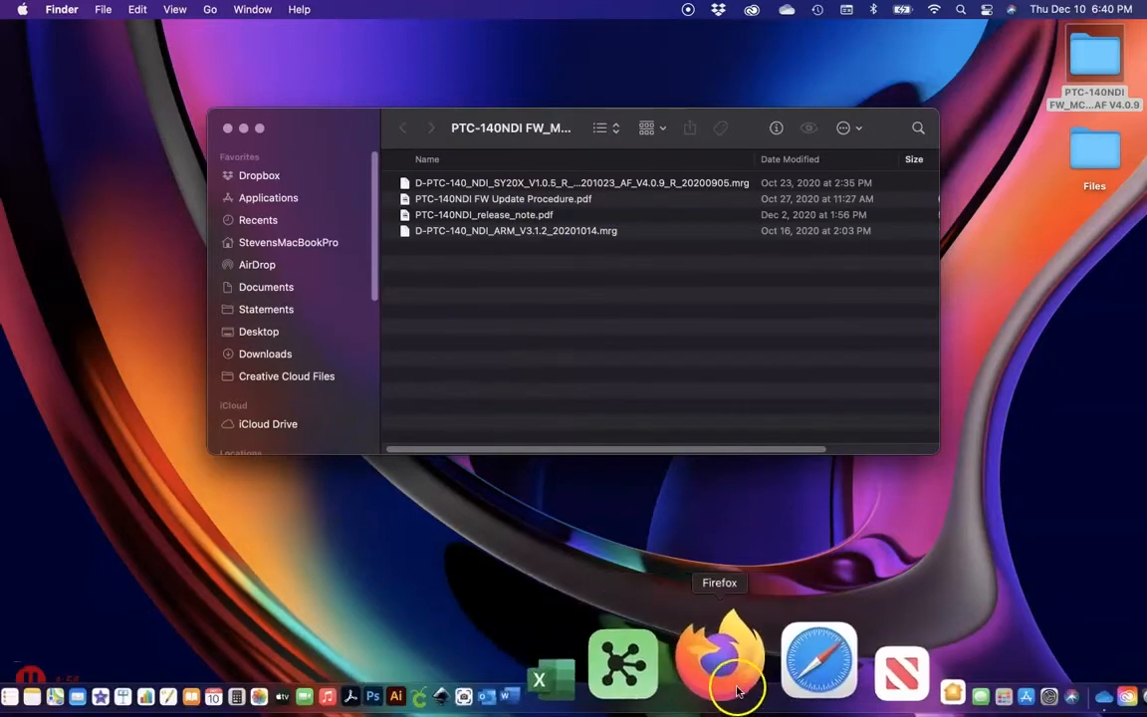
Step: Bring Firefox forward on the camera's Configuration page, no update file selected yet
click(719, 661)
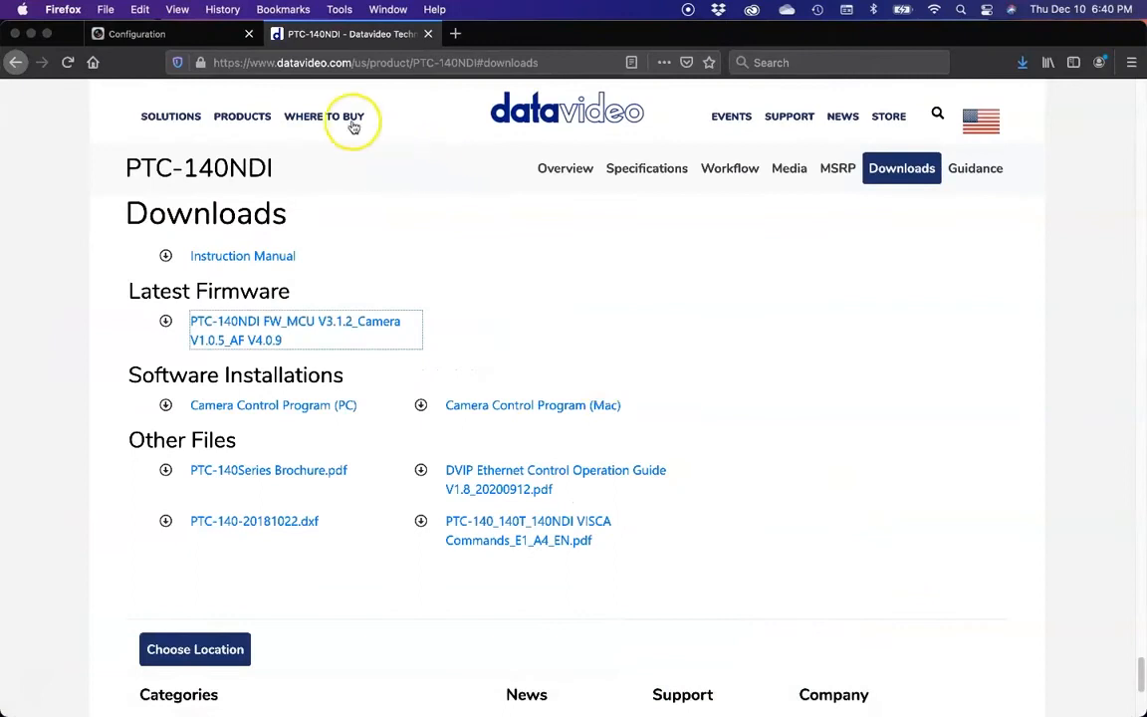
mouse_move(169, 31)
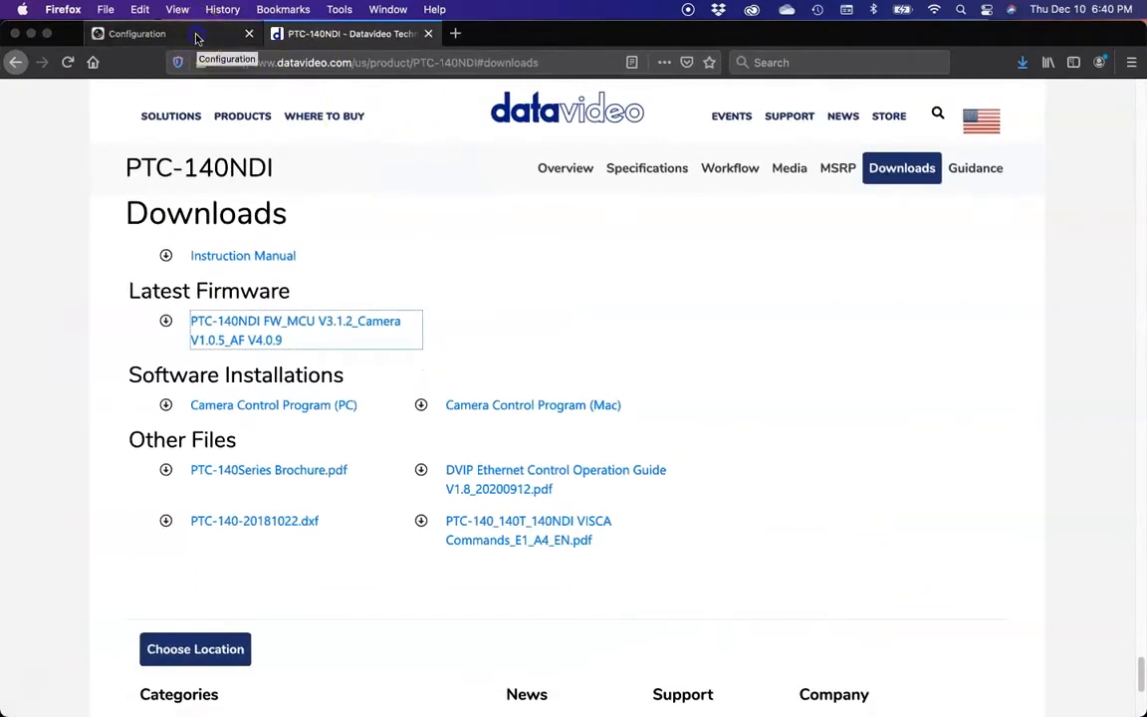
click(135, 32)
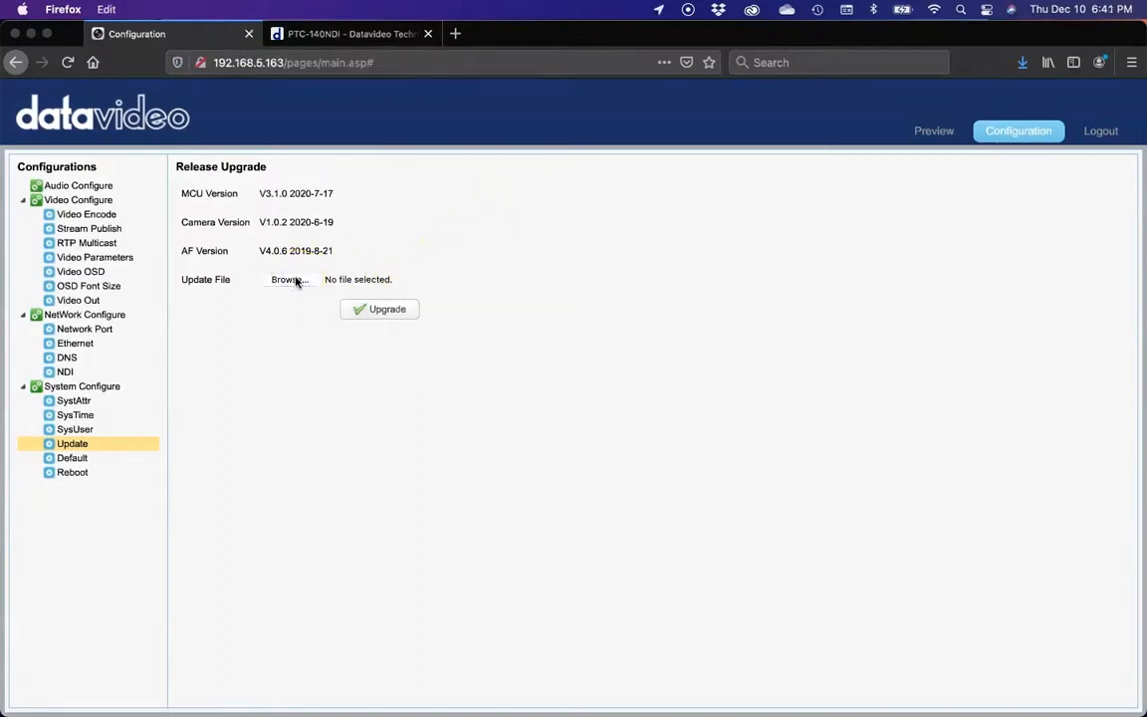
Step: Browse into the PTC-140NDI firmware folder and show its files as a detailed list
click(289, 279)
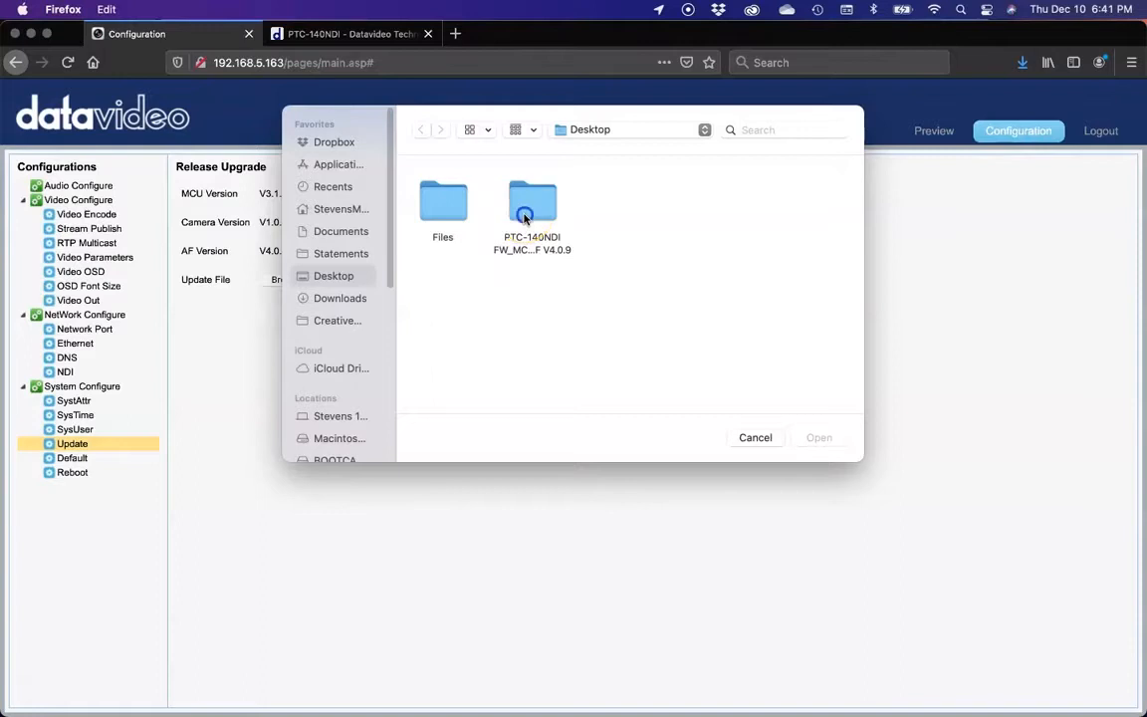
double_click(532, 204)
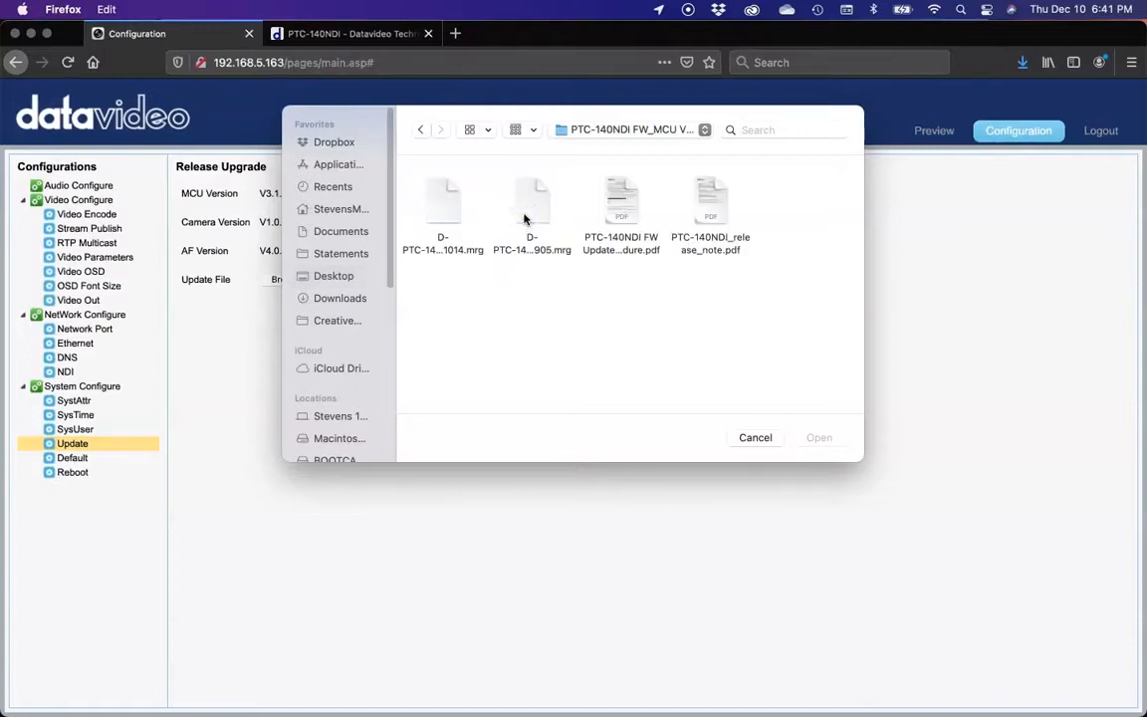
mouse_move(443, 199)
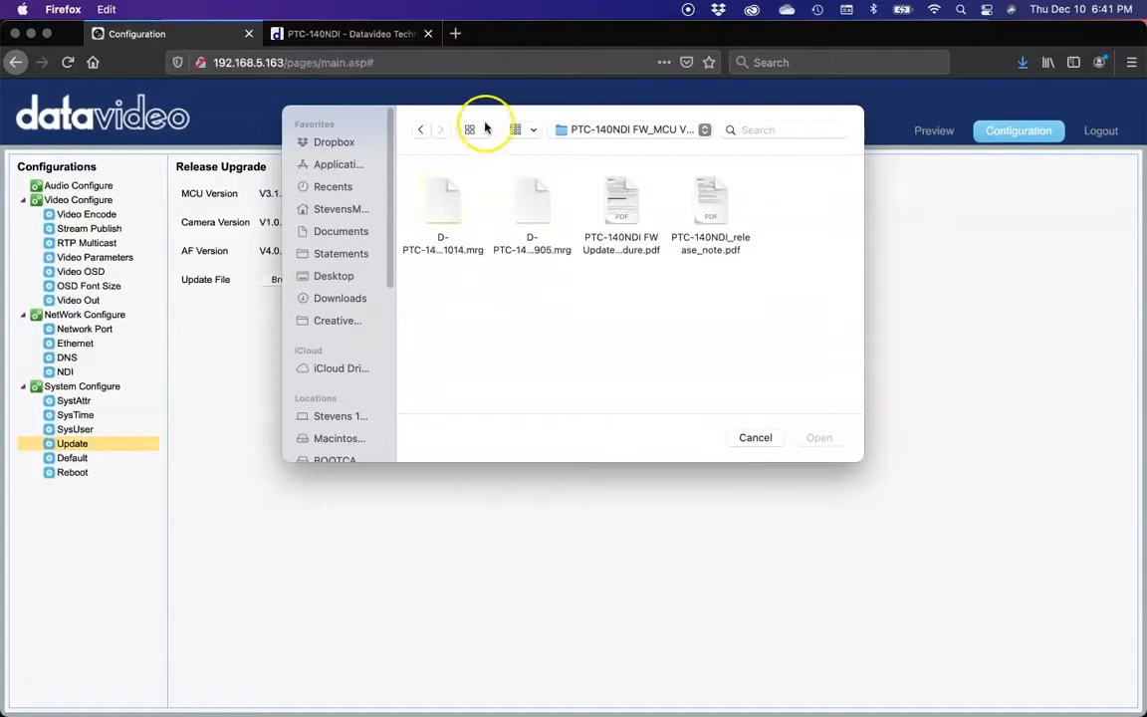
click(470, 129)
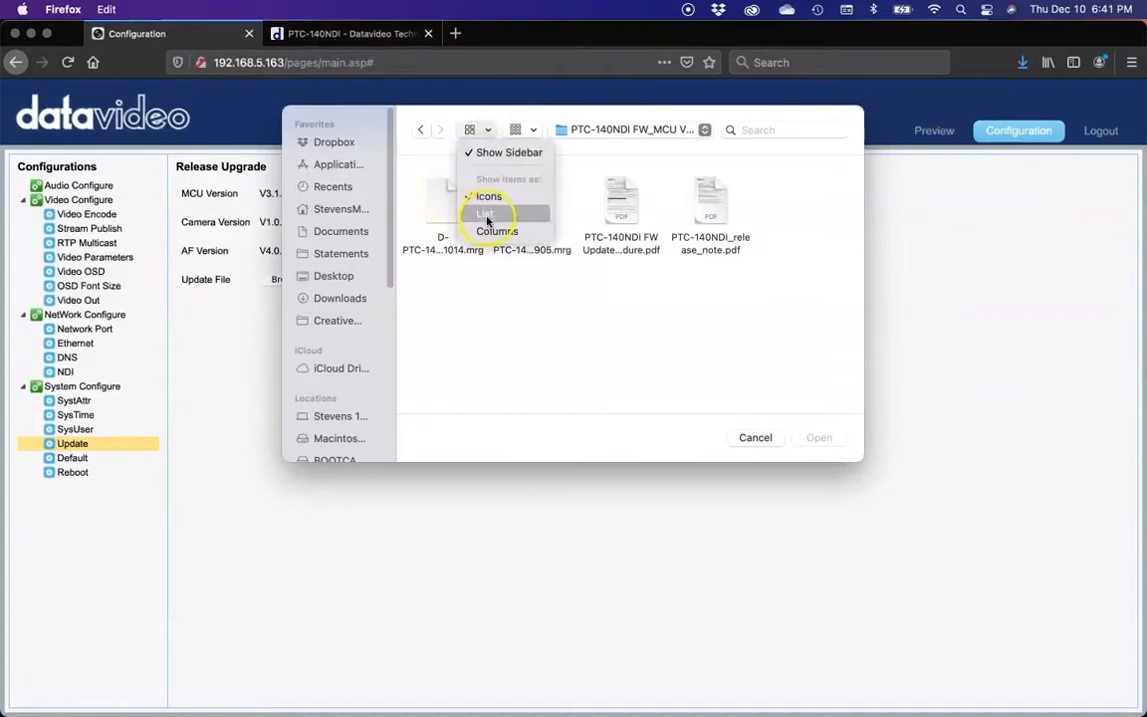
click(486, 213)
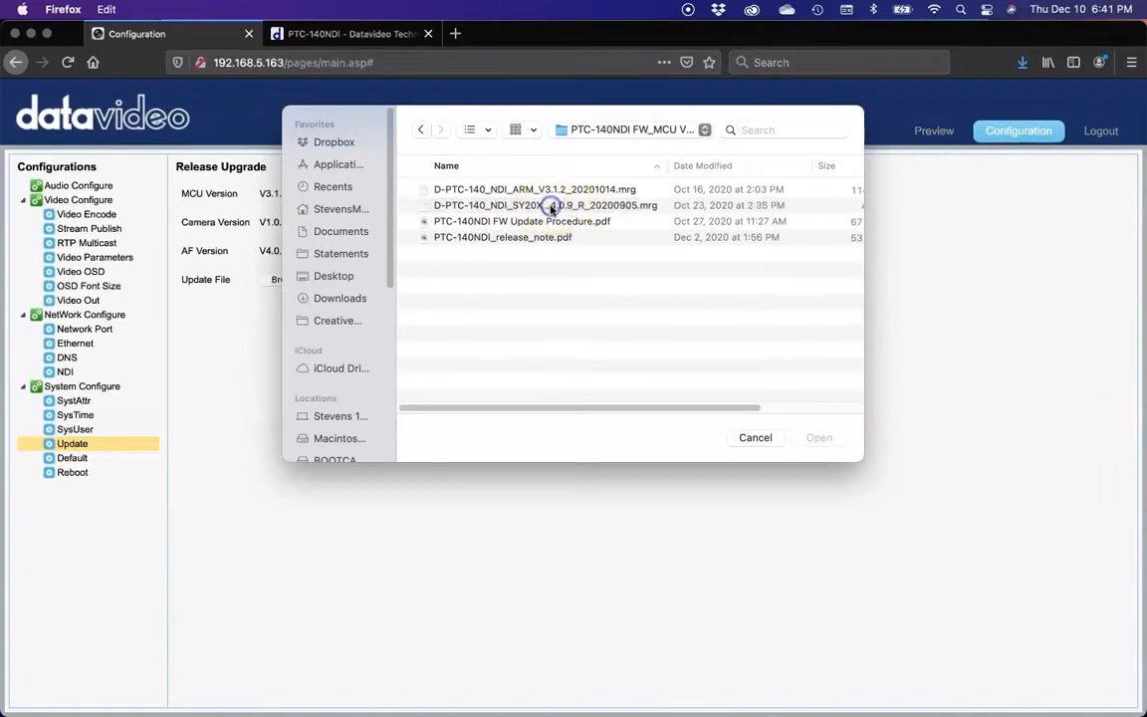
Step: Choose the D-PTC-140_NDI_SY20X 20200905 .mrg file as the update file
click(554, 205)
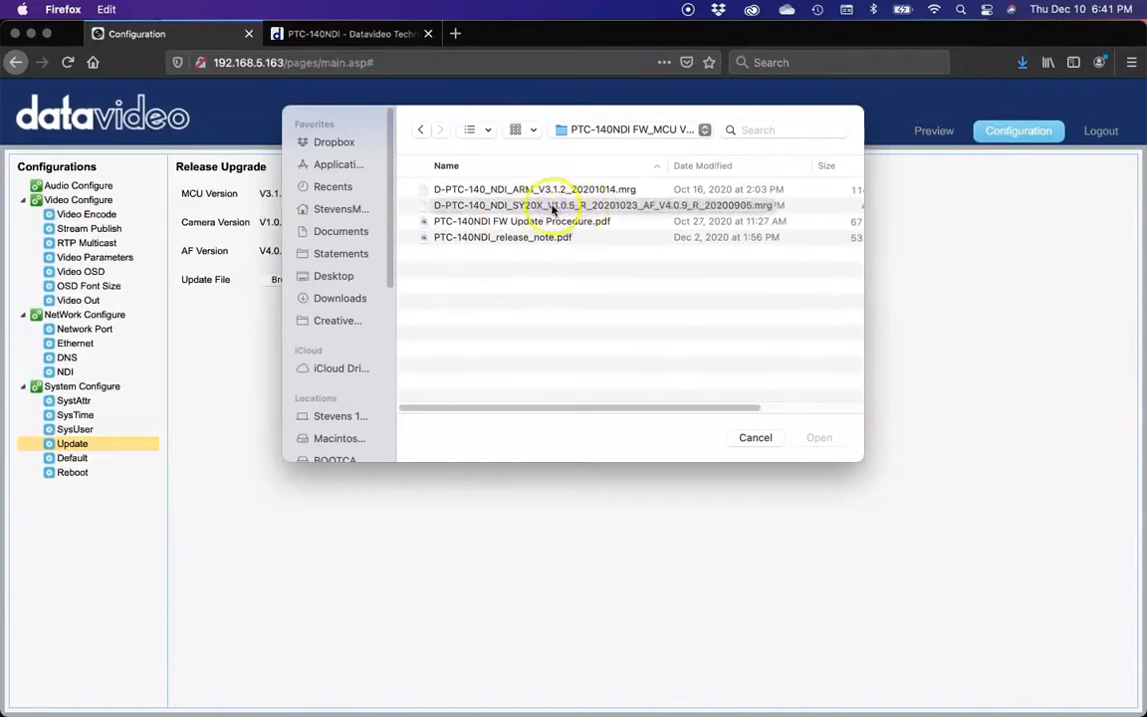
click(546, 205)
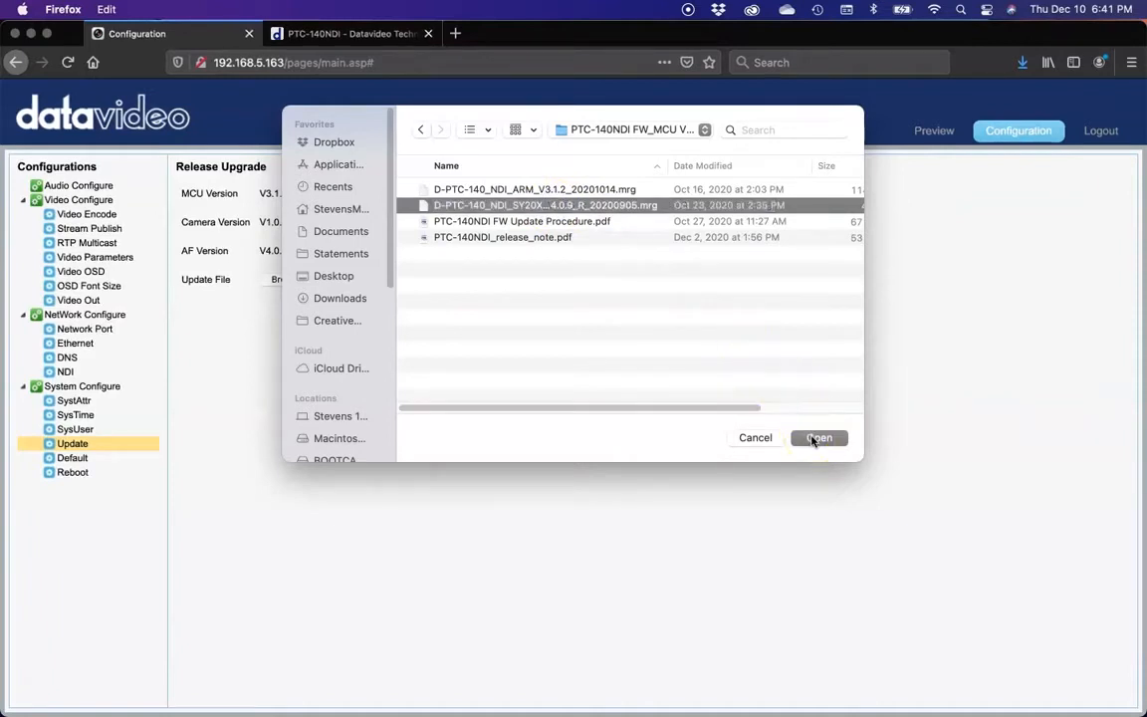
click(818, 438)
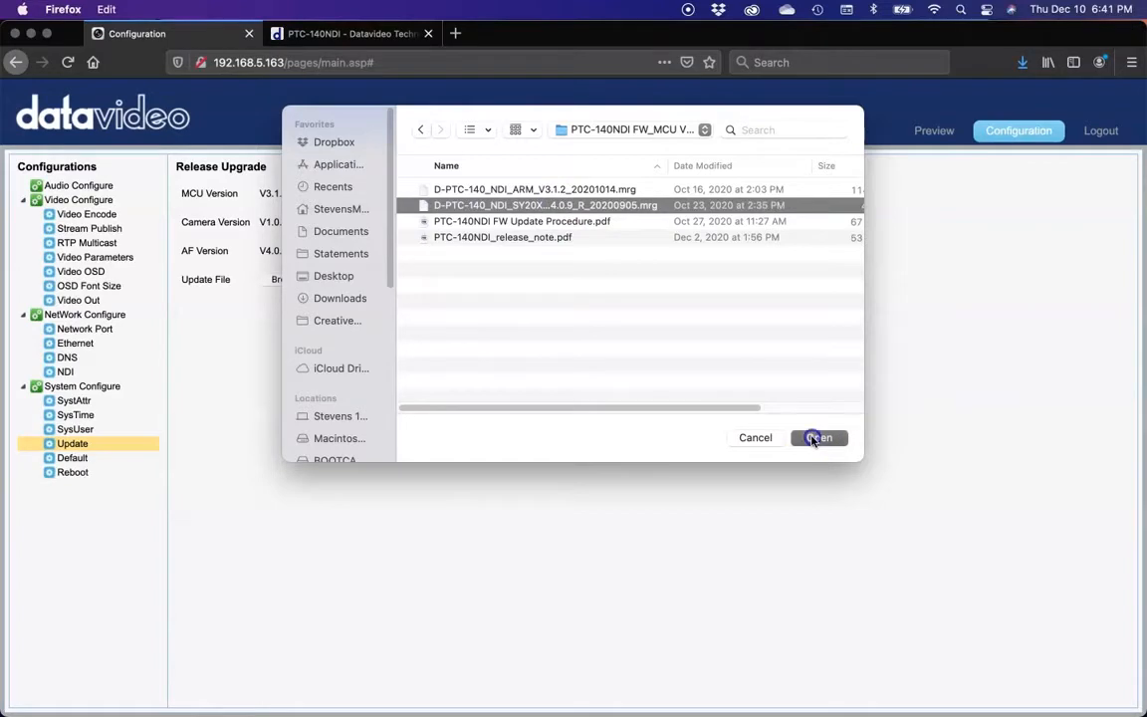
click(818, 438)
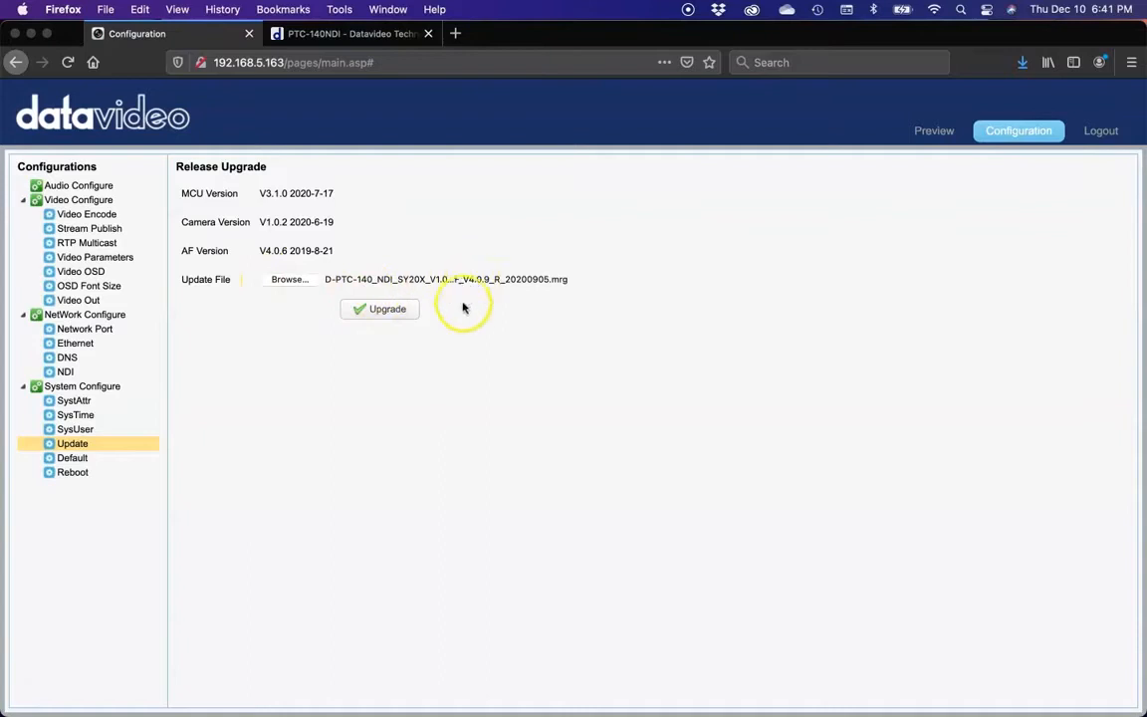
mouse_move(446, 318)
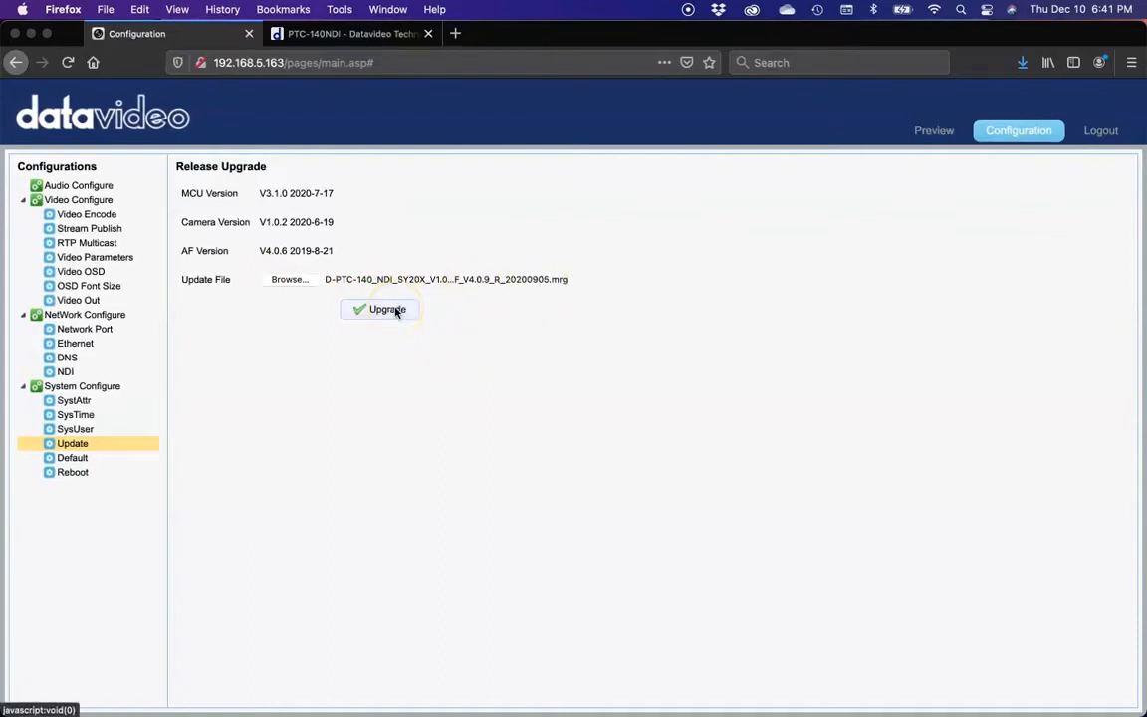
Step: Run the SY20X firmware upgrade and dismiss its 'Upgrade success' notice
click(378, 309)
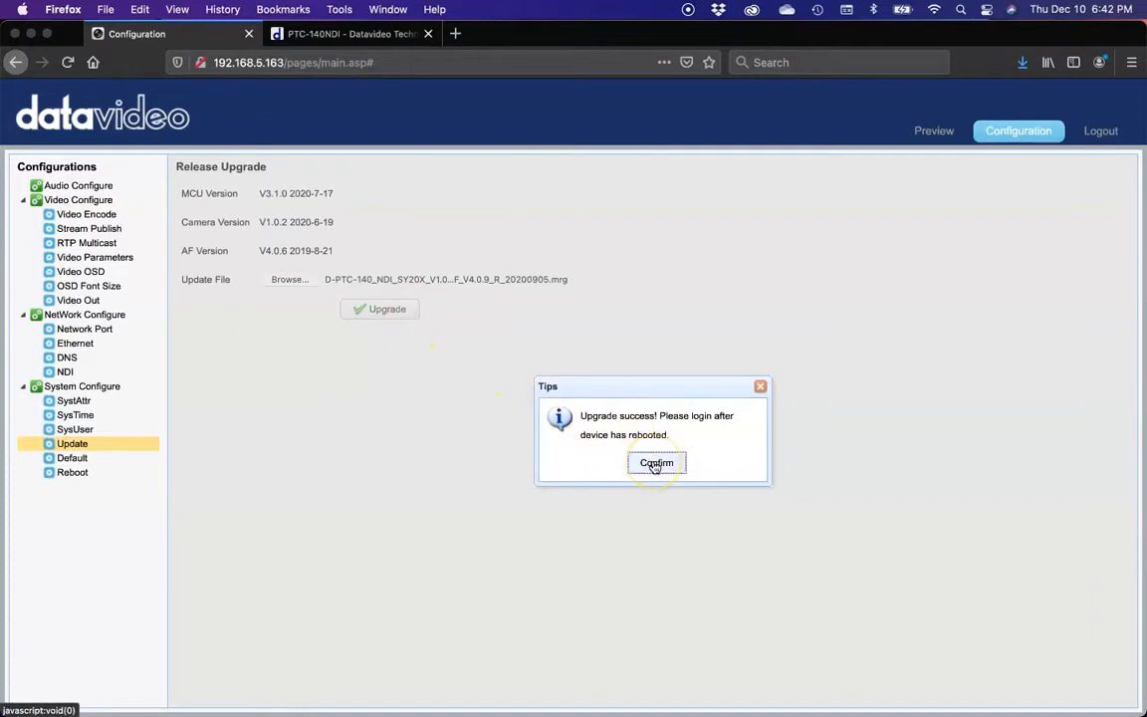
click(657, 462)
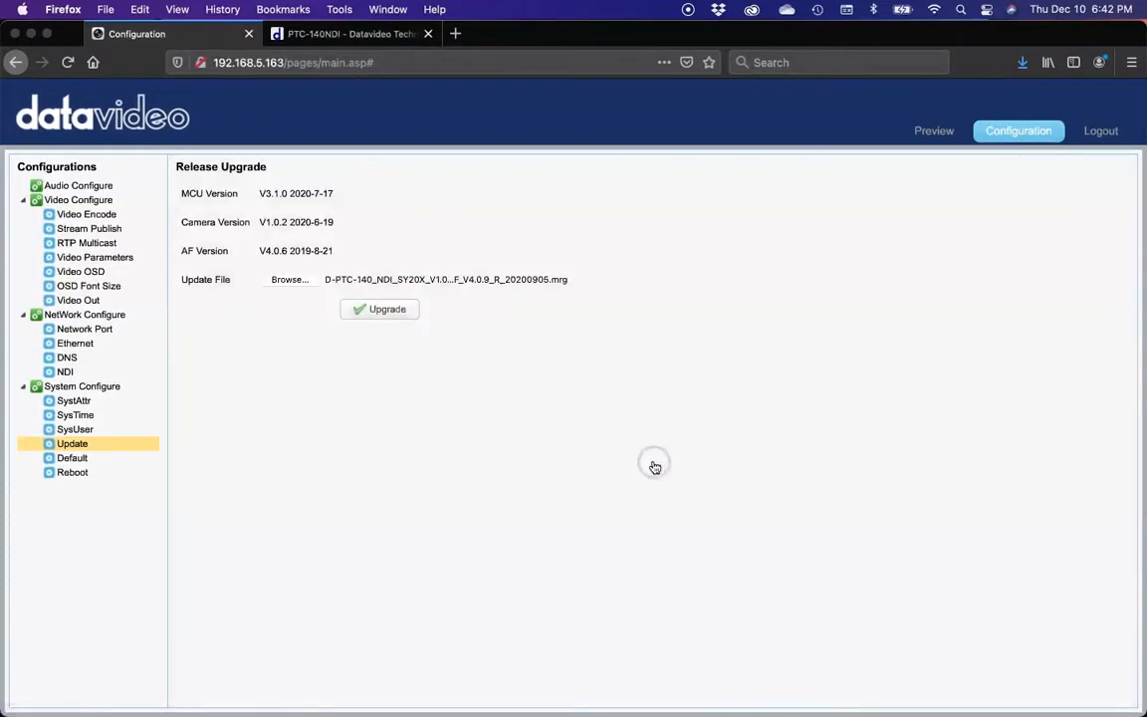
mouse_move(918, 187)
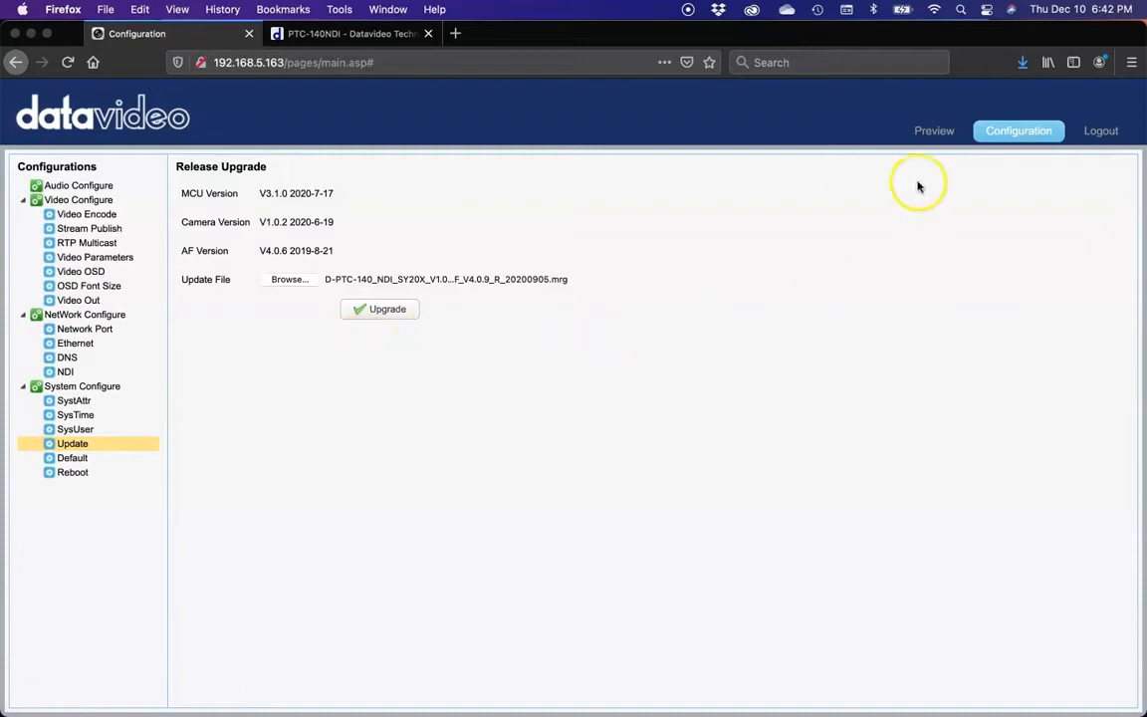
Step: Log out of the camera interface and return to the Datavideo PTC-140NDI downloads tab
click(1101, 131)
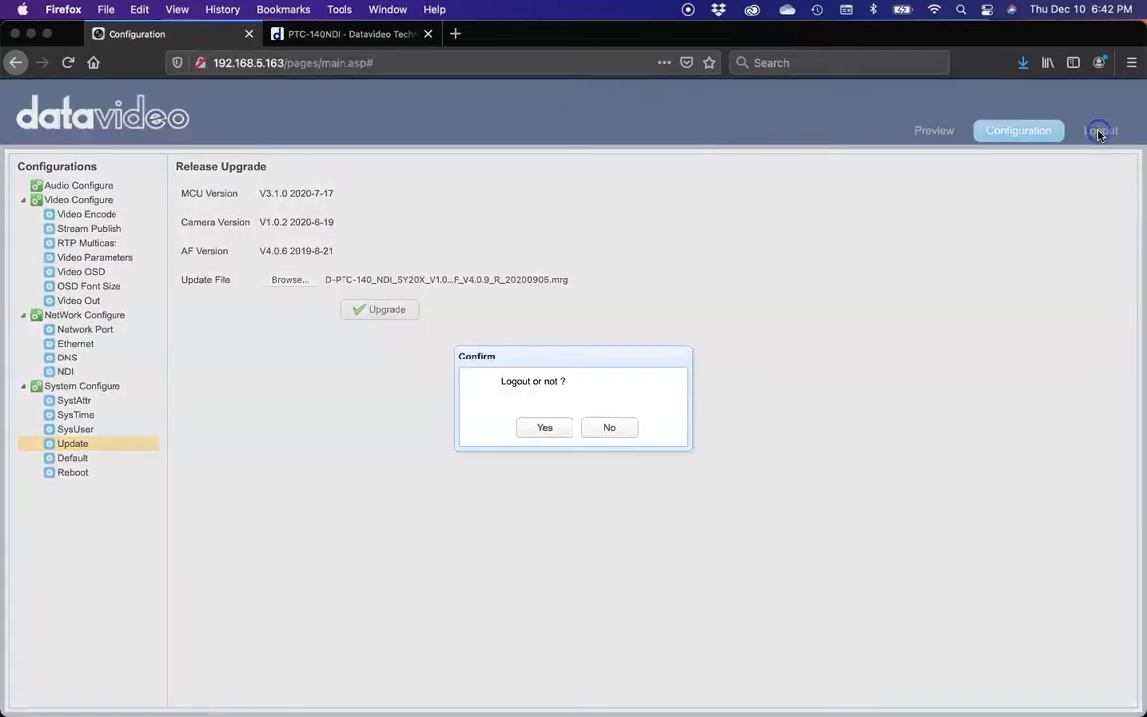
click(609, 426)
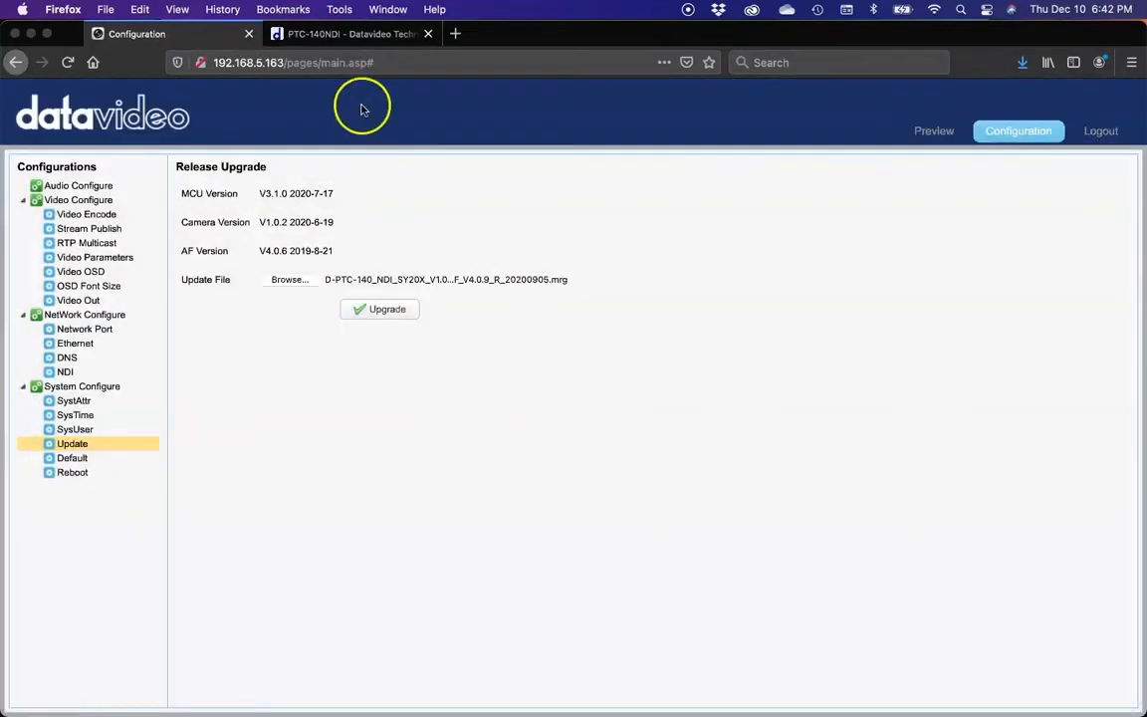
click(349, 31)
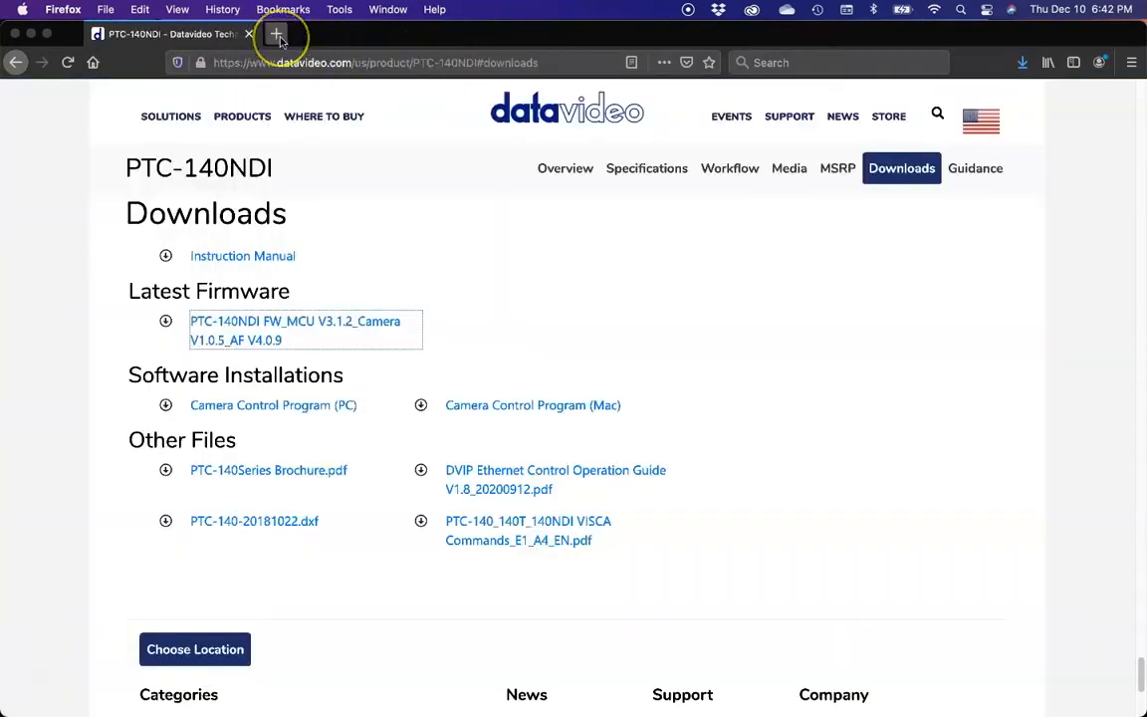
mouse_move(275, 33)
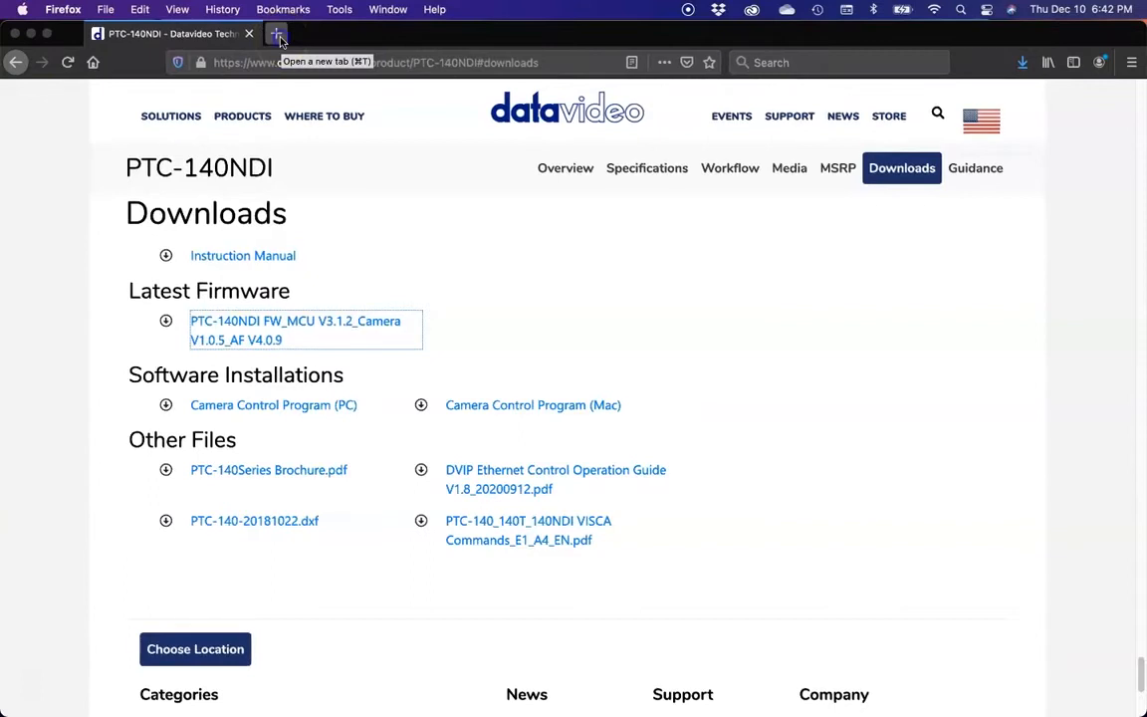
Step: Start a new tab to reconnect to the camera at 192.168.5.163
click(275, 34)
text(192.168.5.163)
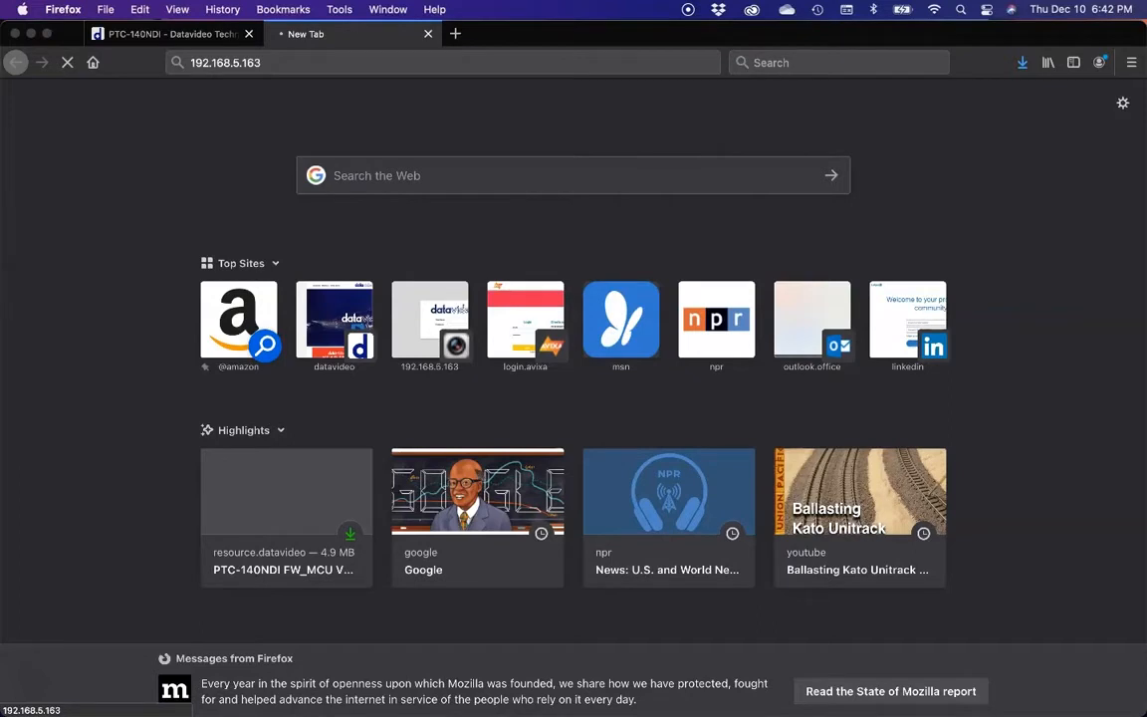
mouse_move(344, 120)
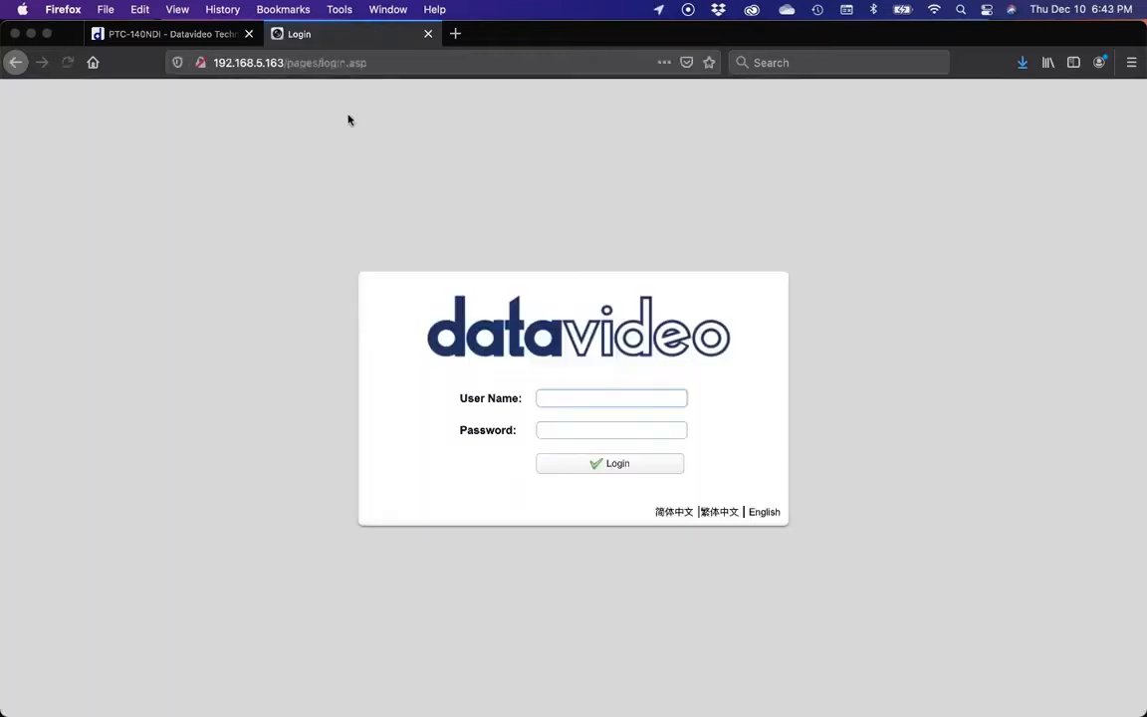
Step: Log back into the rebooted camera as admin to reach its live Preview page
click(611, 398)
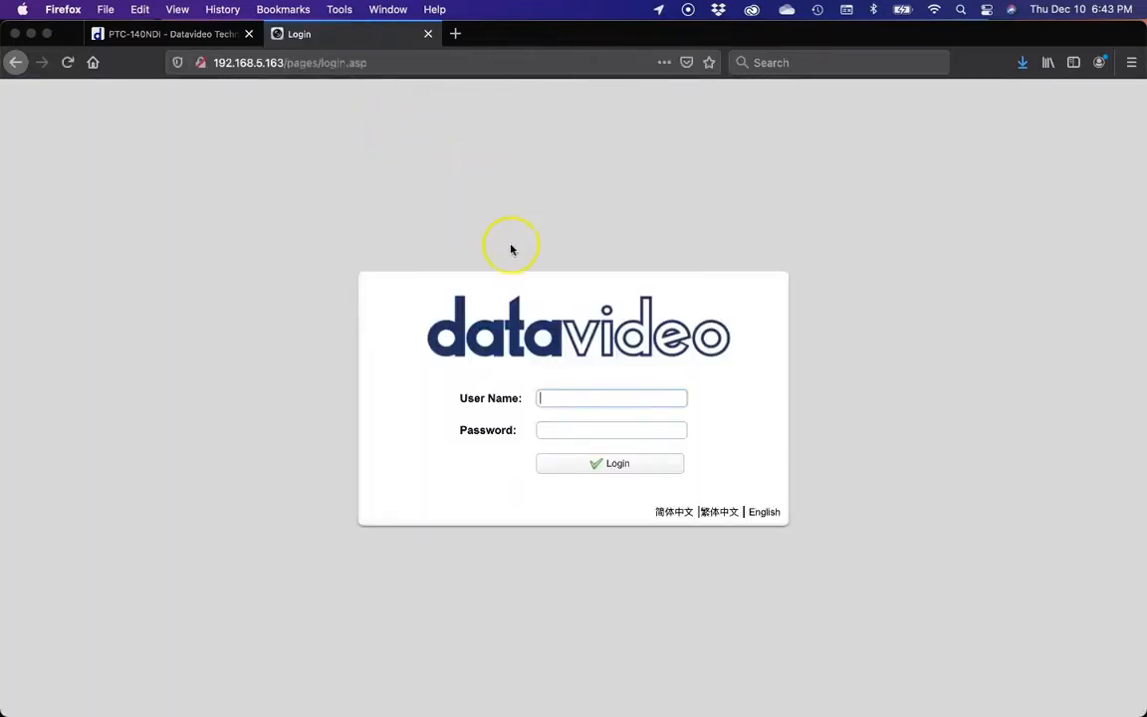
mouse_move(581, 398)
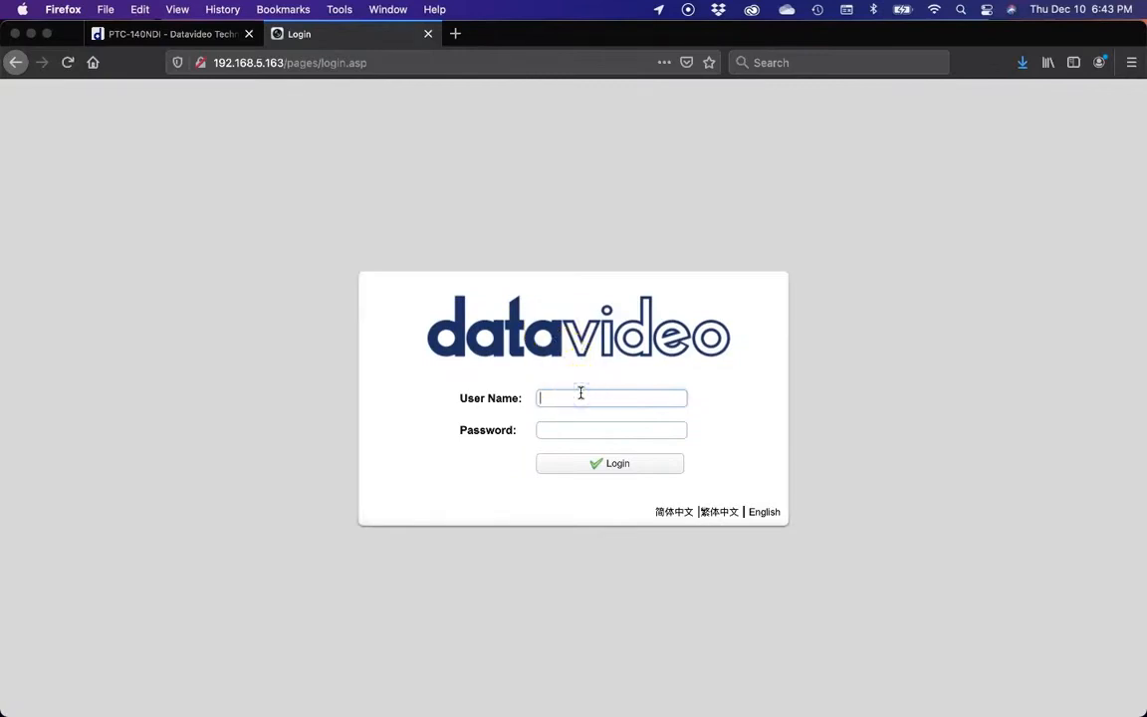
text(admin)
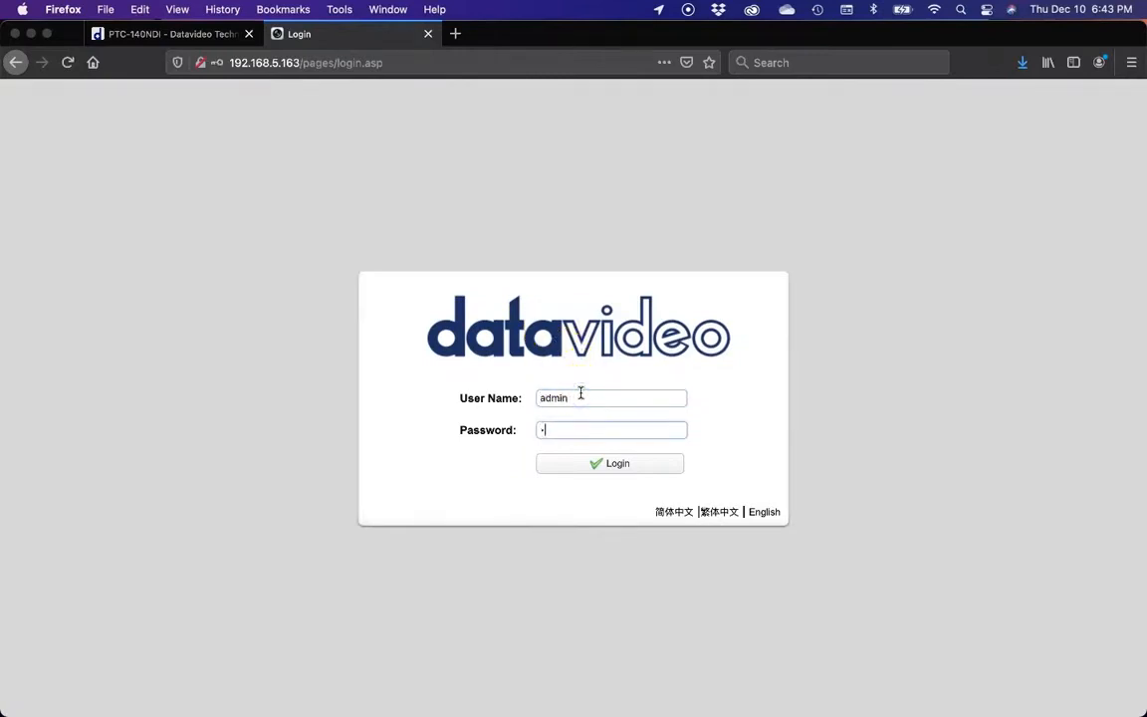
click(610, 462)
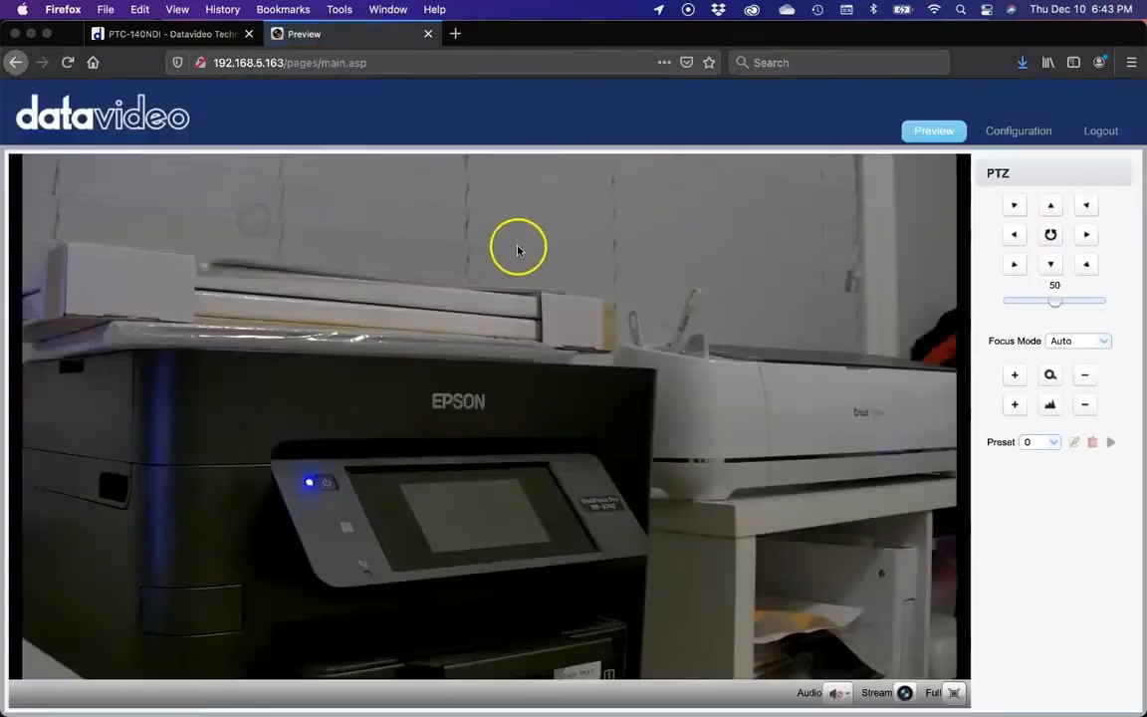
mouse_move(868, 135)
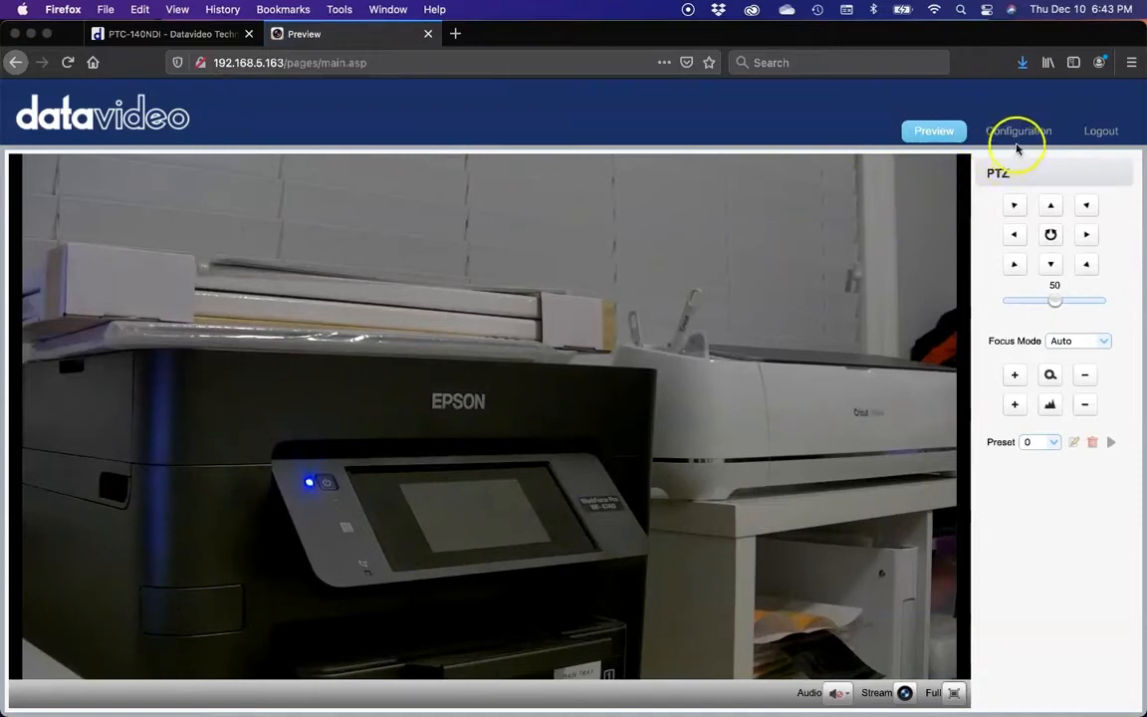
Step: On Configuration > Update, choose D-PTC-140_NDI_ARM_V3.1.2_20201014.mrg as the next update file
click(1017, 131)
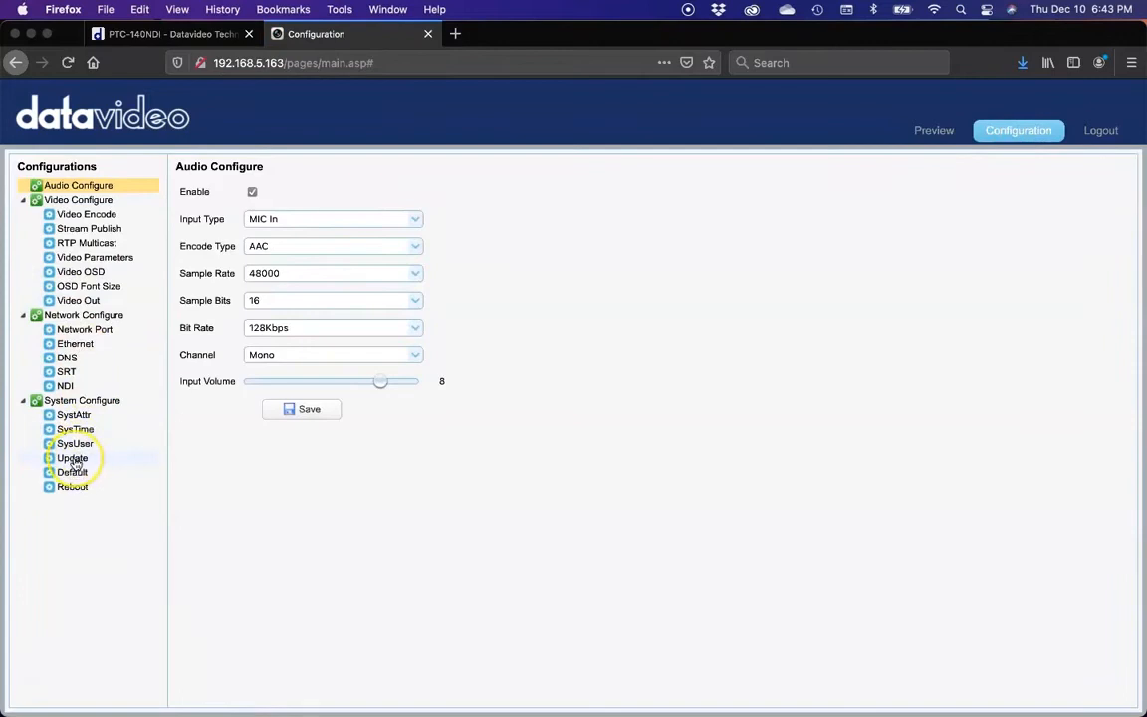
click(72, 456)
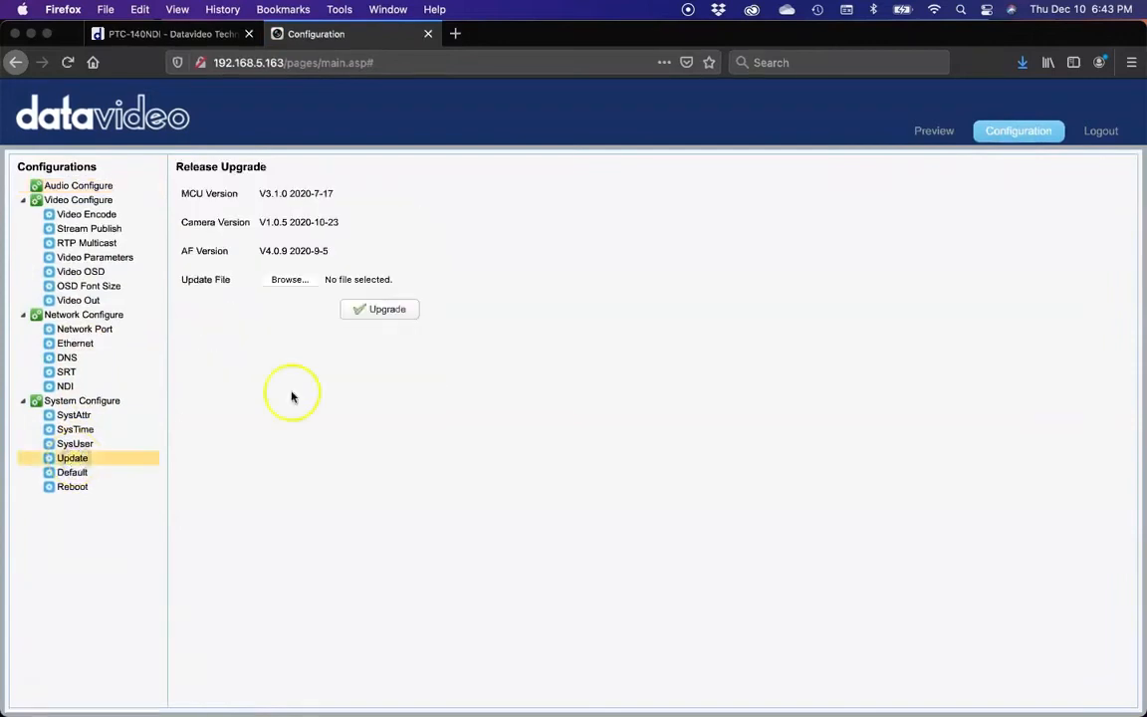
mouse_move(291, 279)
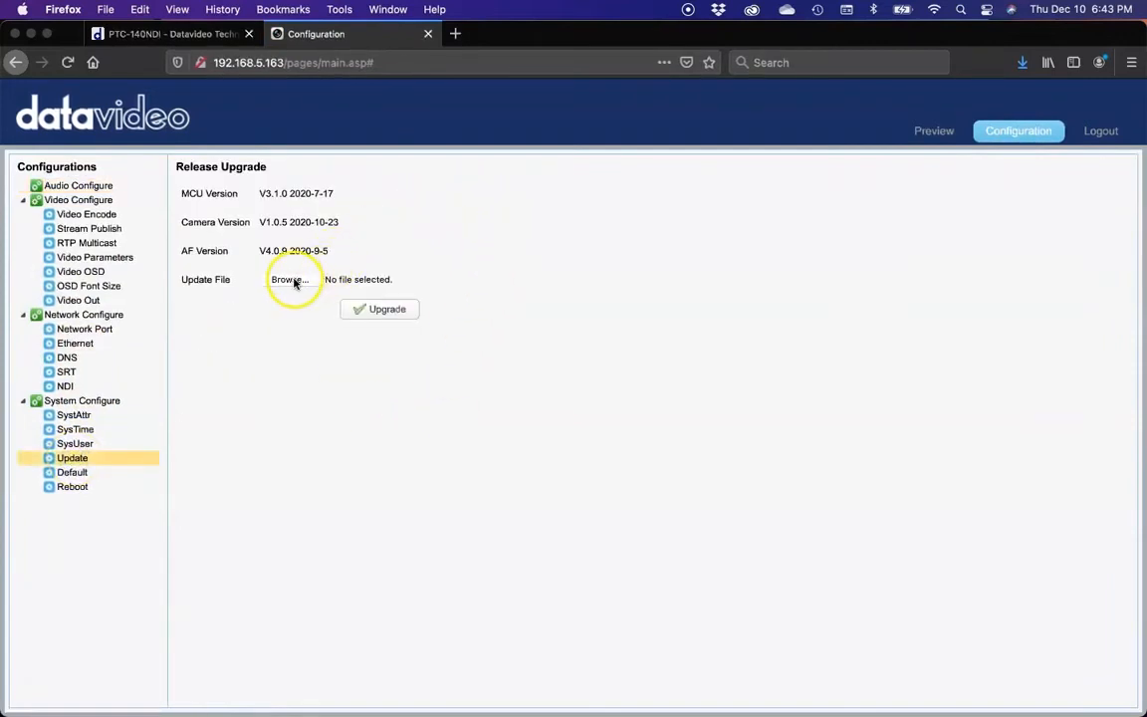
click(289, 279)
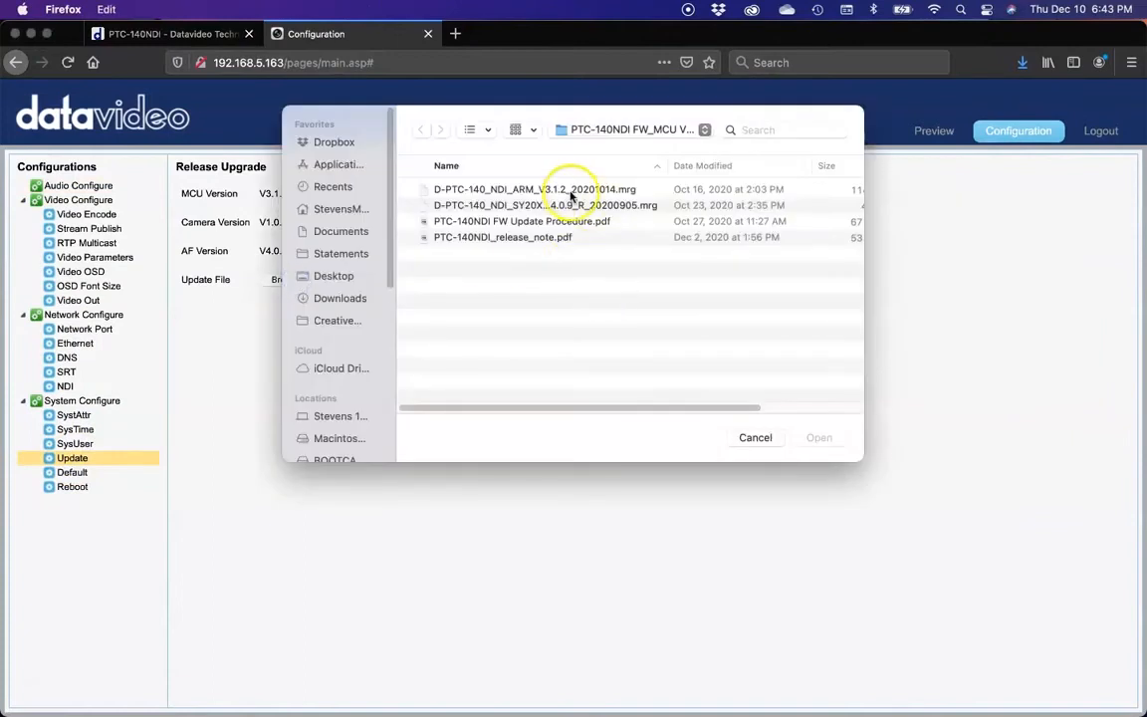
click(534, 187)
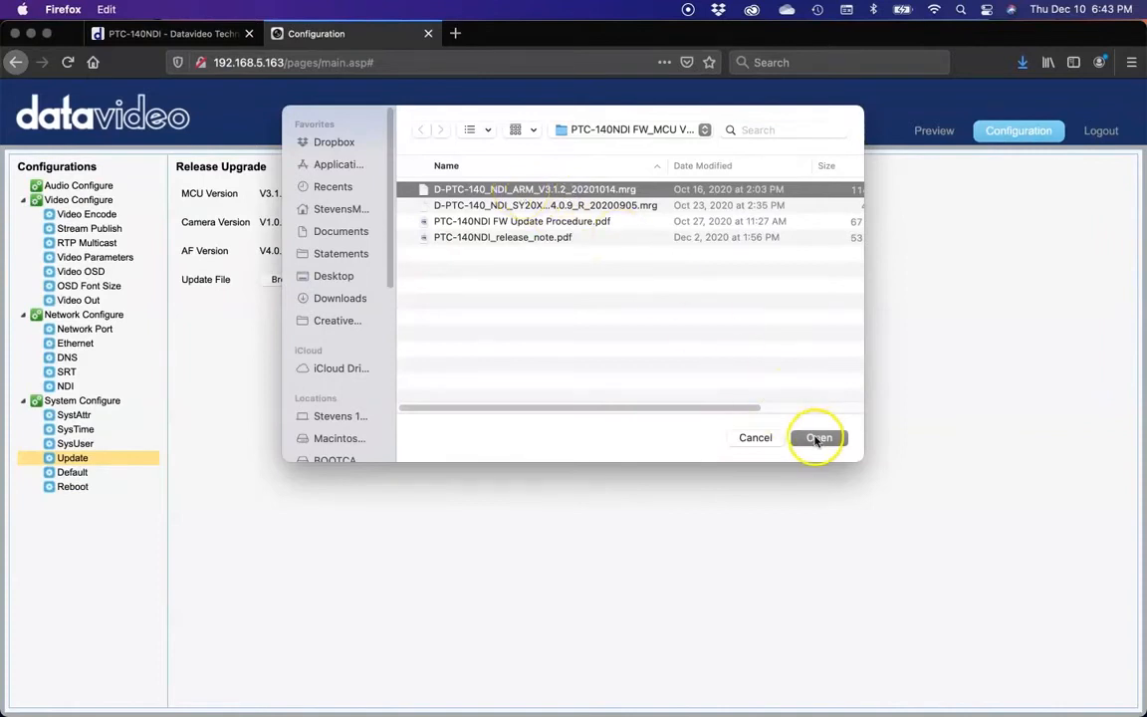
click(818, 437)
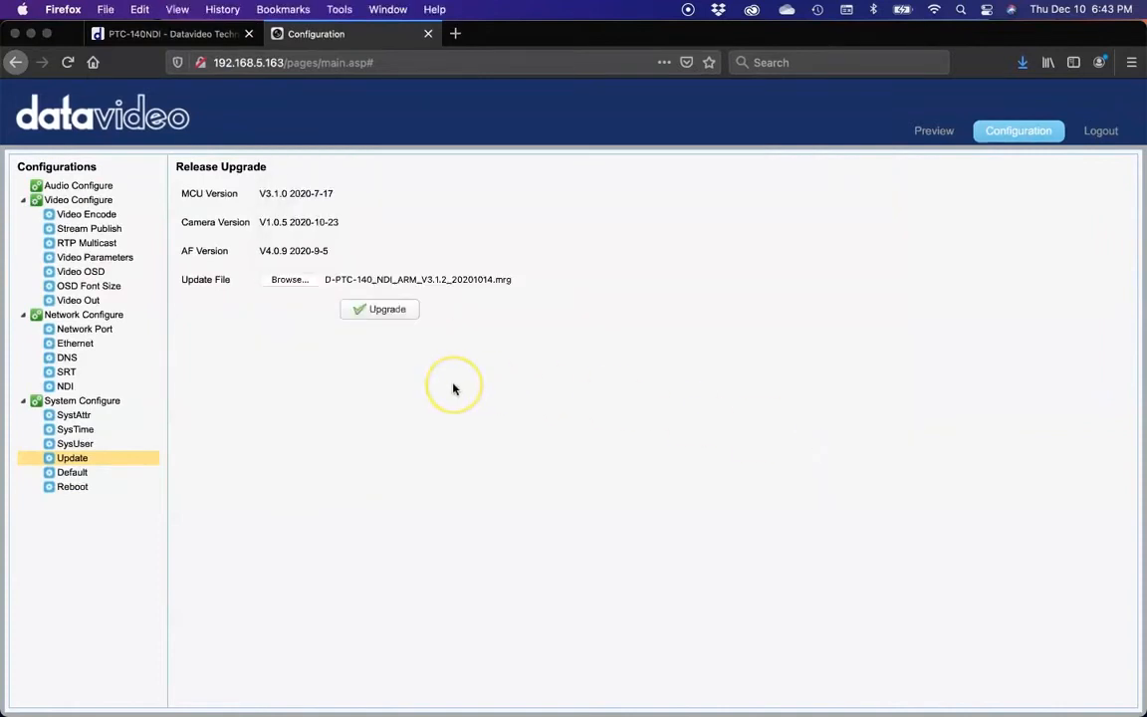
mouse_move(328, 351)
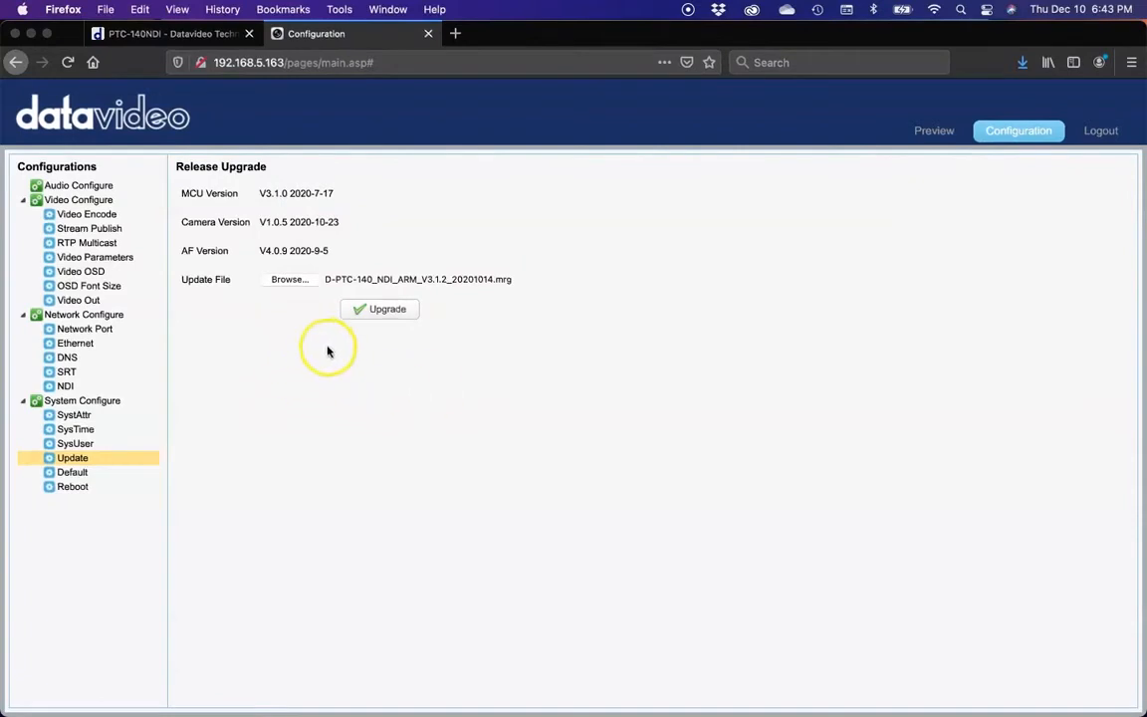
mouse_move(426, 347)
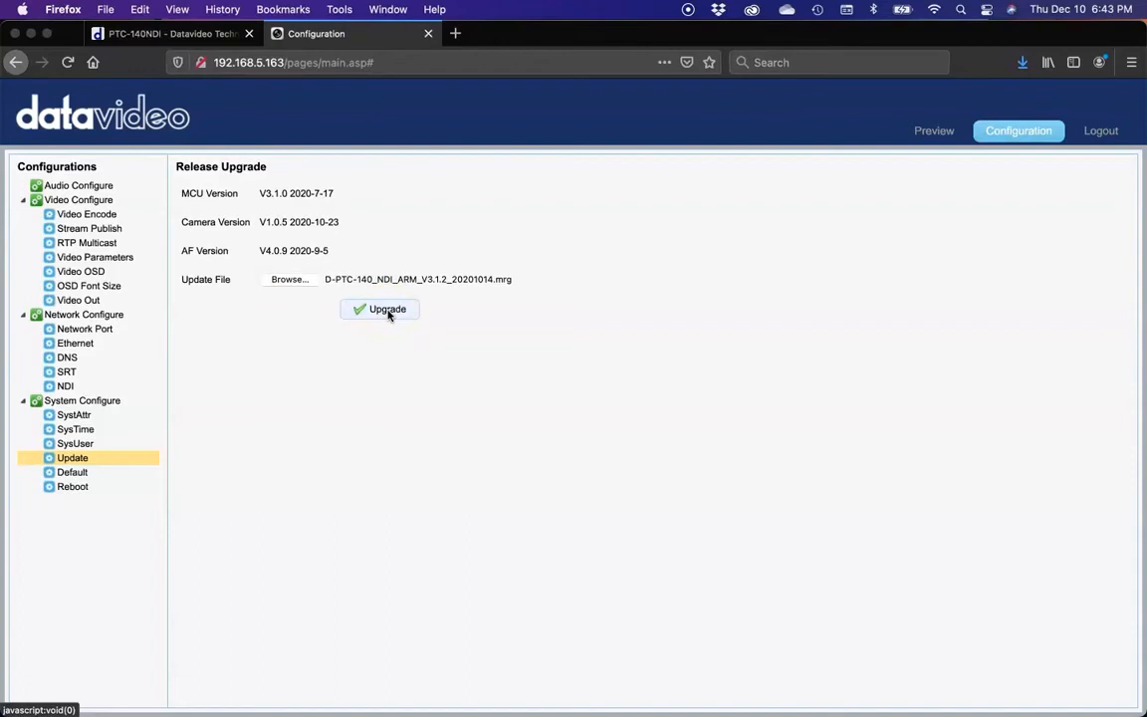
Step: Run the ARM V3.1.2 firmware upgrade, dismiss its success notice, and log out of the camera
click(378, 308)
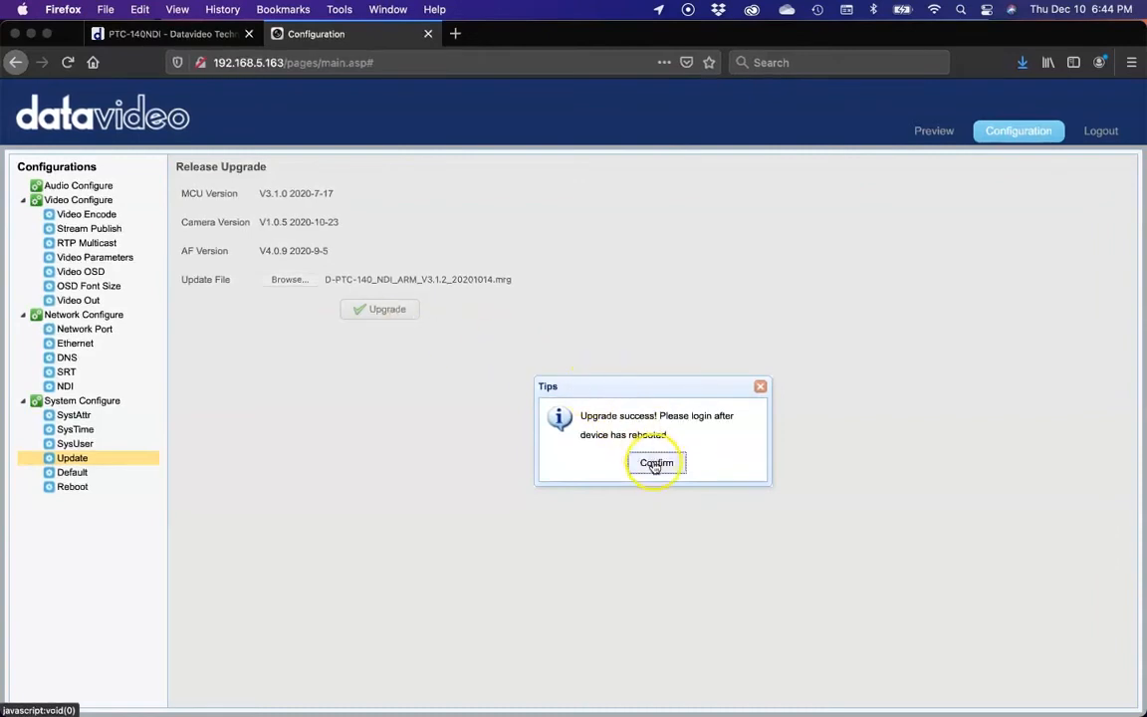
click(657, 462)
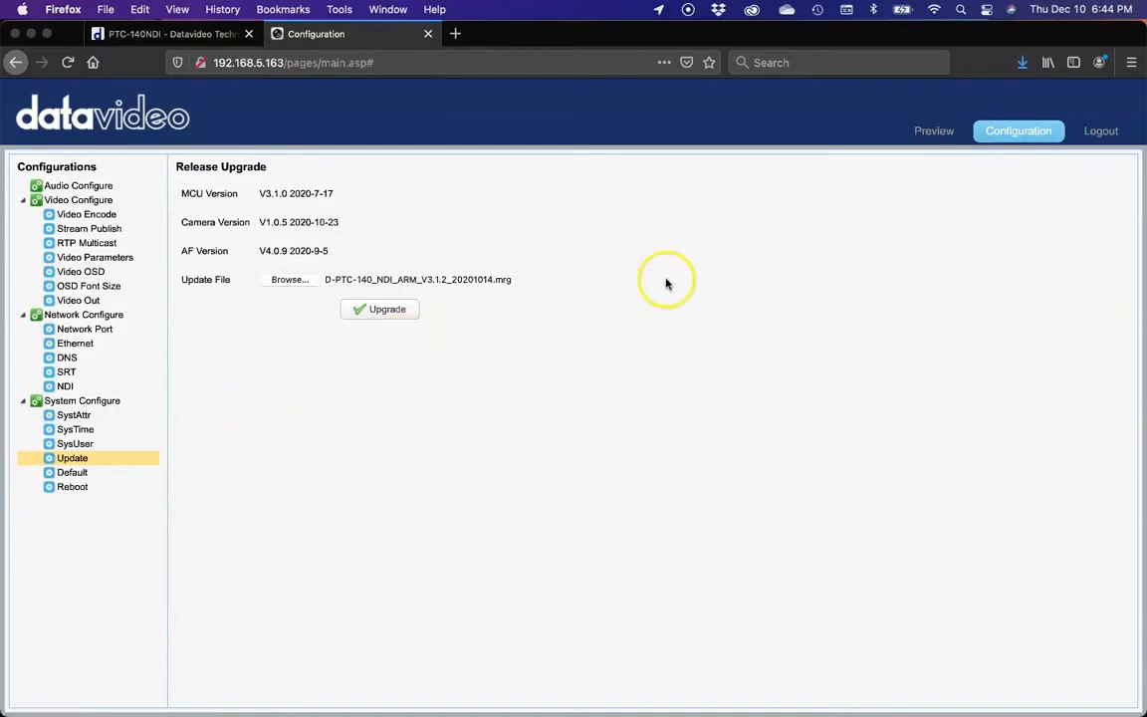
click(1099, 131)
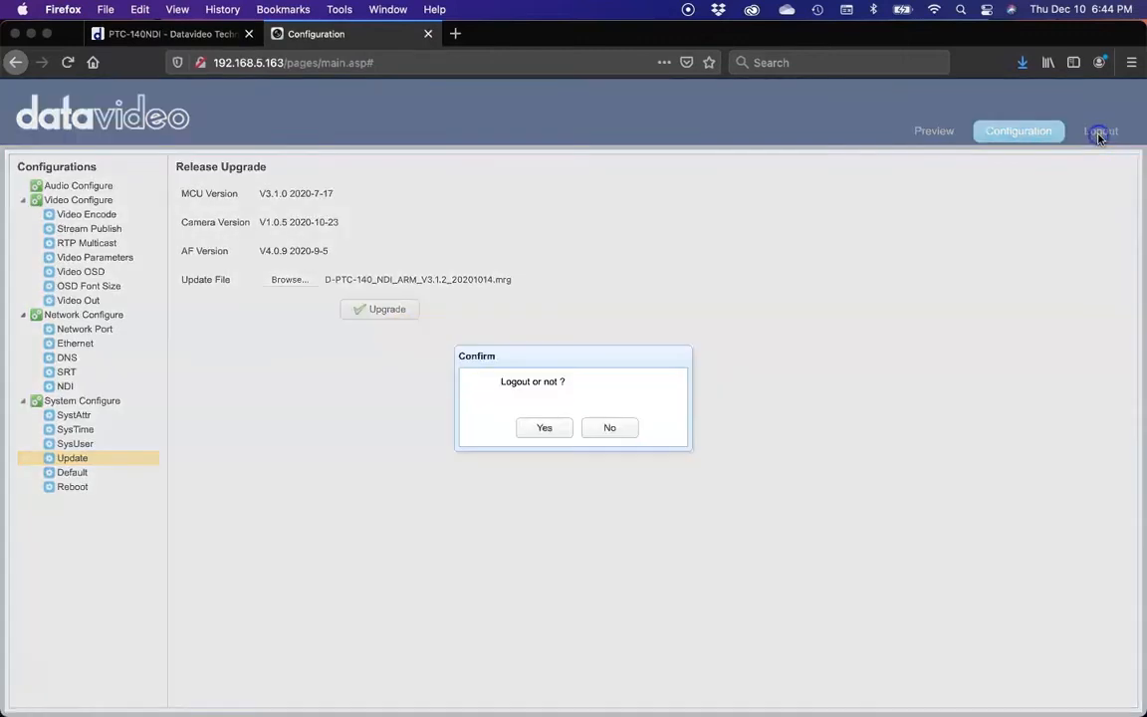
click(609, 426)
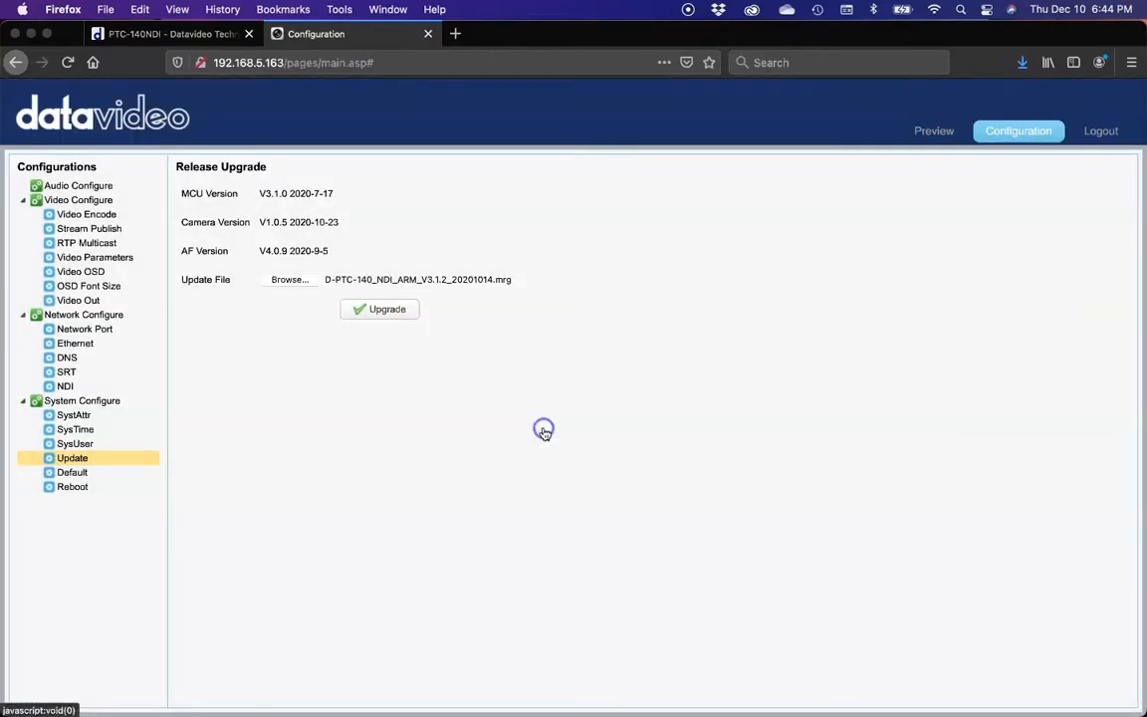
mouse_move(545, 434)
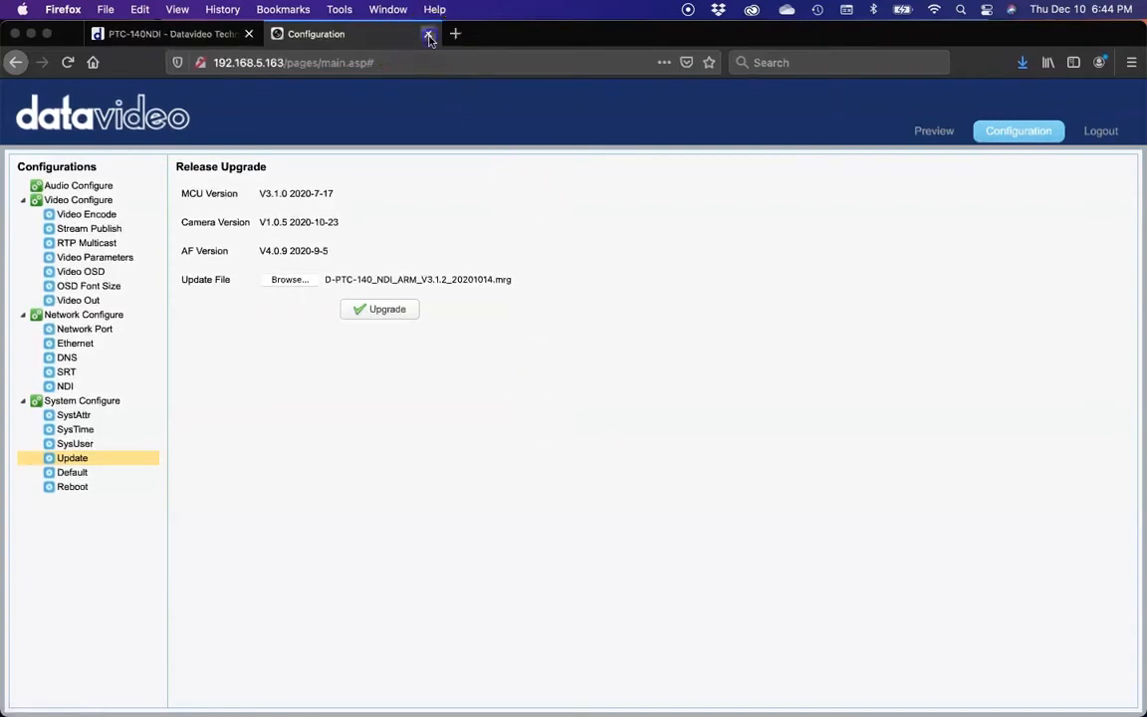
Step: Close the old configuration tab and reload the camera's login page at 192.168.5.163
click(428, 34)
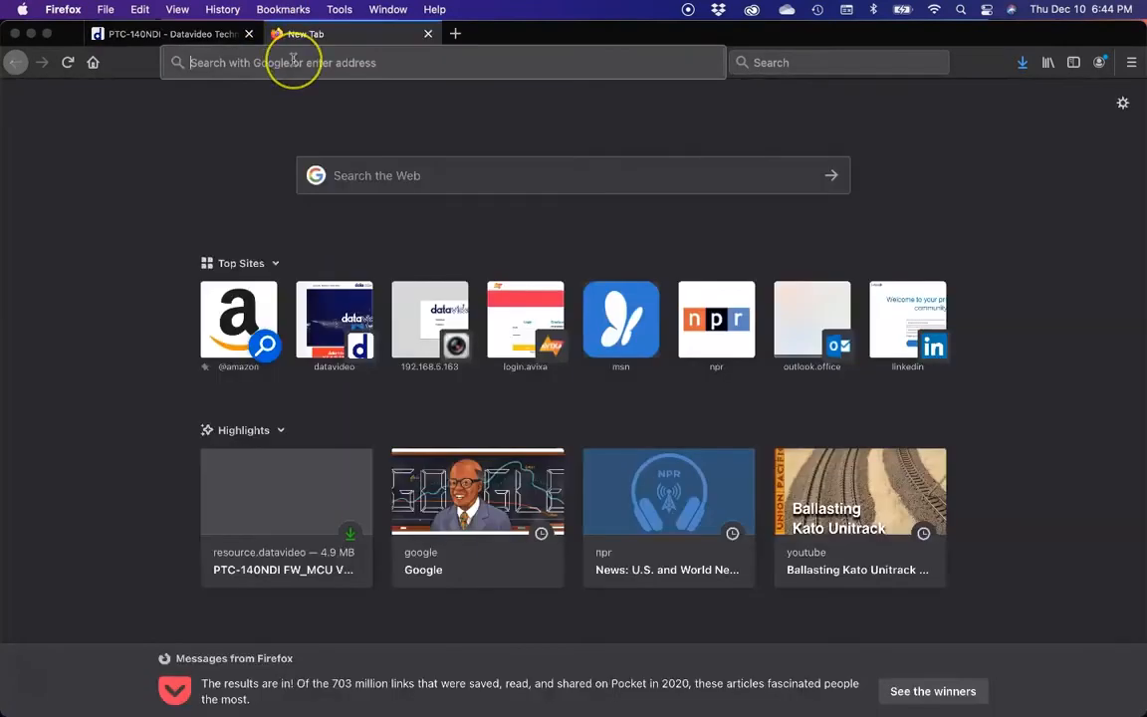
mouse_move(293, 61)
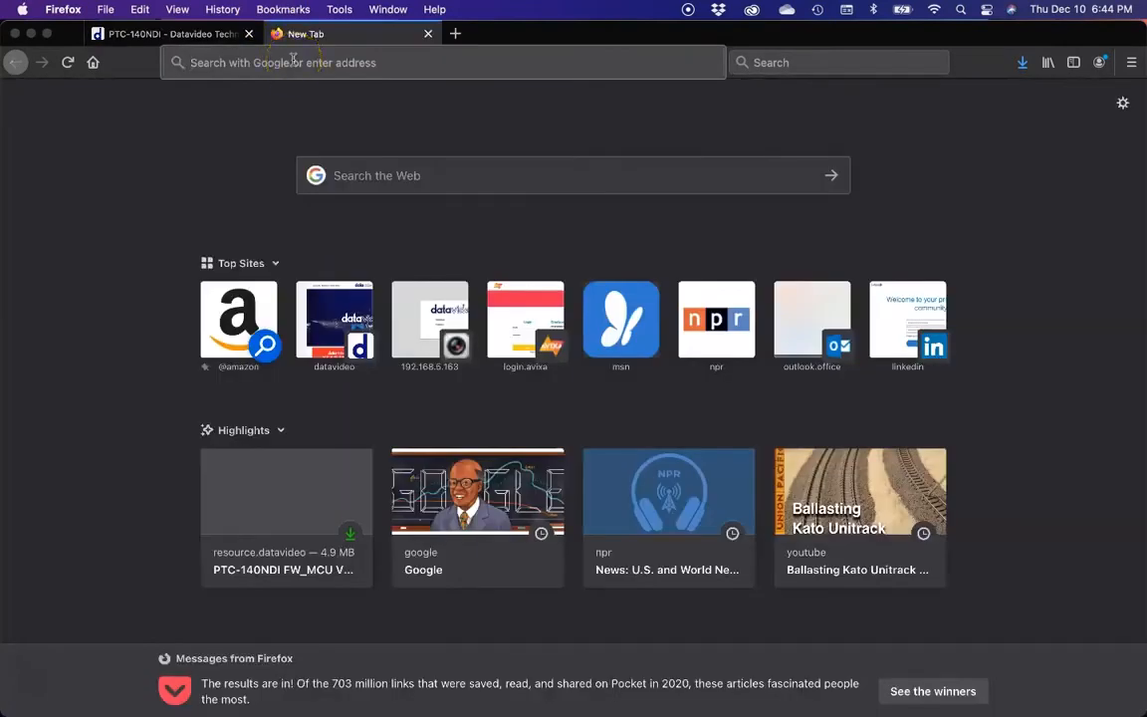
text(192.168.5.163/)
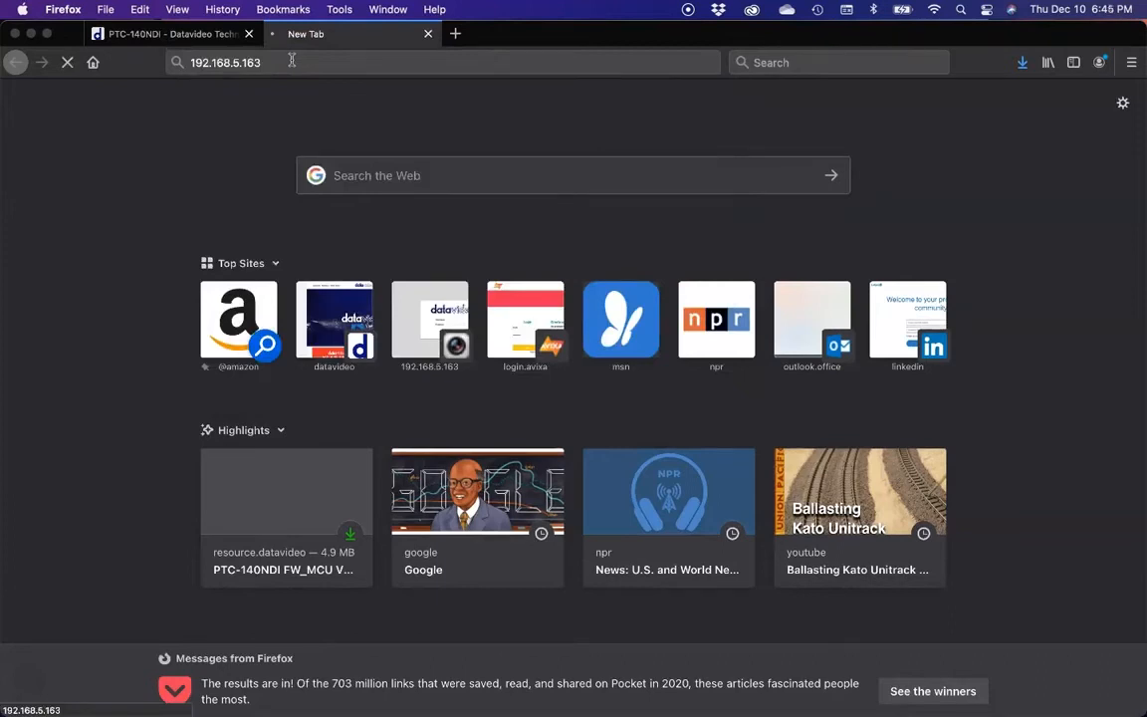
mouse_move(191, 121)
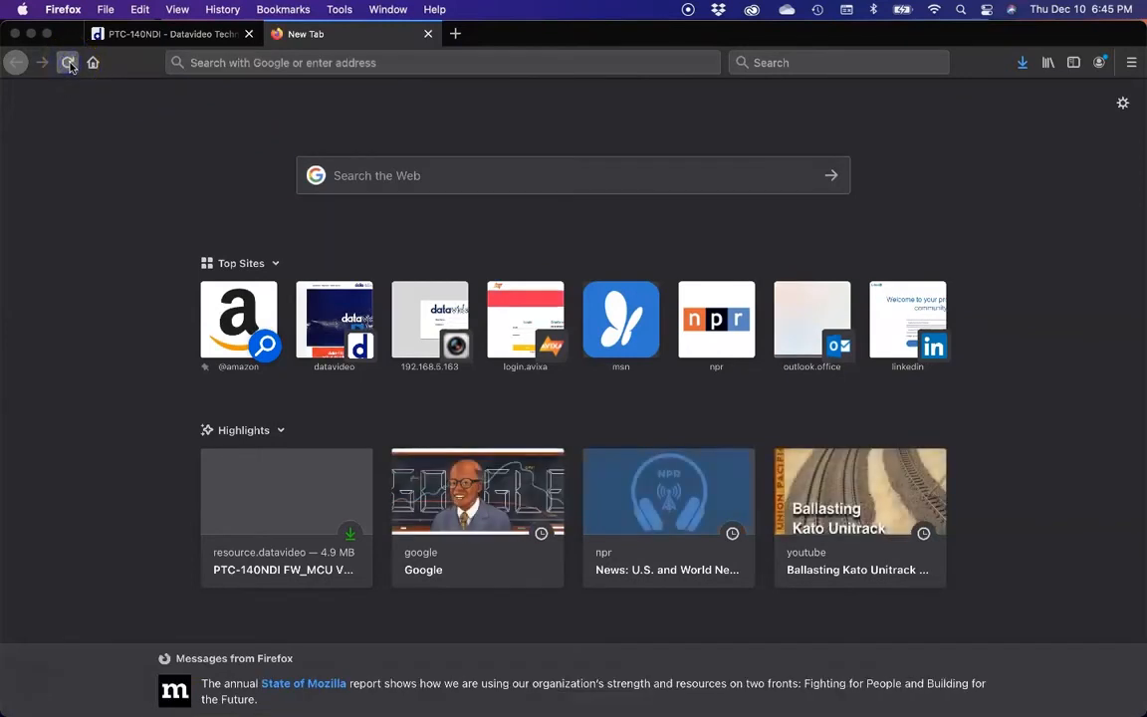
click(438, 62)
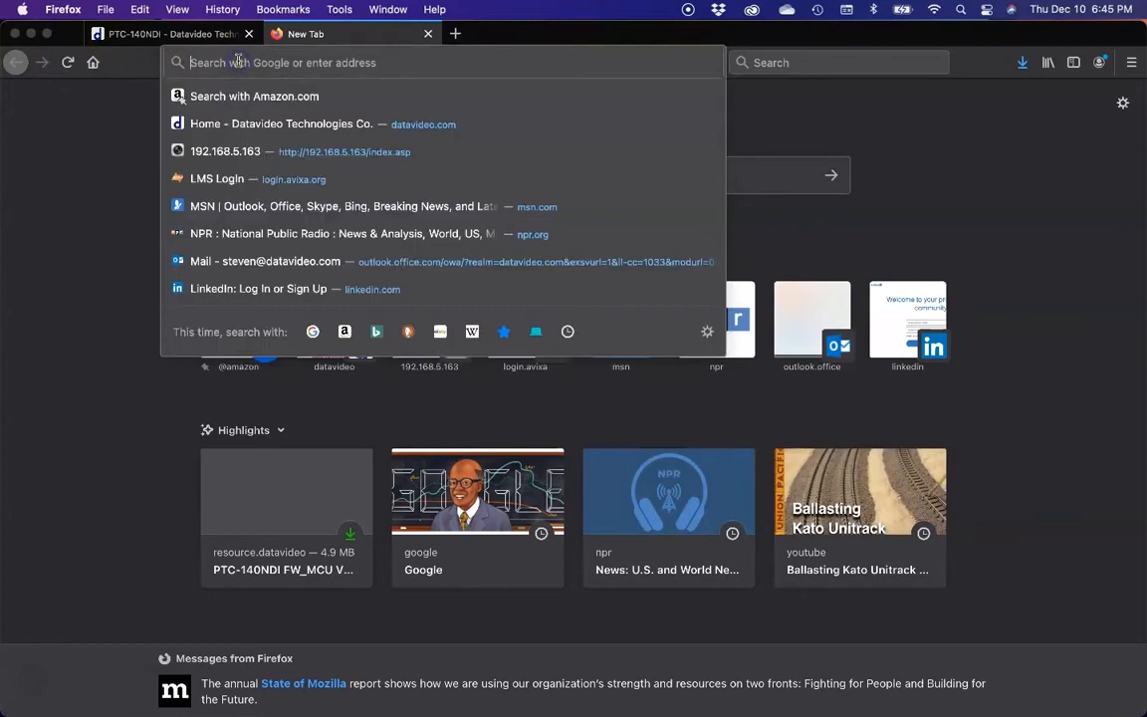
click(225, 152)
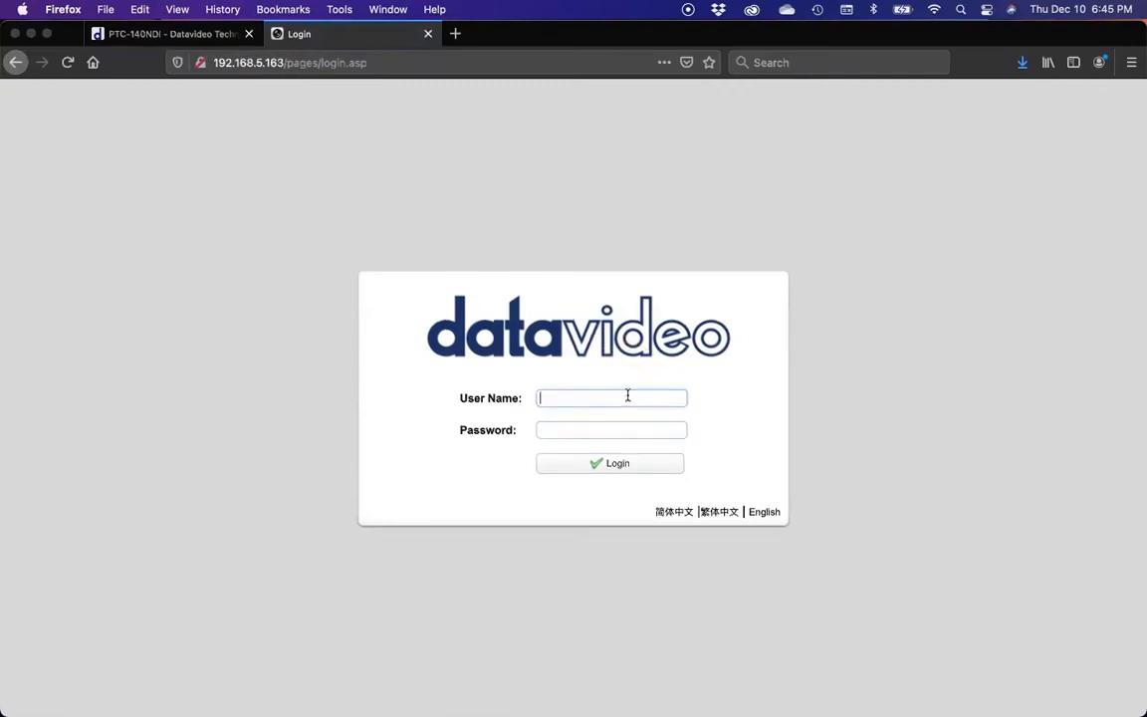
Step: Log into the camera again as admin after the ARM upgrade to reach the live Preview
text(admin)
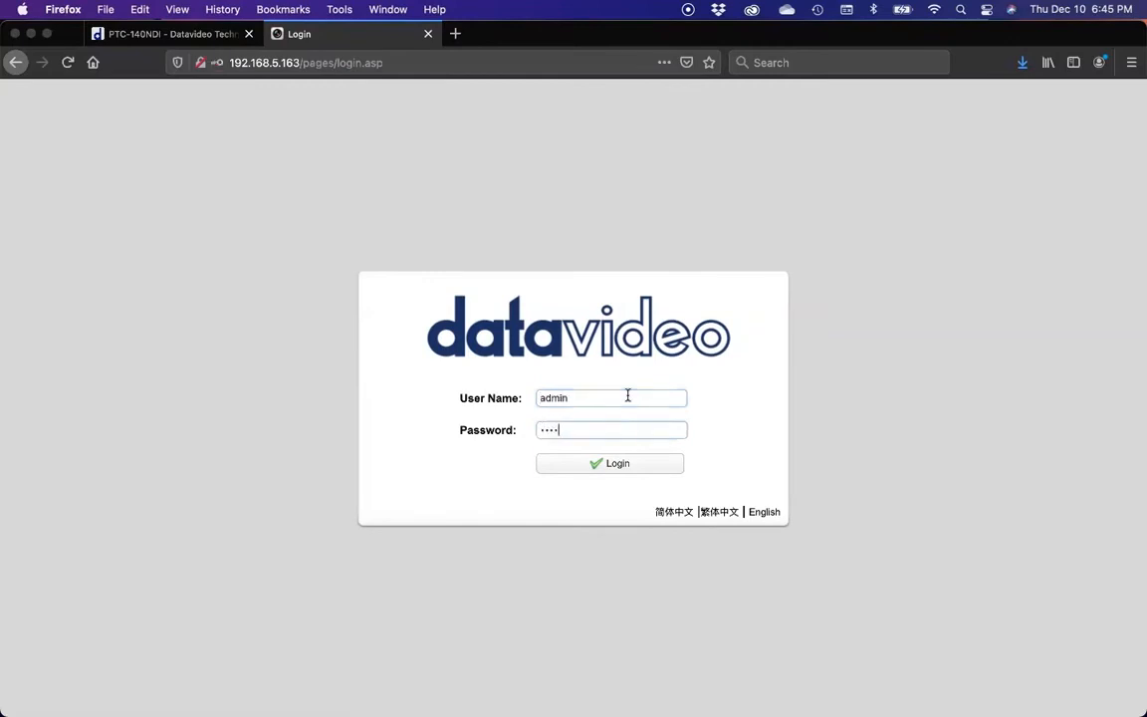
click(609, 462)
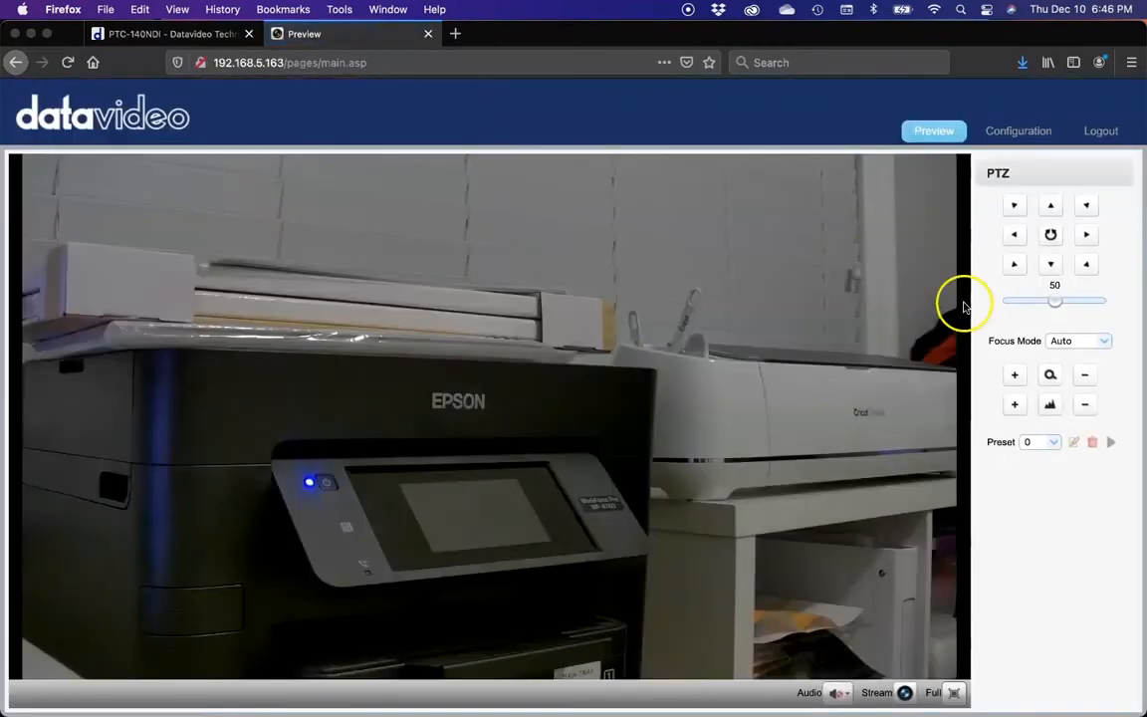
mouse_move(724, 335)
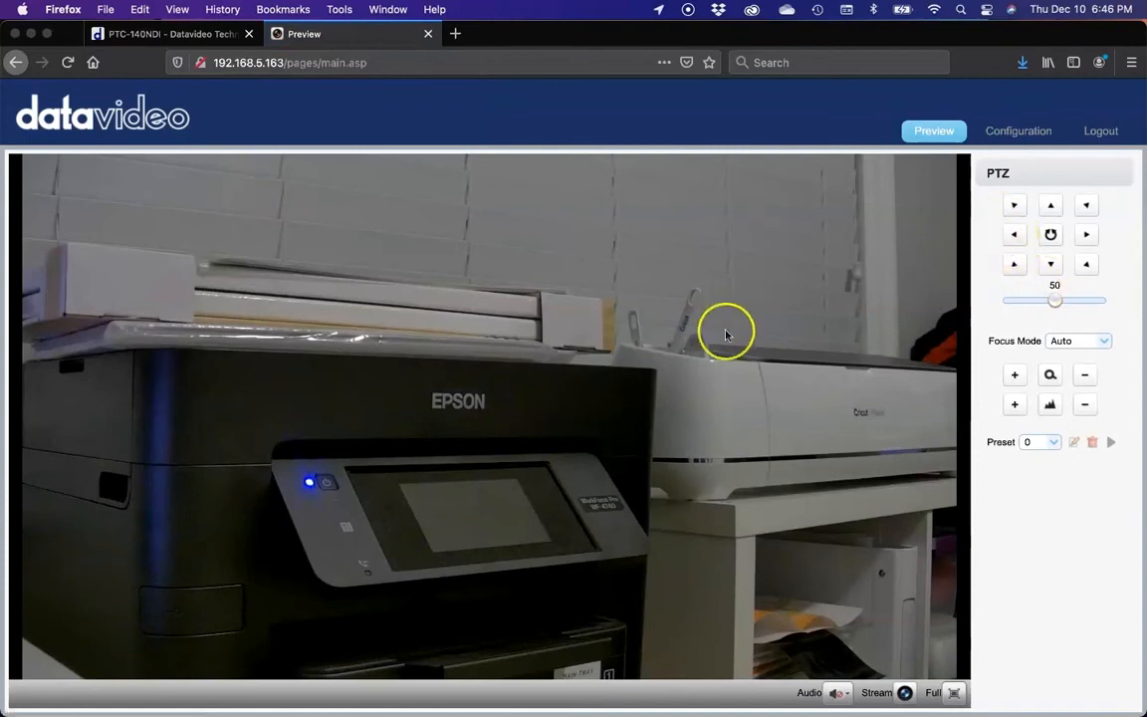
mouse_move(836, 376)
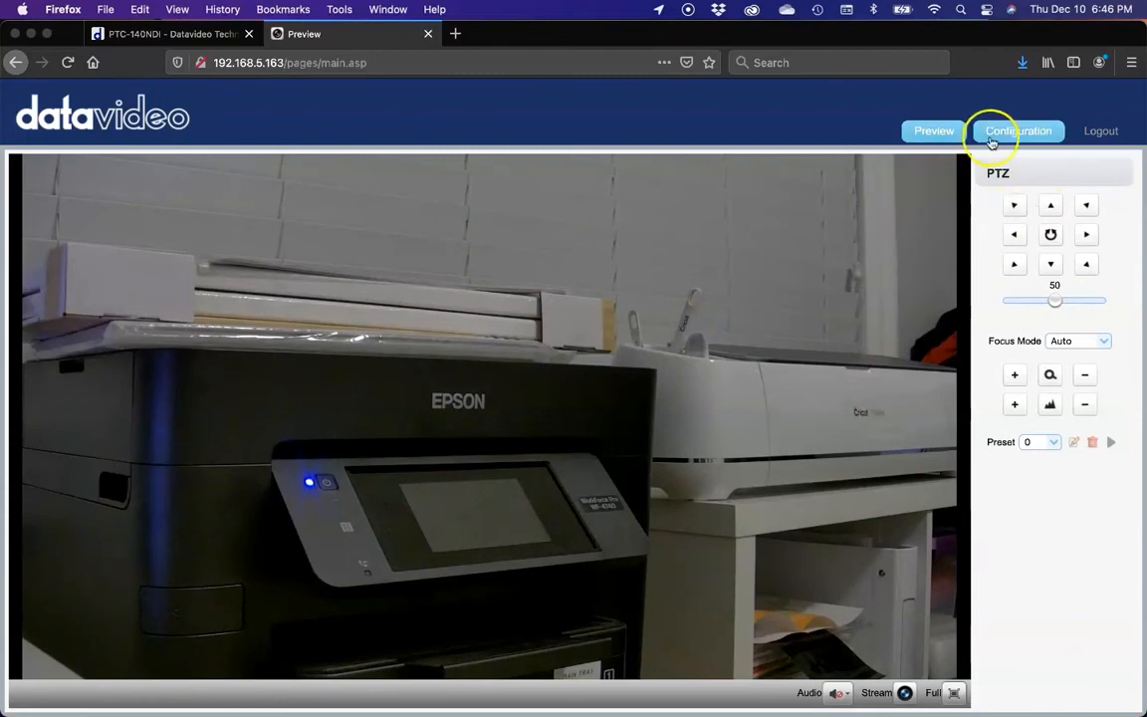
Step: Check the Update page firmware versions: MCU V3.1.2, Camera V1.0.5, AF V4.0.9
click(1017, 131)
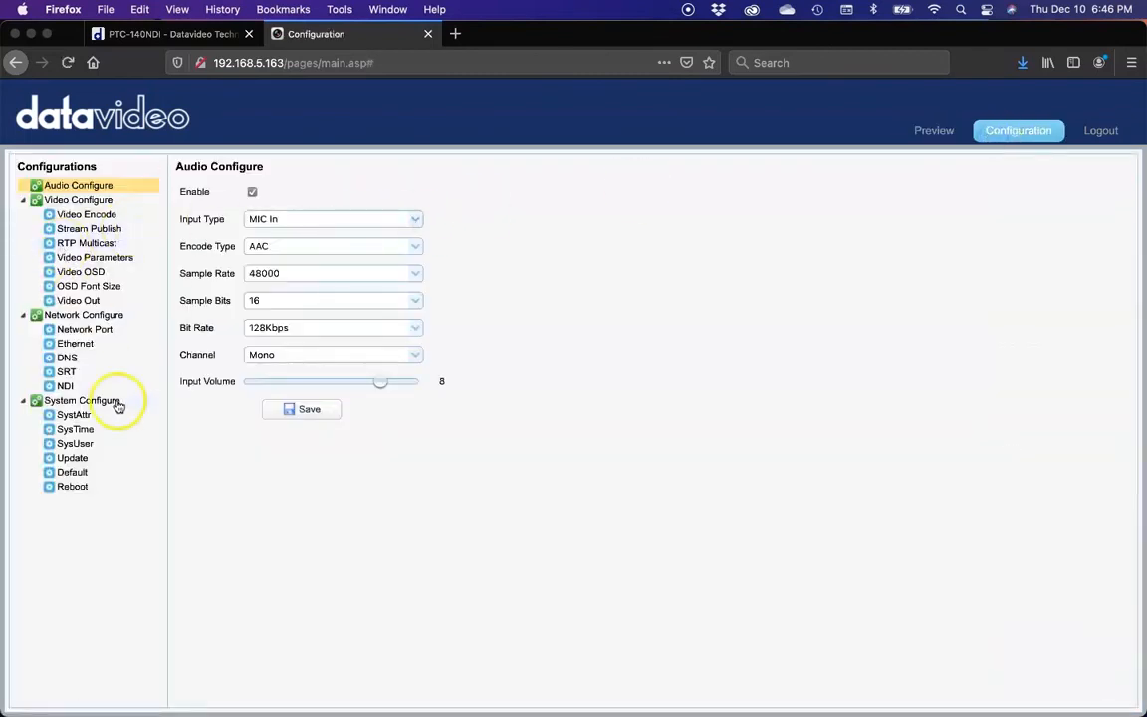
click(72, 458)
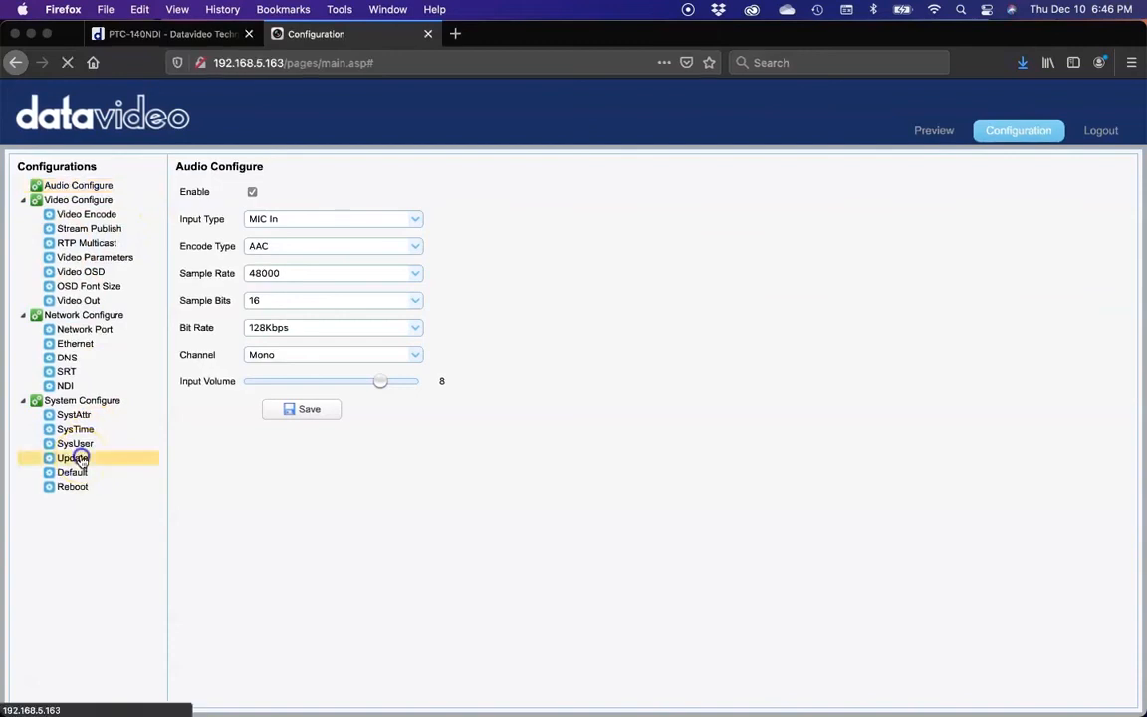
click(72, 458)
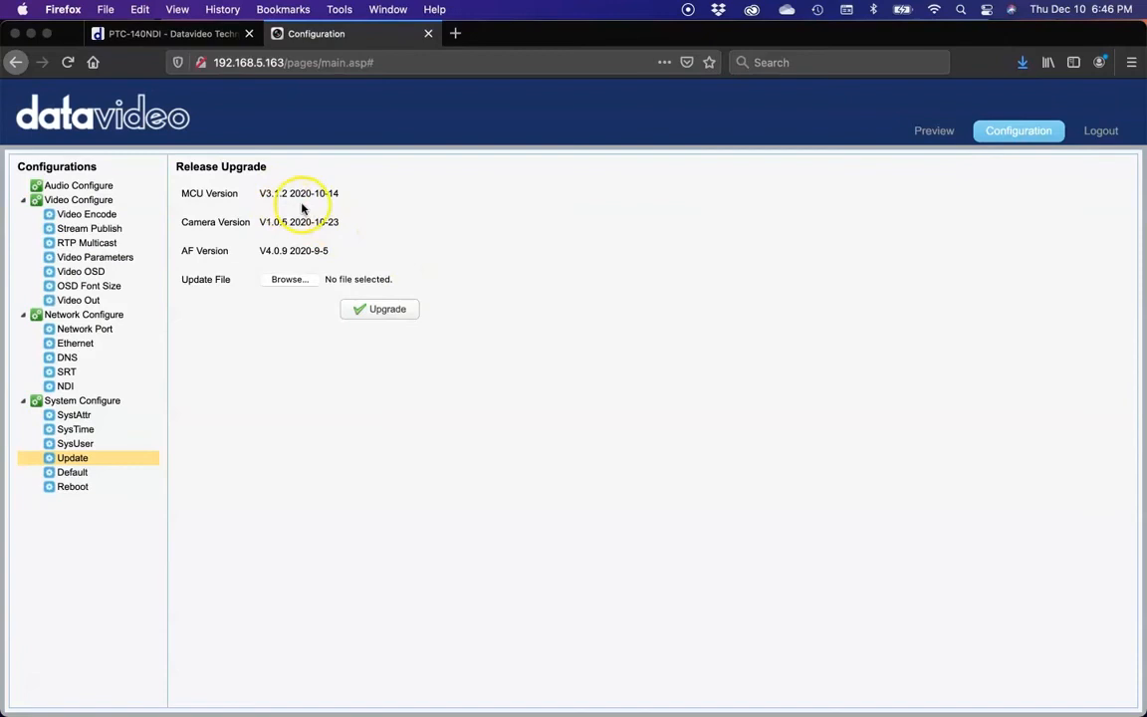
mouse_move(307, 247)
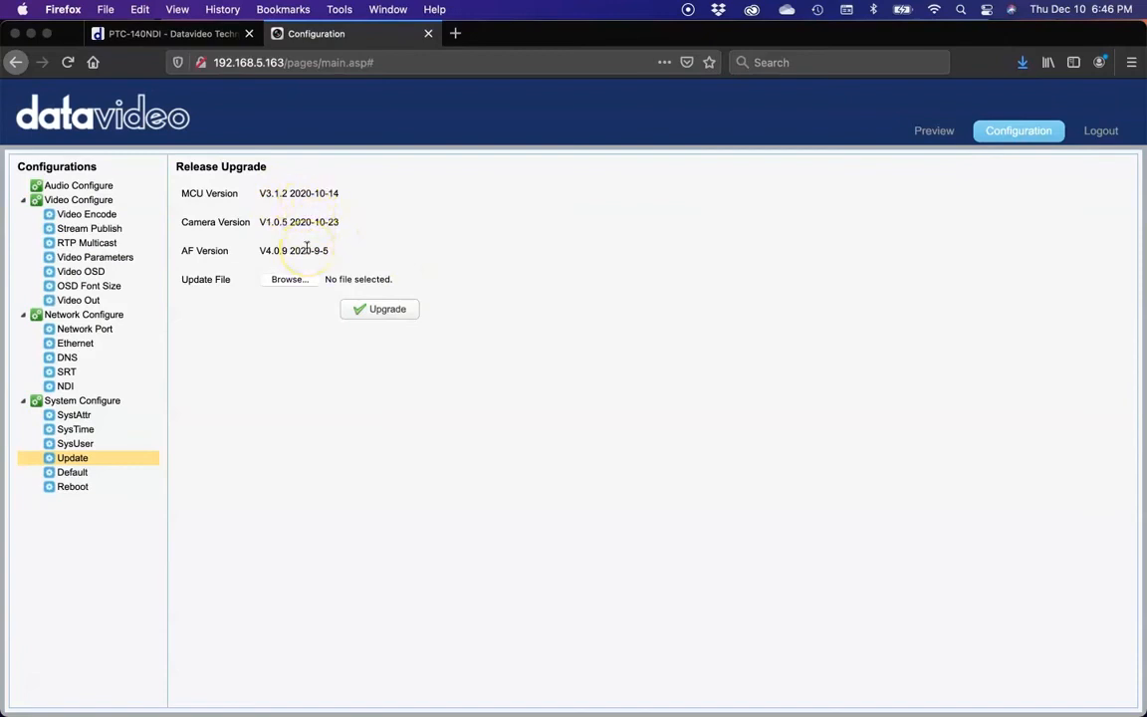
mouse_move(247, 329)
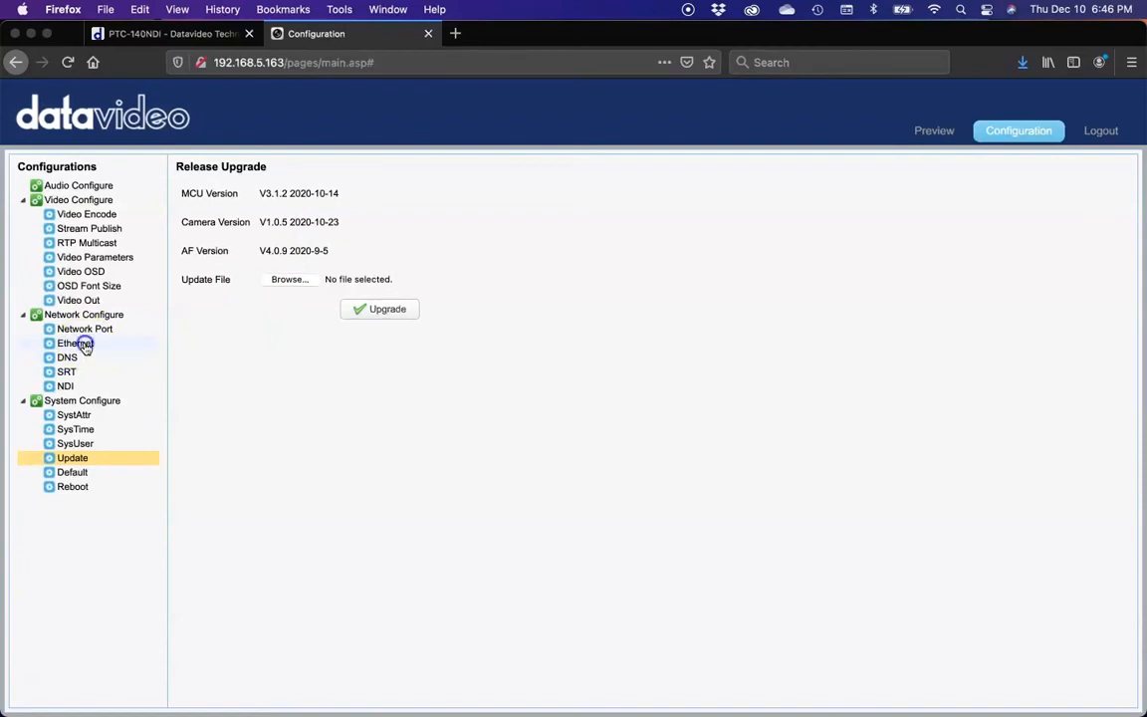
Step: Set the camera's Ethernet addressing to DHCP and save the network setting
click(75, 342)
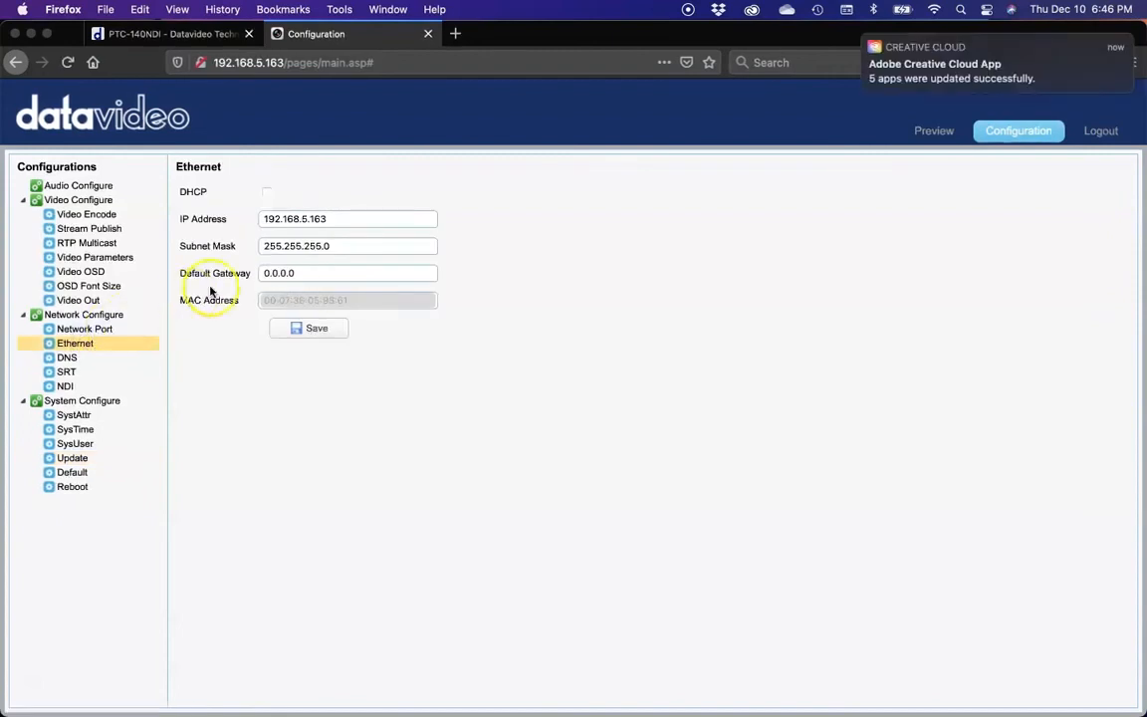
mouse_move(237, 223)
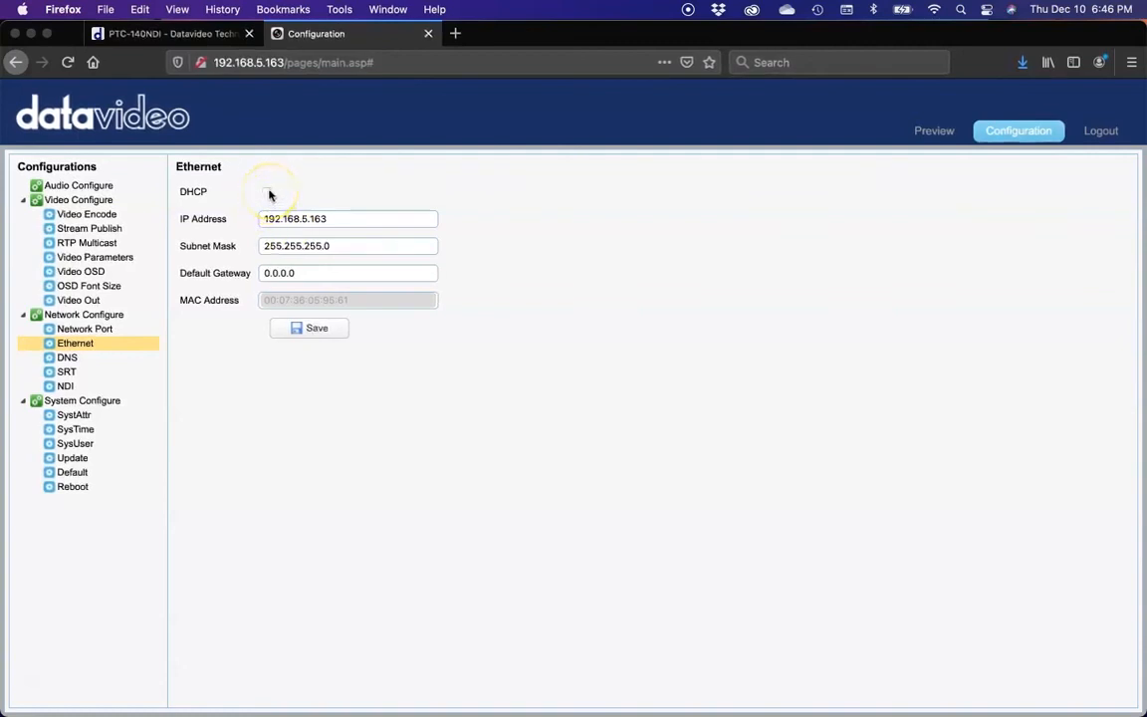
click(267, 191)
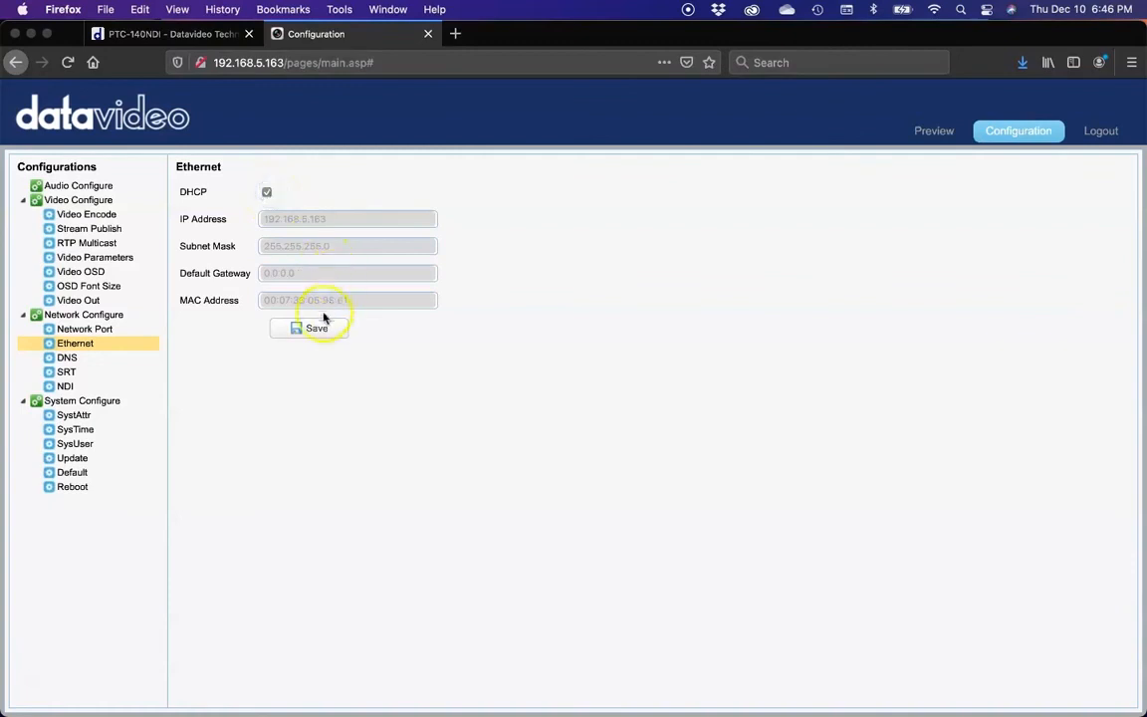
click(309, 327)
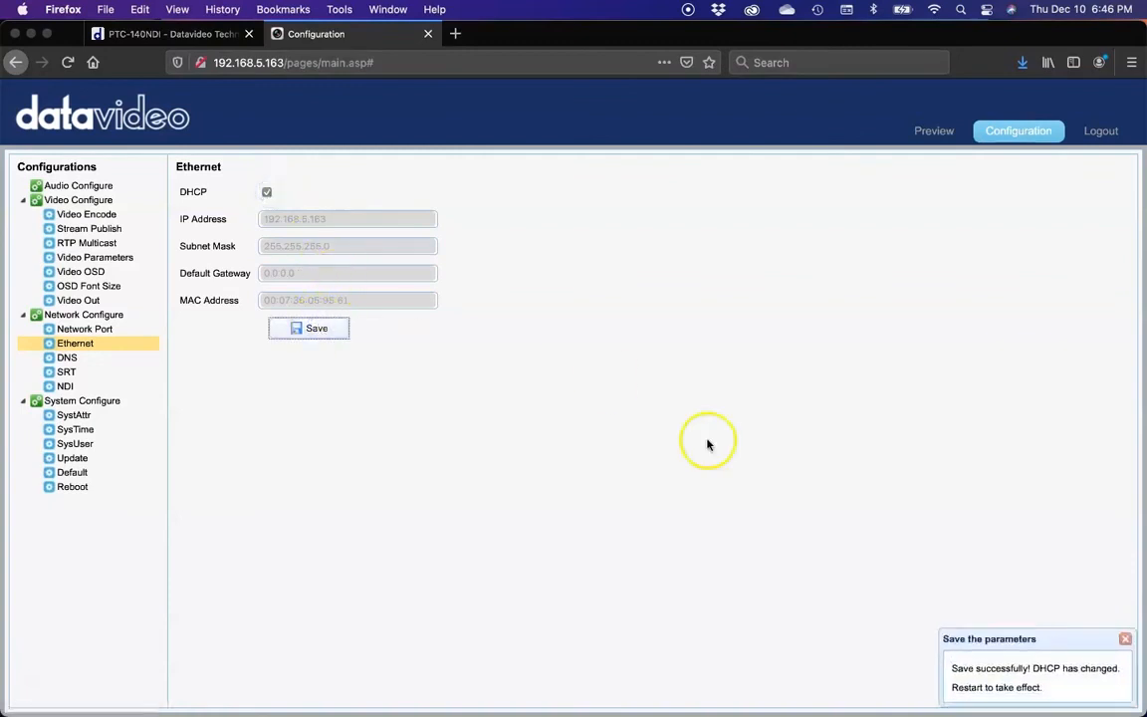
mouse_move(219, 404)
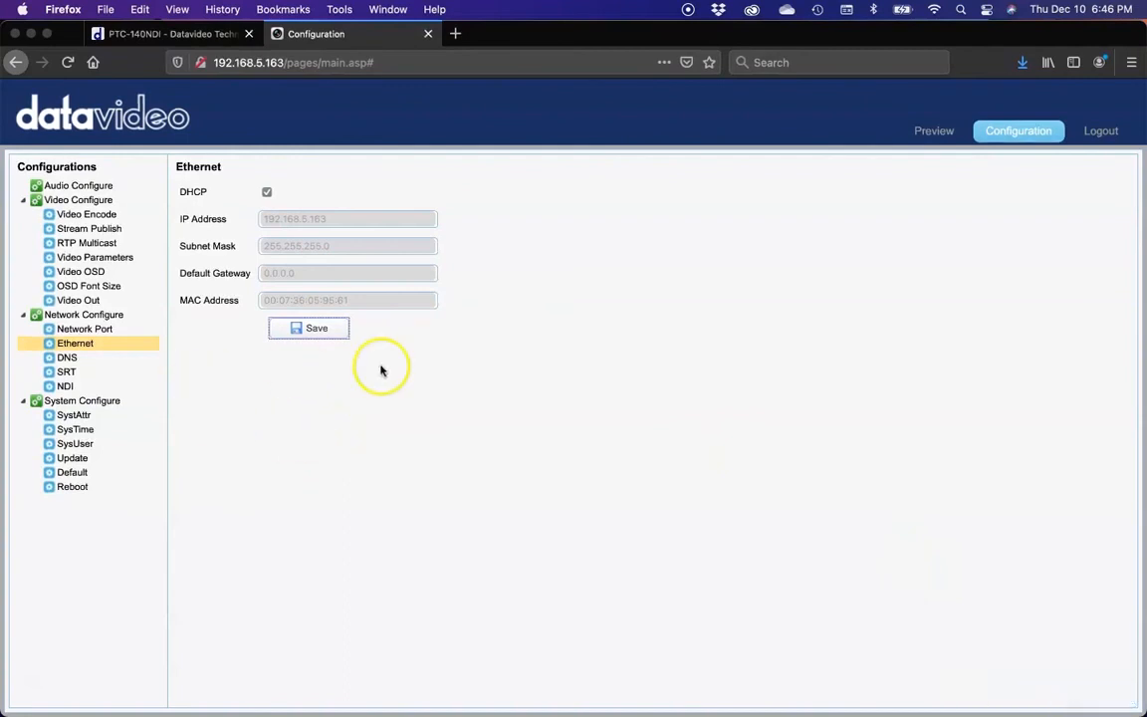
Step: Log out of the camera web interface and quit Firefox to the desktop
click(1101, 132)
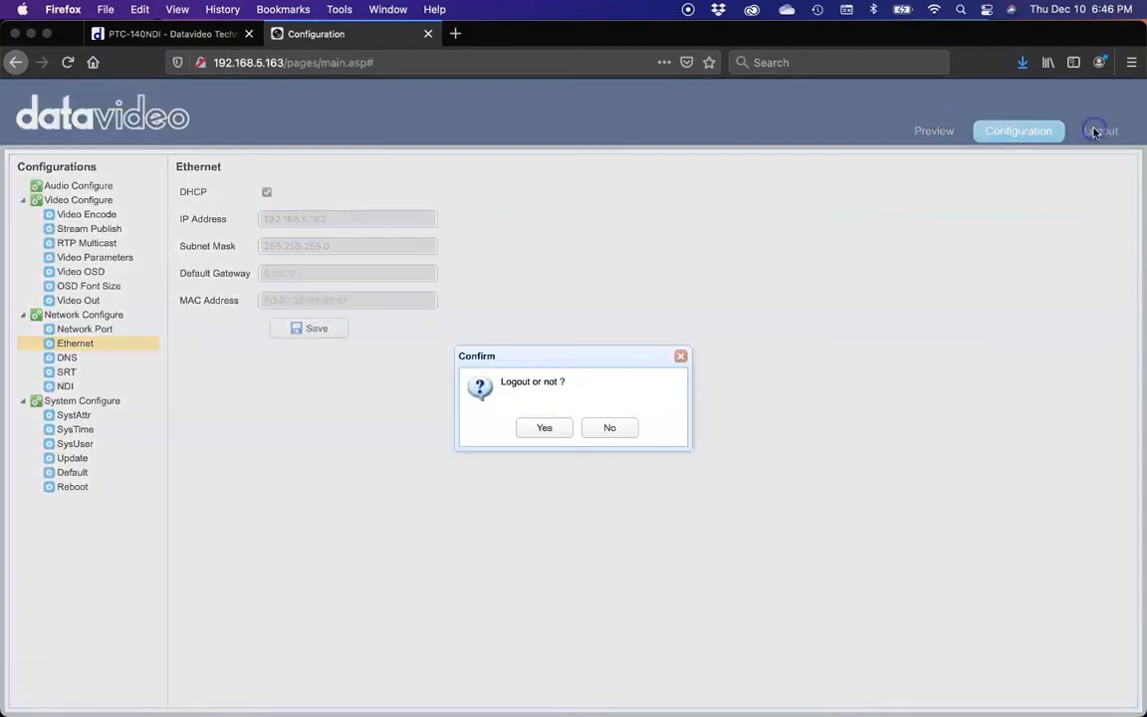
click(544, 426)
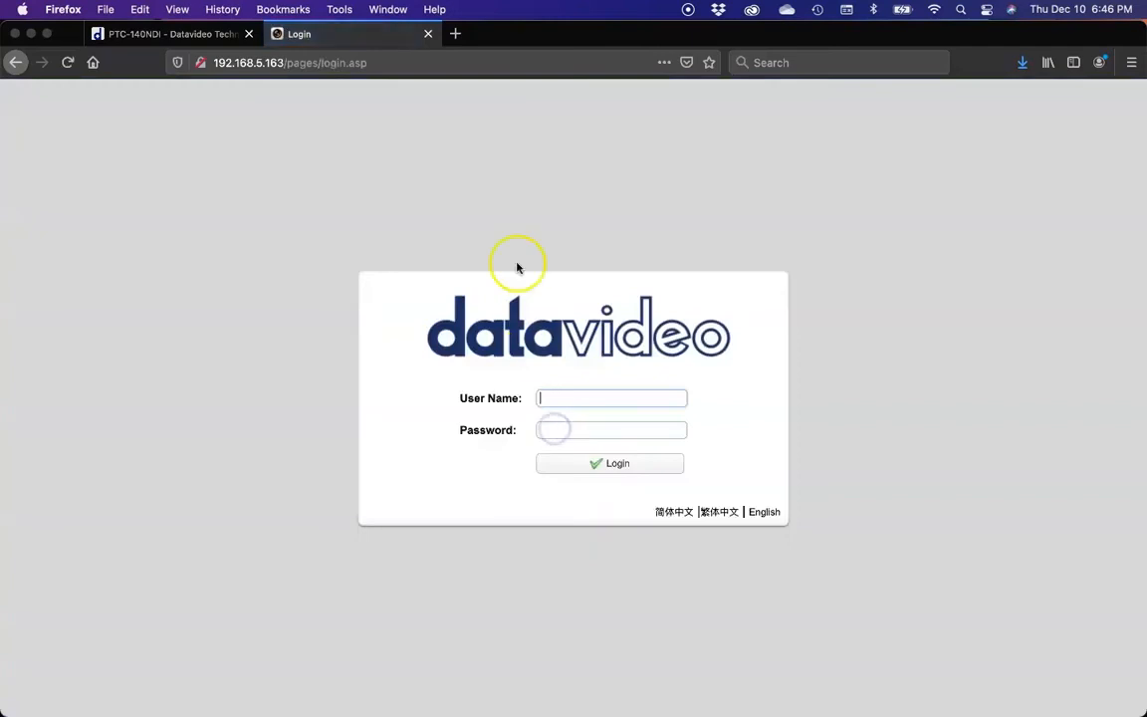
click(64, 8)
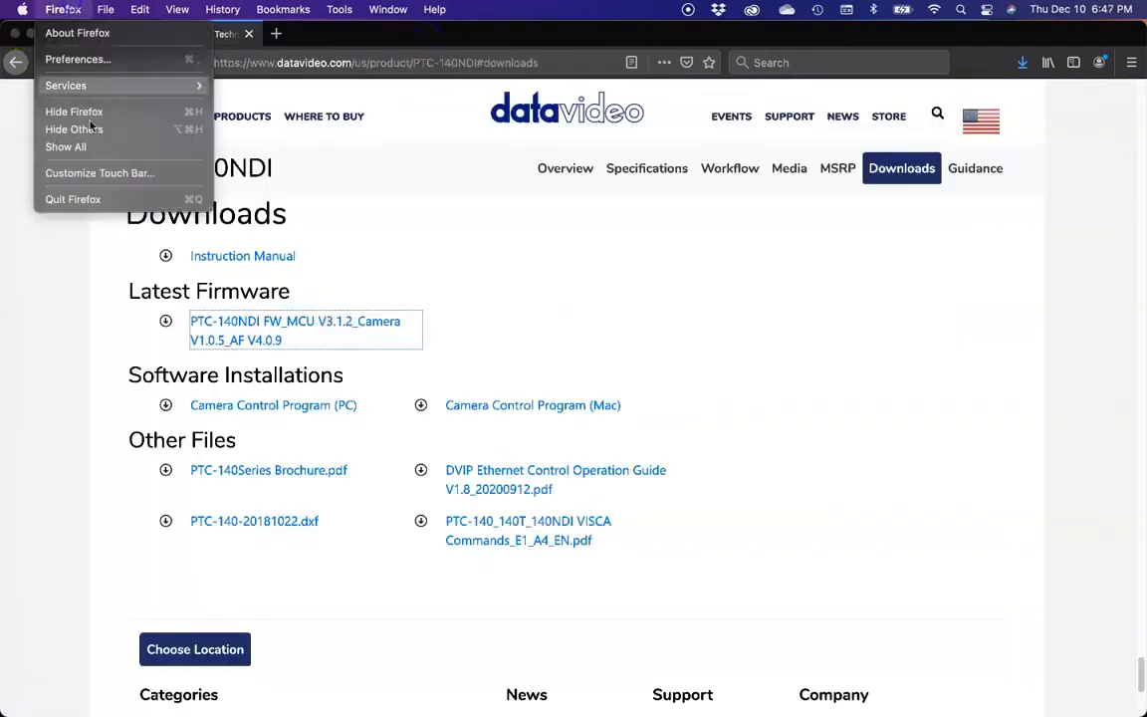
click(74, 129)
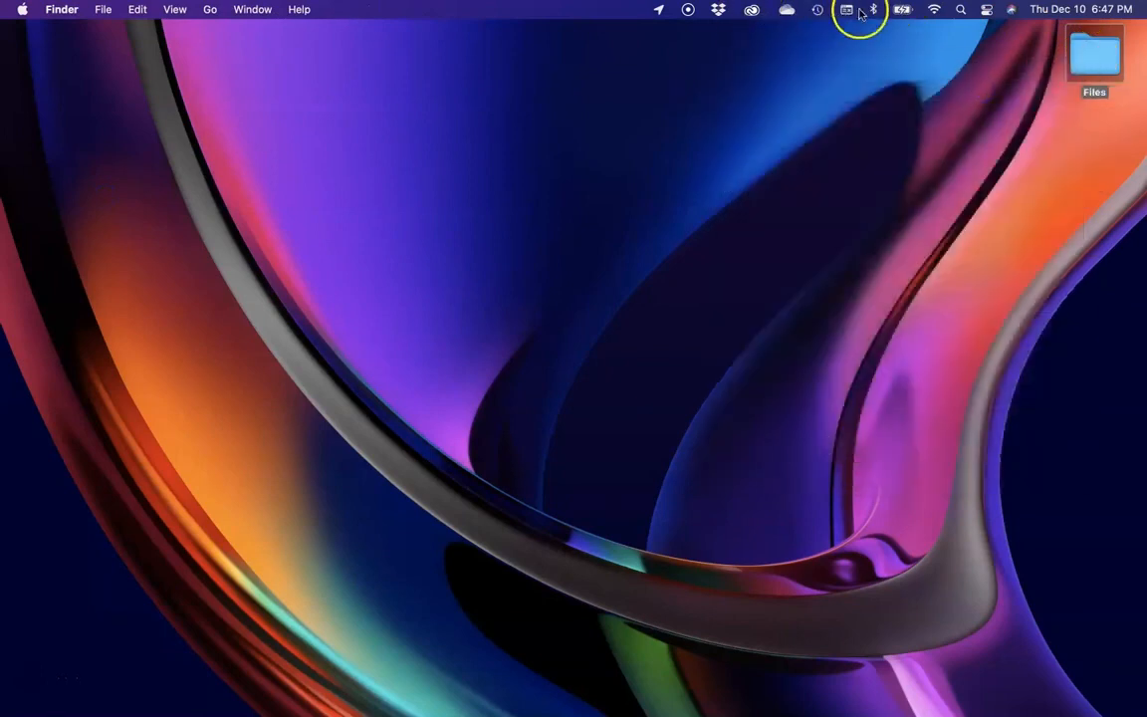
Step: Switch the Mac's USB 10/100/1000 LAN connection back to Using DHCP and apply it
click(934, 8)
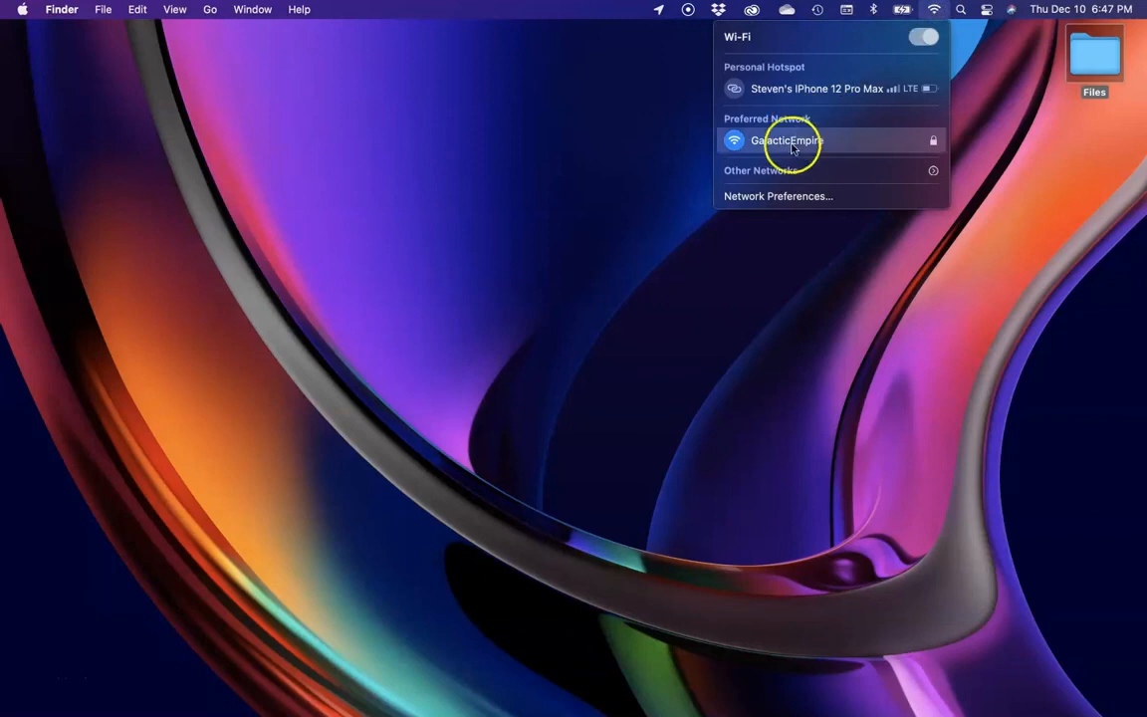
click(777, 195)
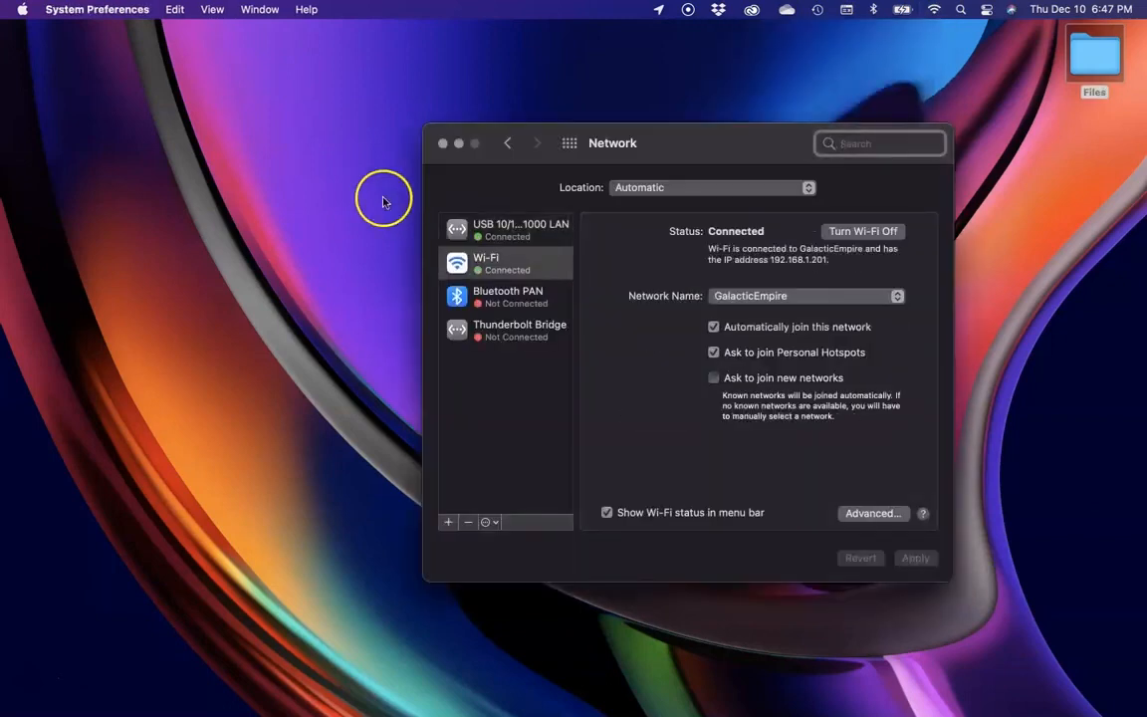
click(520, 231)
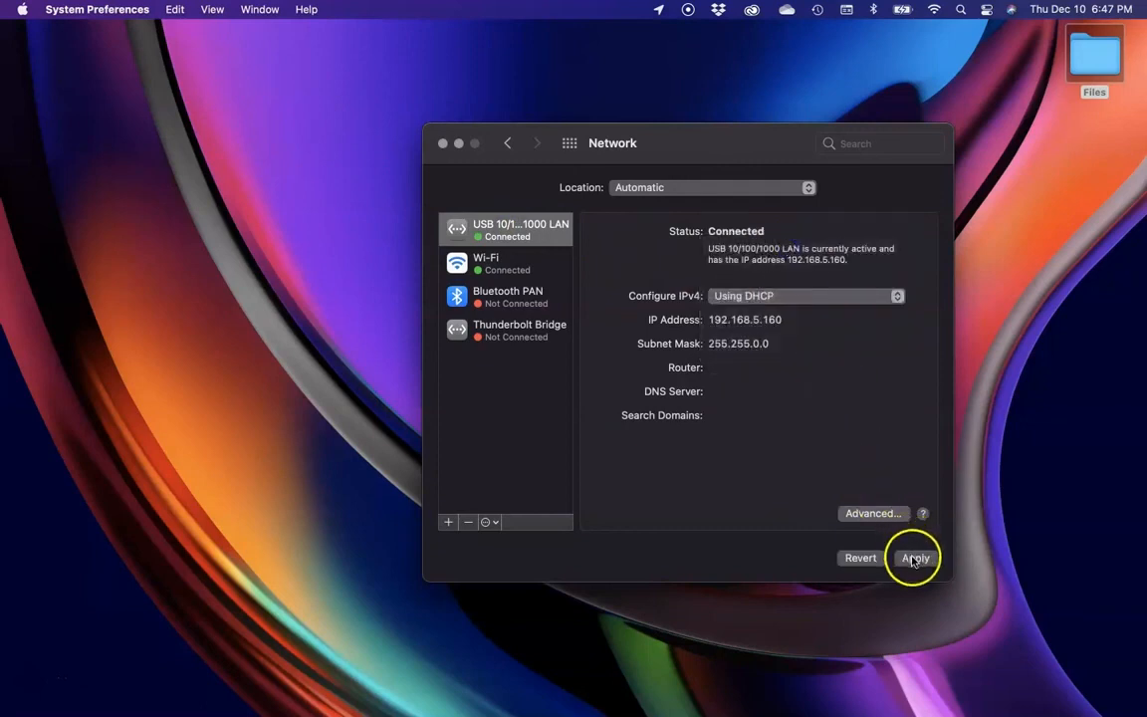
click(914, 558)
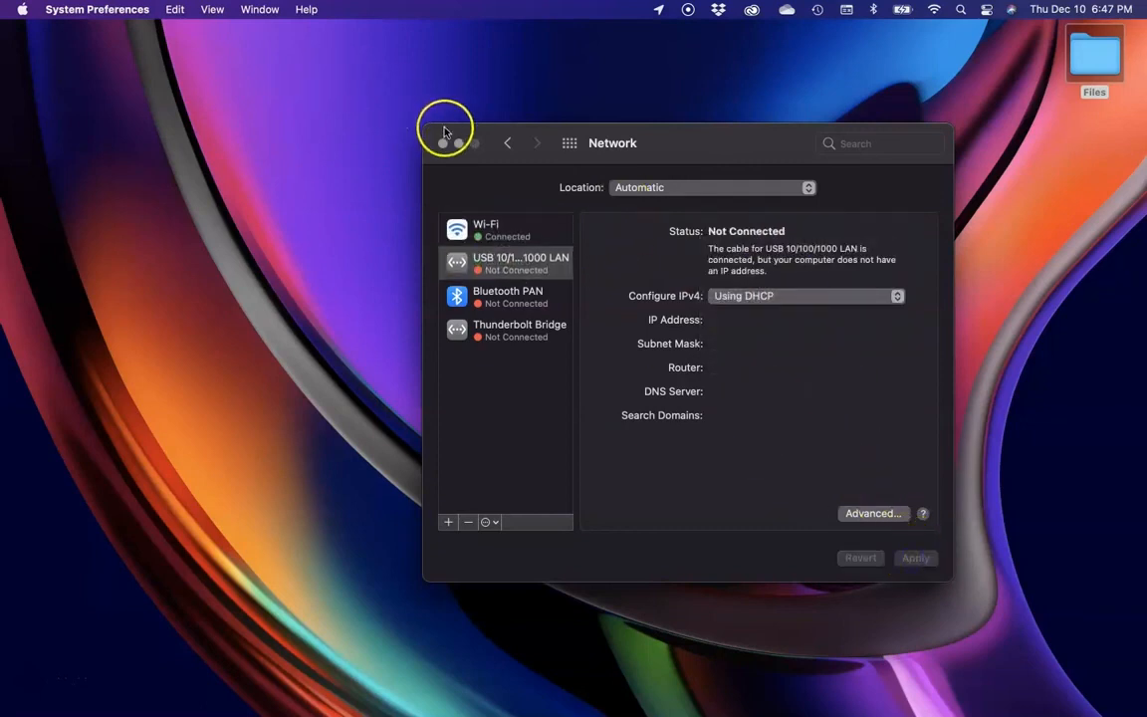